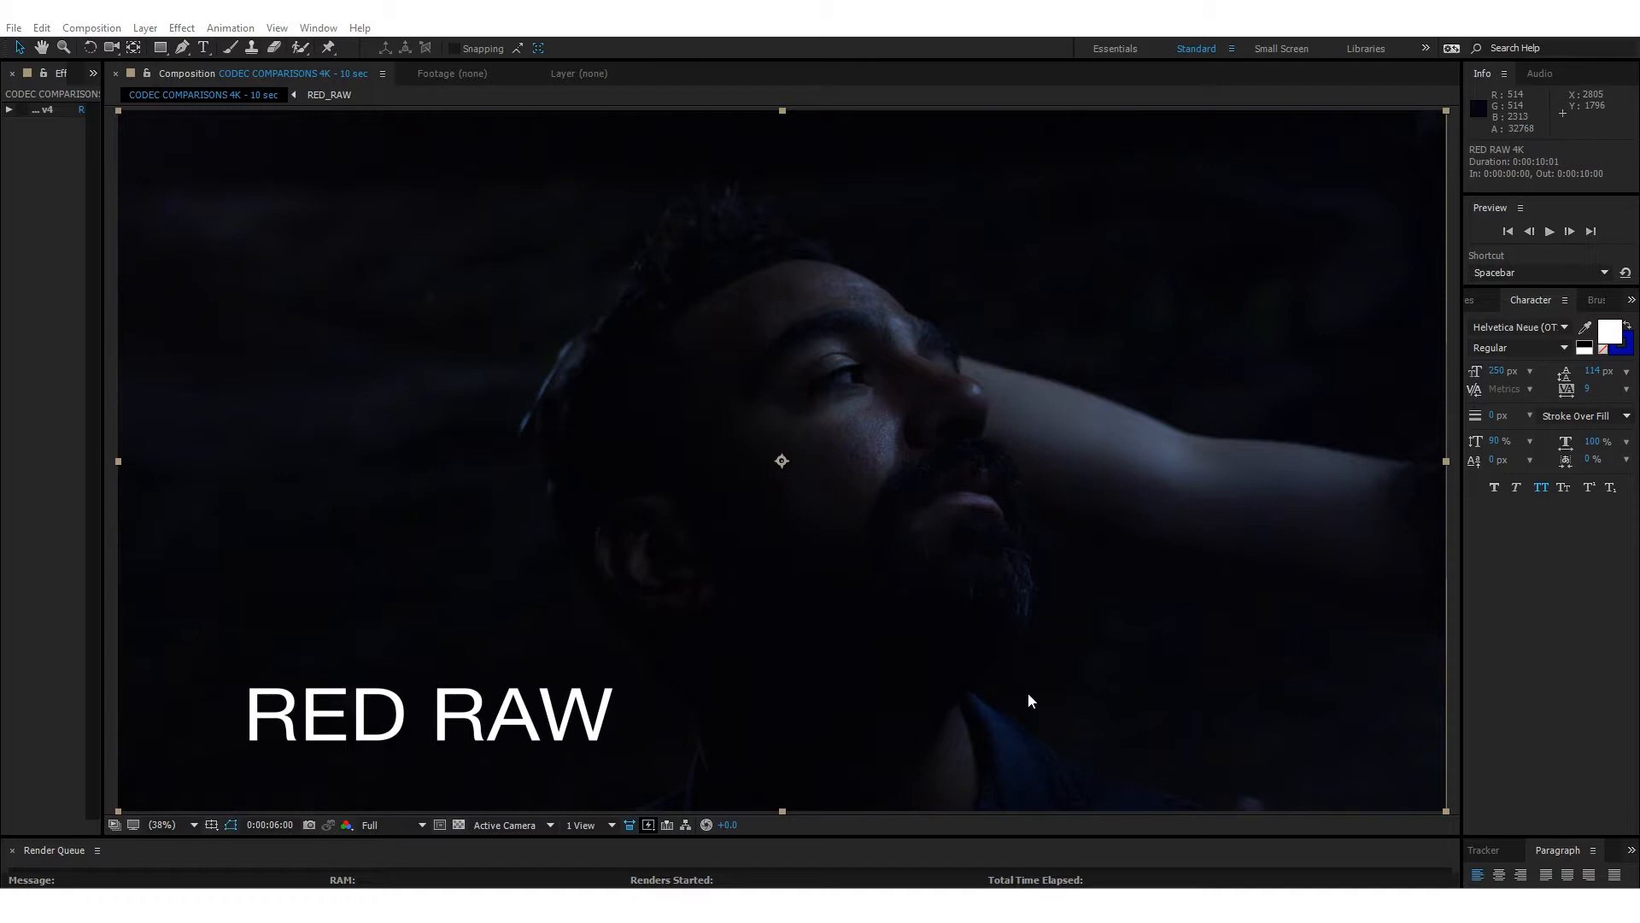
{"action": "mouse_move", "coordinate": [922, 632]}
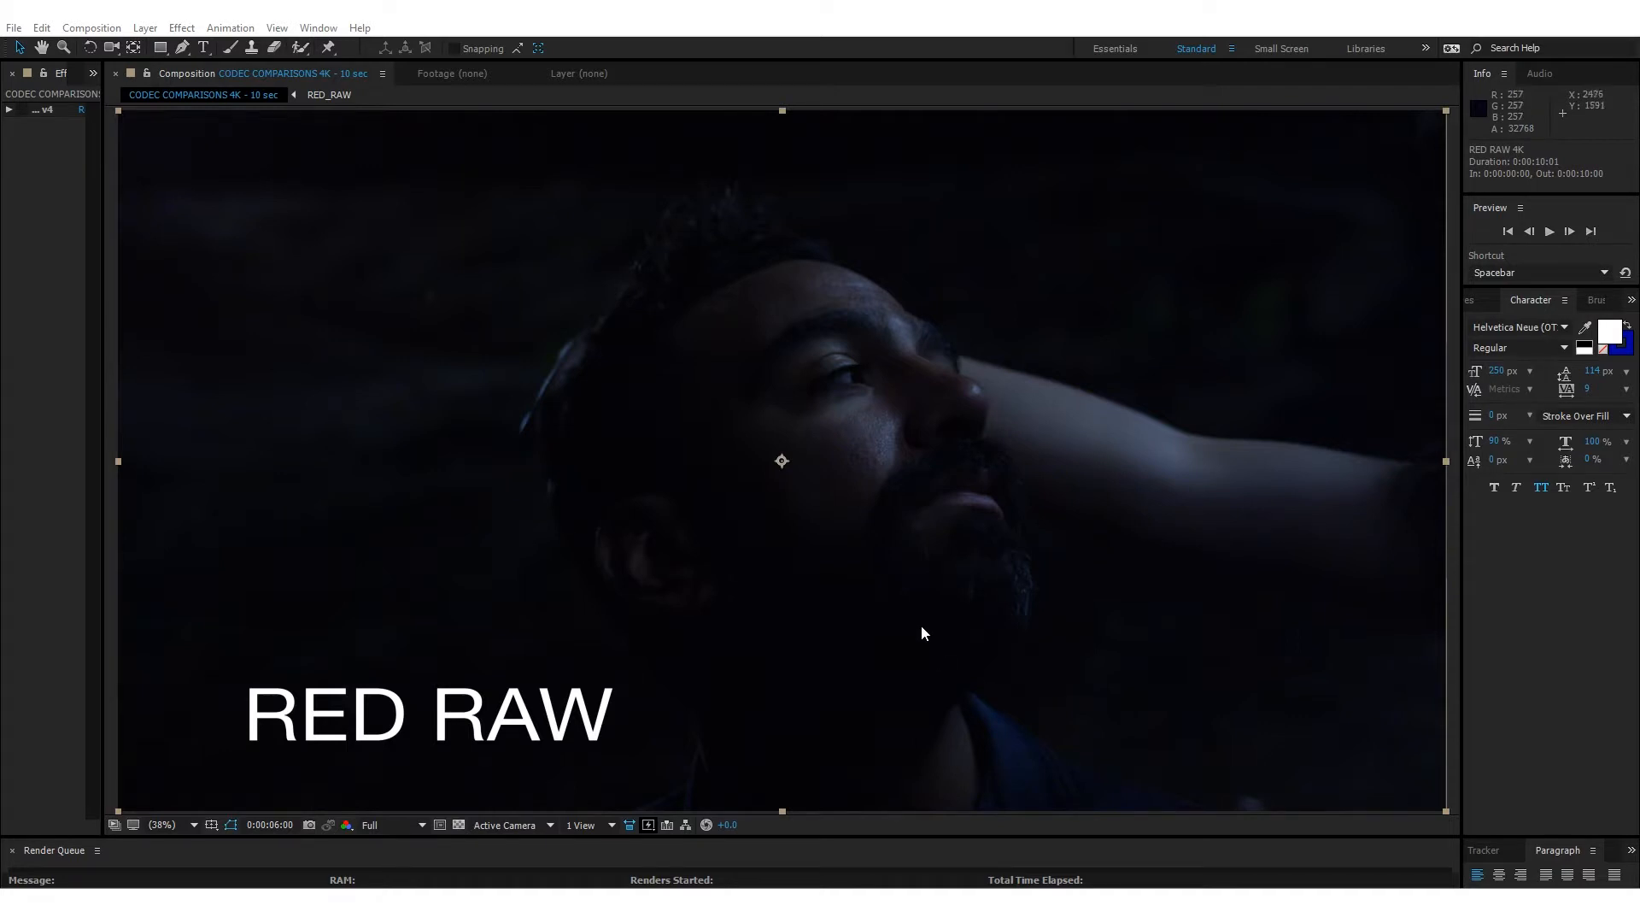
{"action": "mouse_move", "coordinate": [719, 480]}
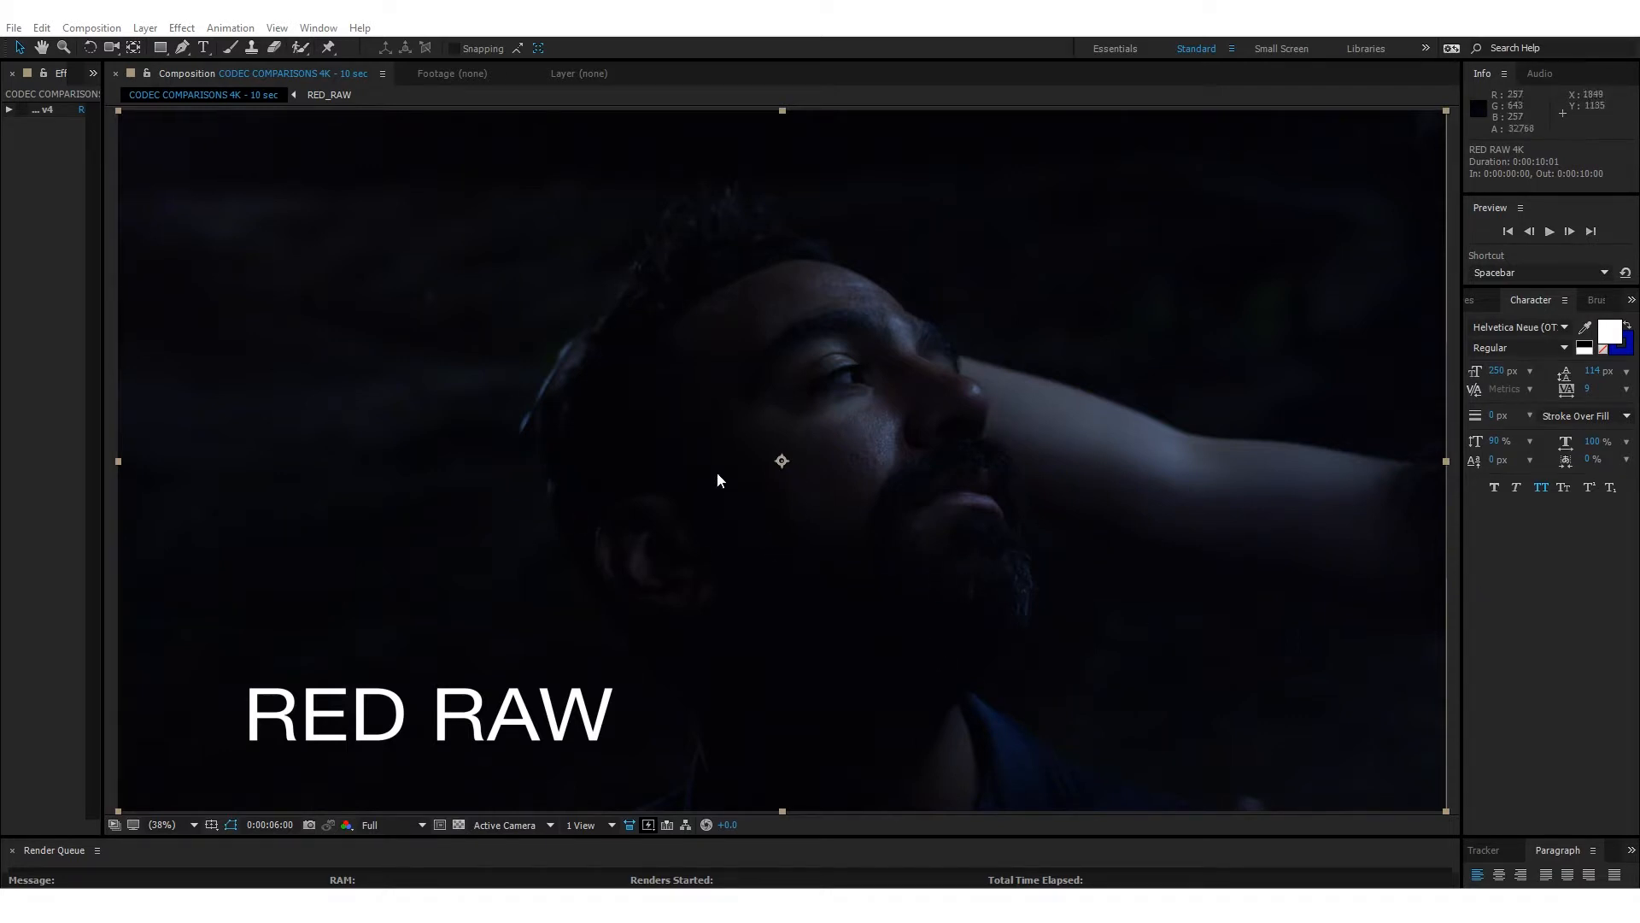
{"action": "mouse_move", "coordinate": [497, 286]}
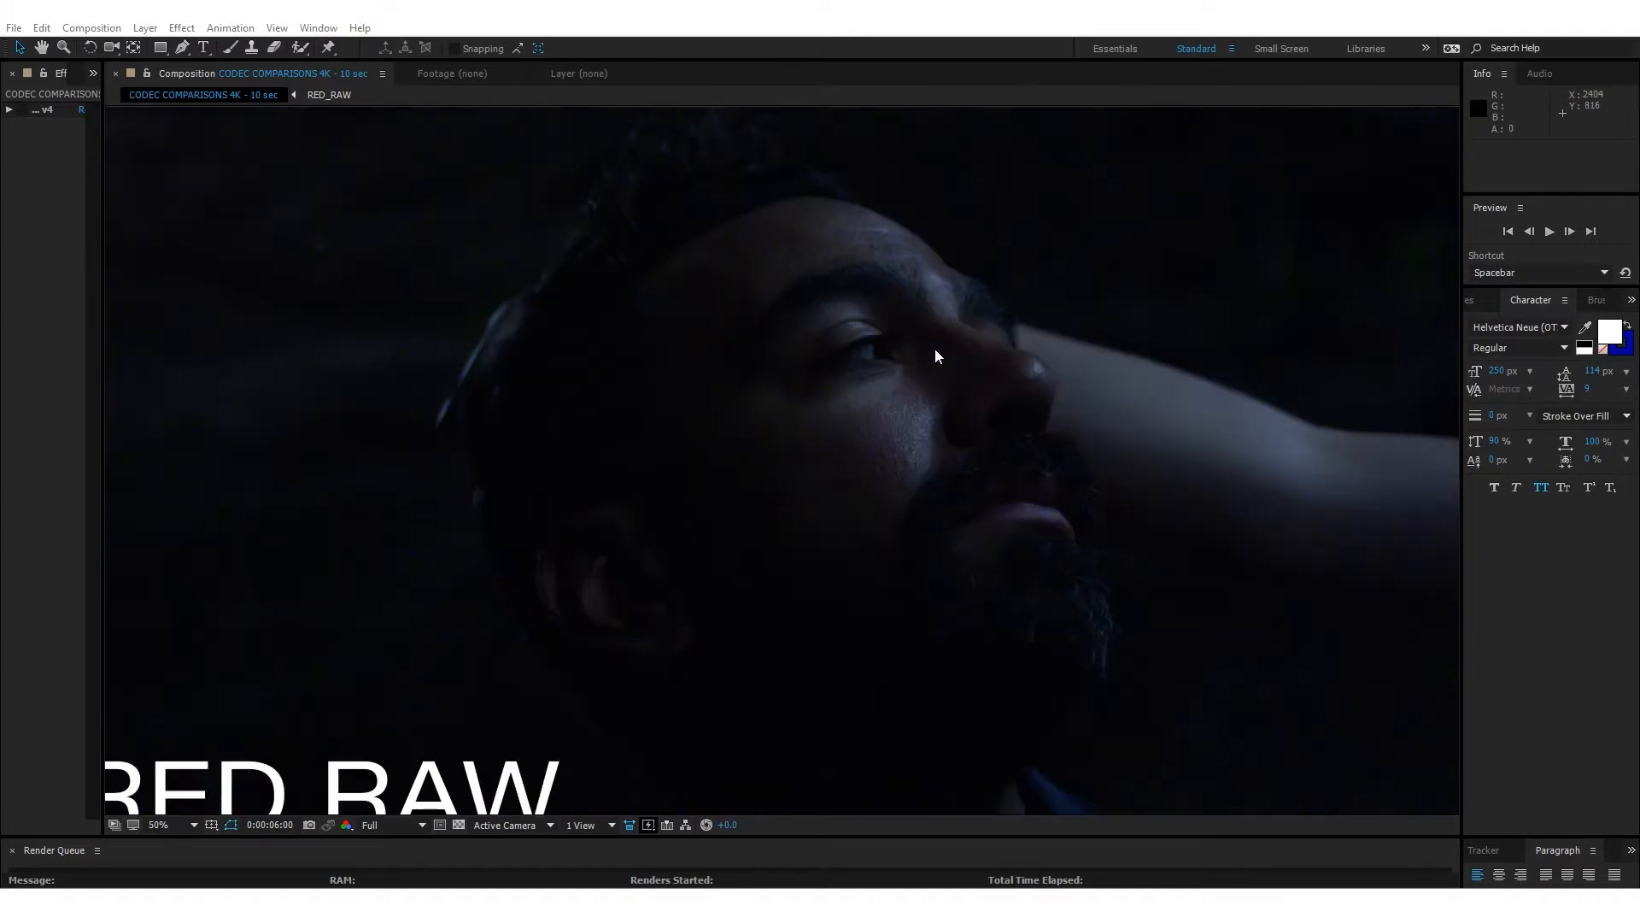
Step: Fit the dark RED RAW 4K shot back into the Composition viewer after checking it
{"action": "left_click", "coordinate": [159, 823]}
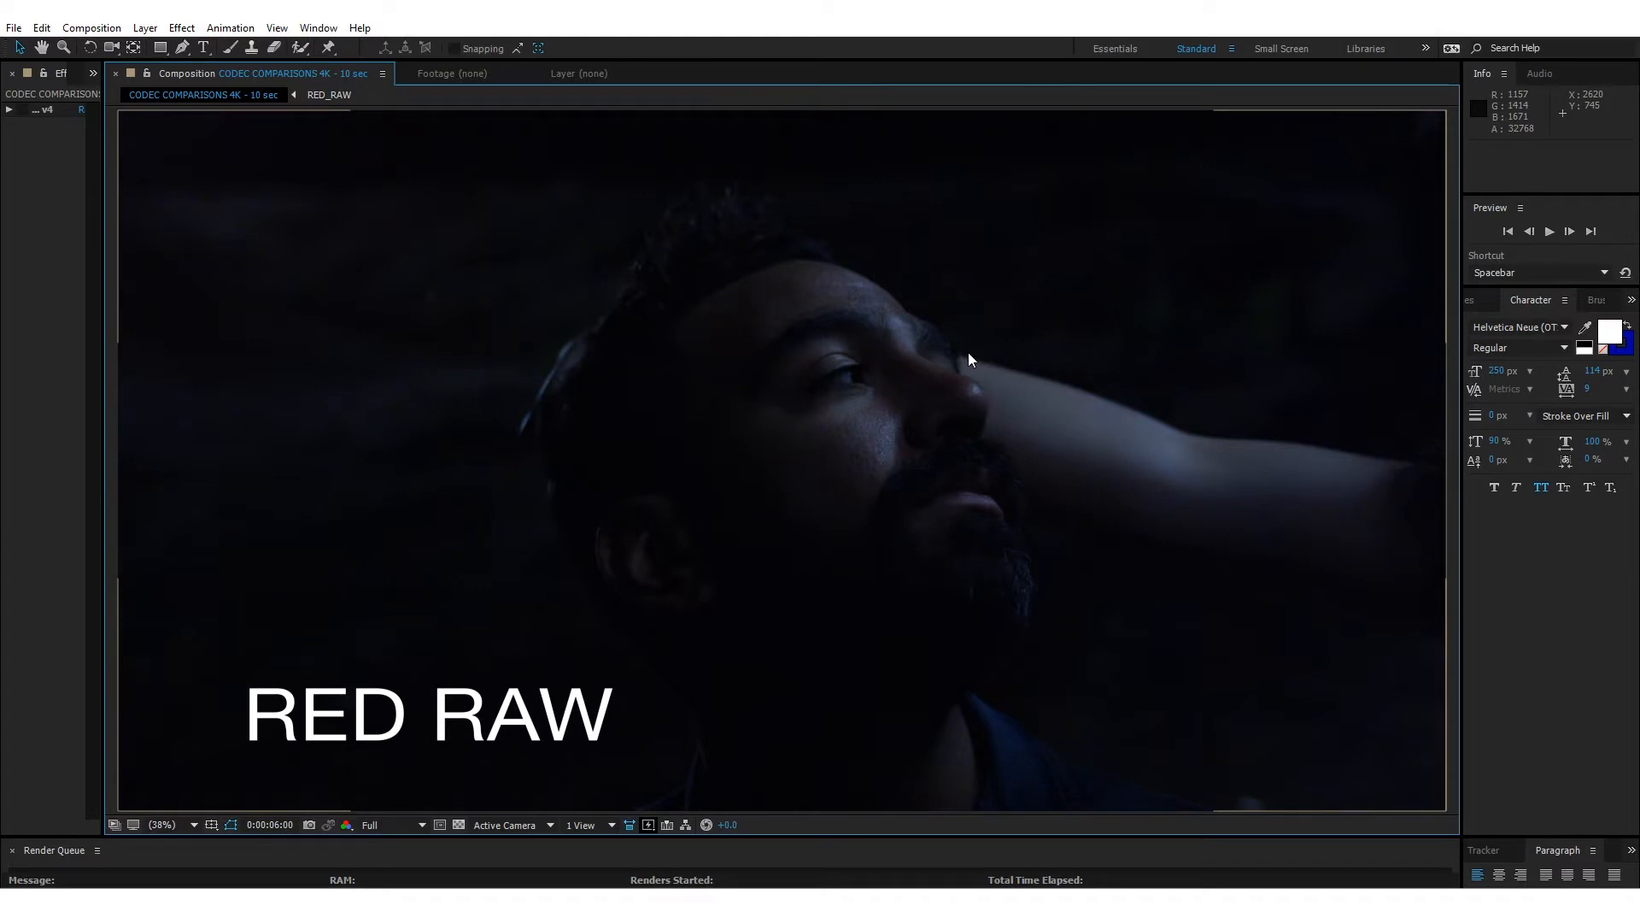
{"action": "mouse_move", "coordinate": [1029, 352]}
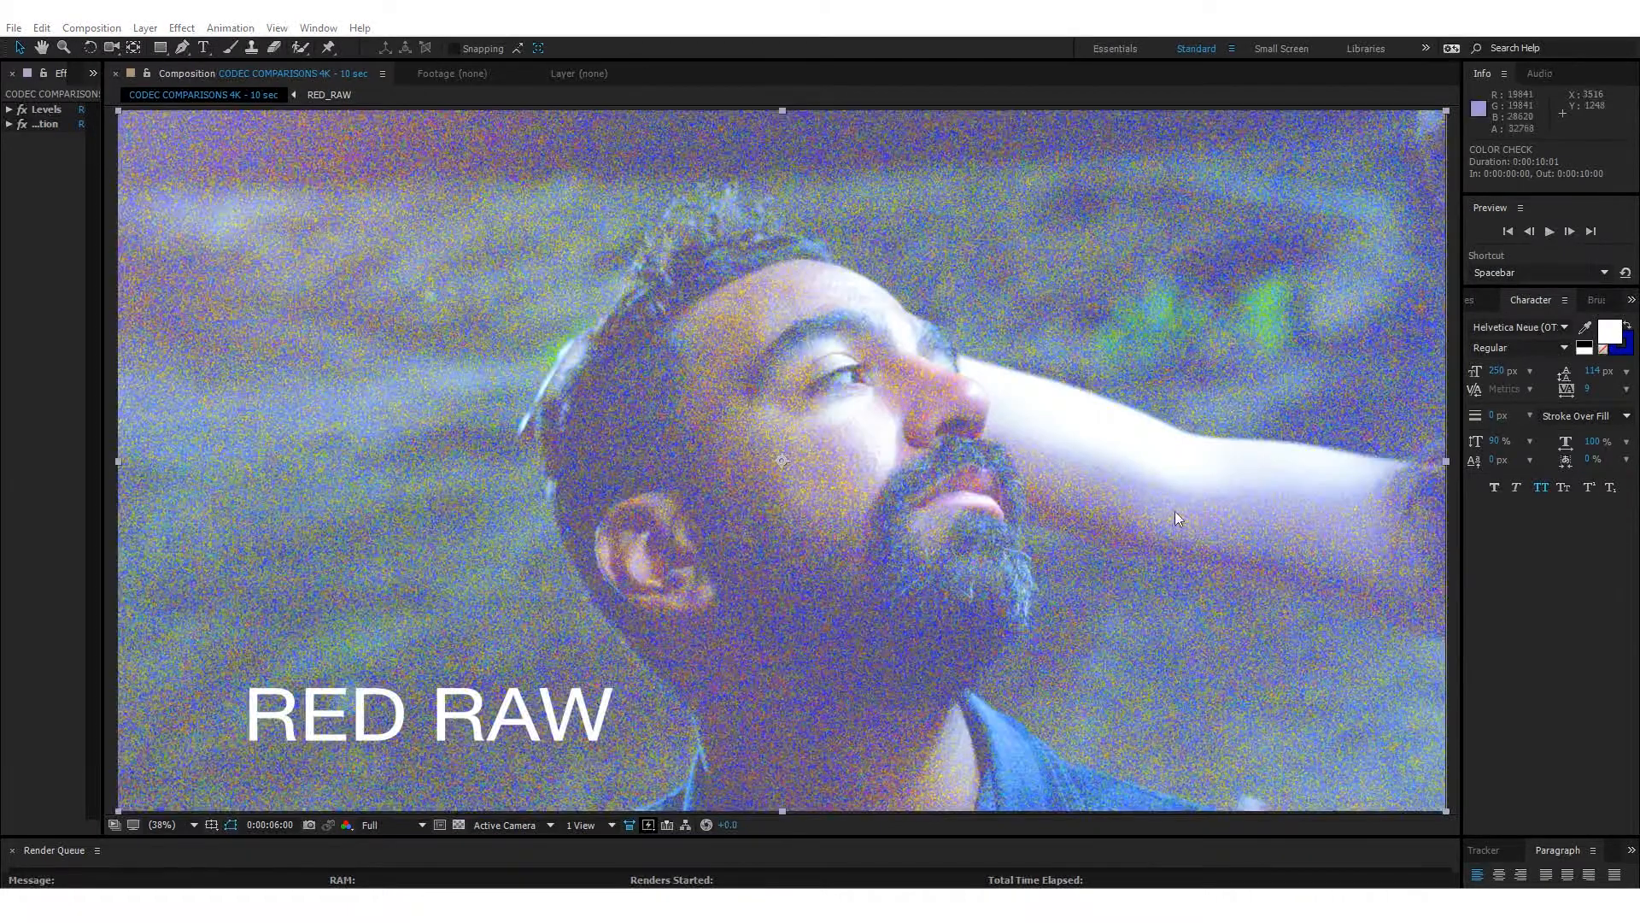
{"action": "mouse_move", "coordinate": [1129, 468]}
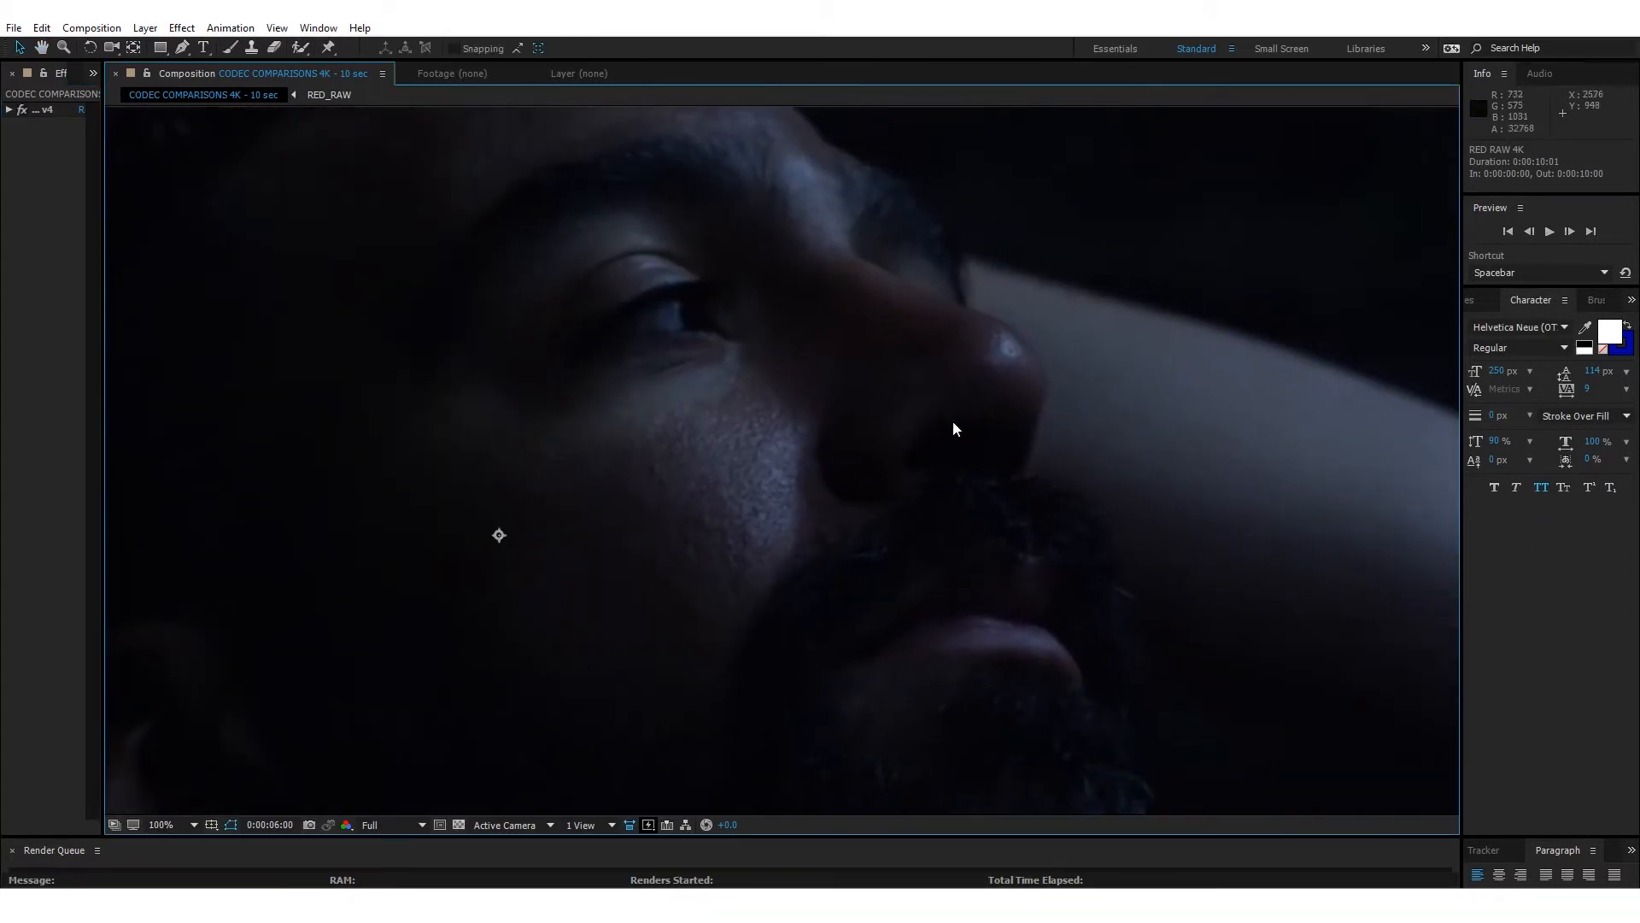
Step: Return the viewer magnification to Fit after inspecting the brightened RED RAW shot at 100%
{"action": "left_click", "coordinate": [162, 823]}
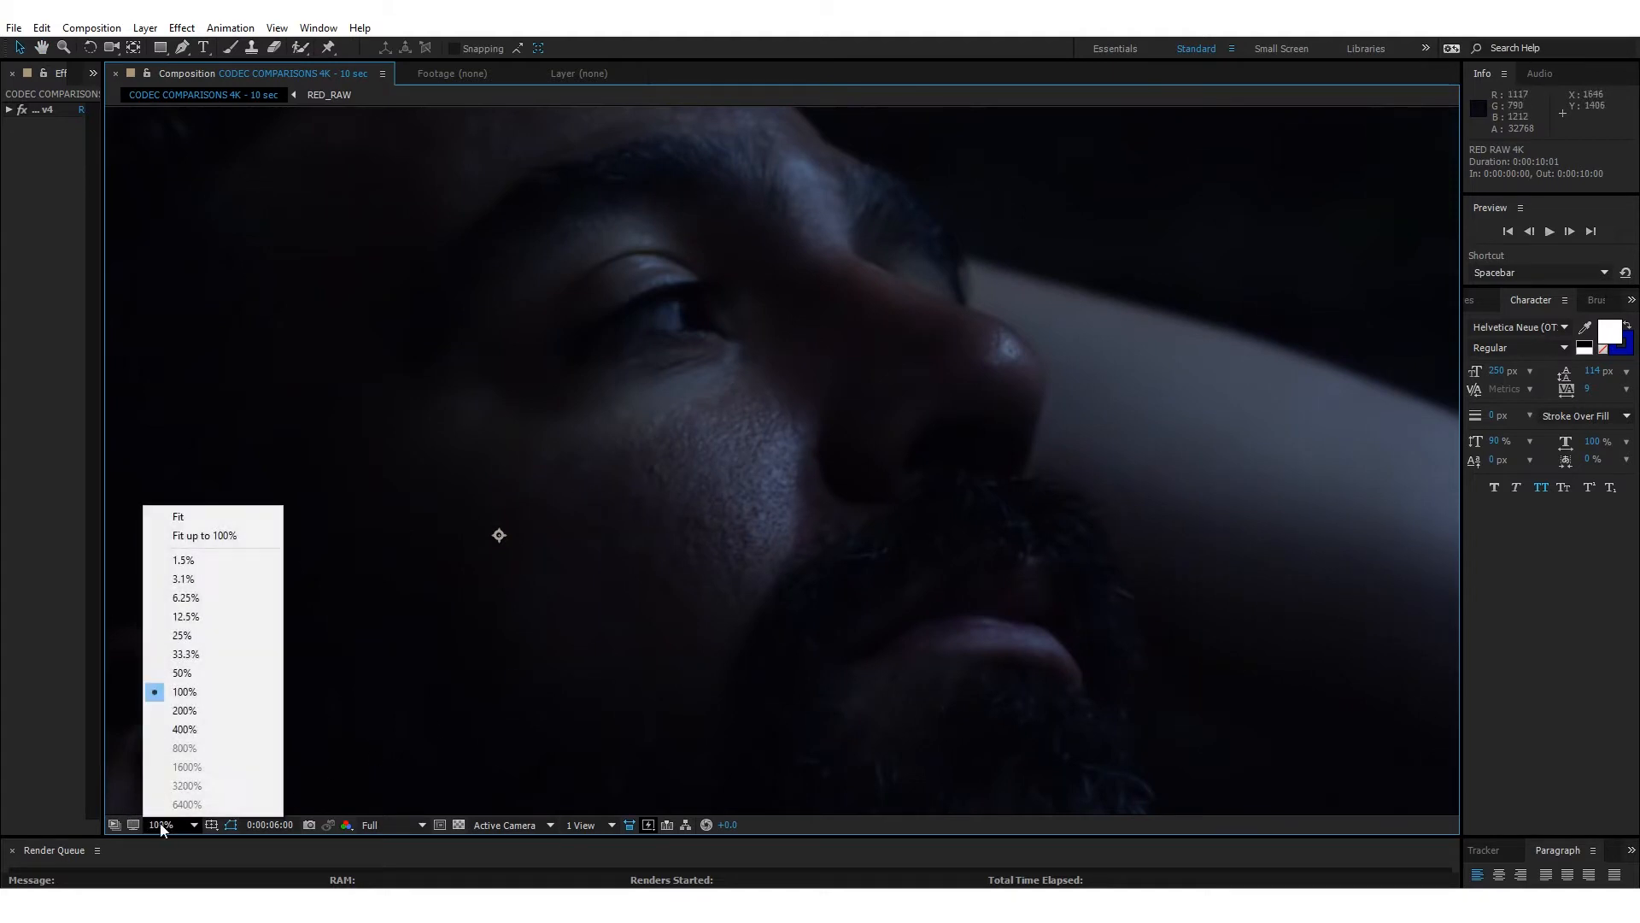
{"action": "left_click", "coordinate": [178, 516]}
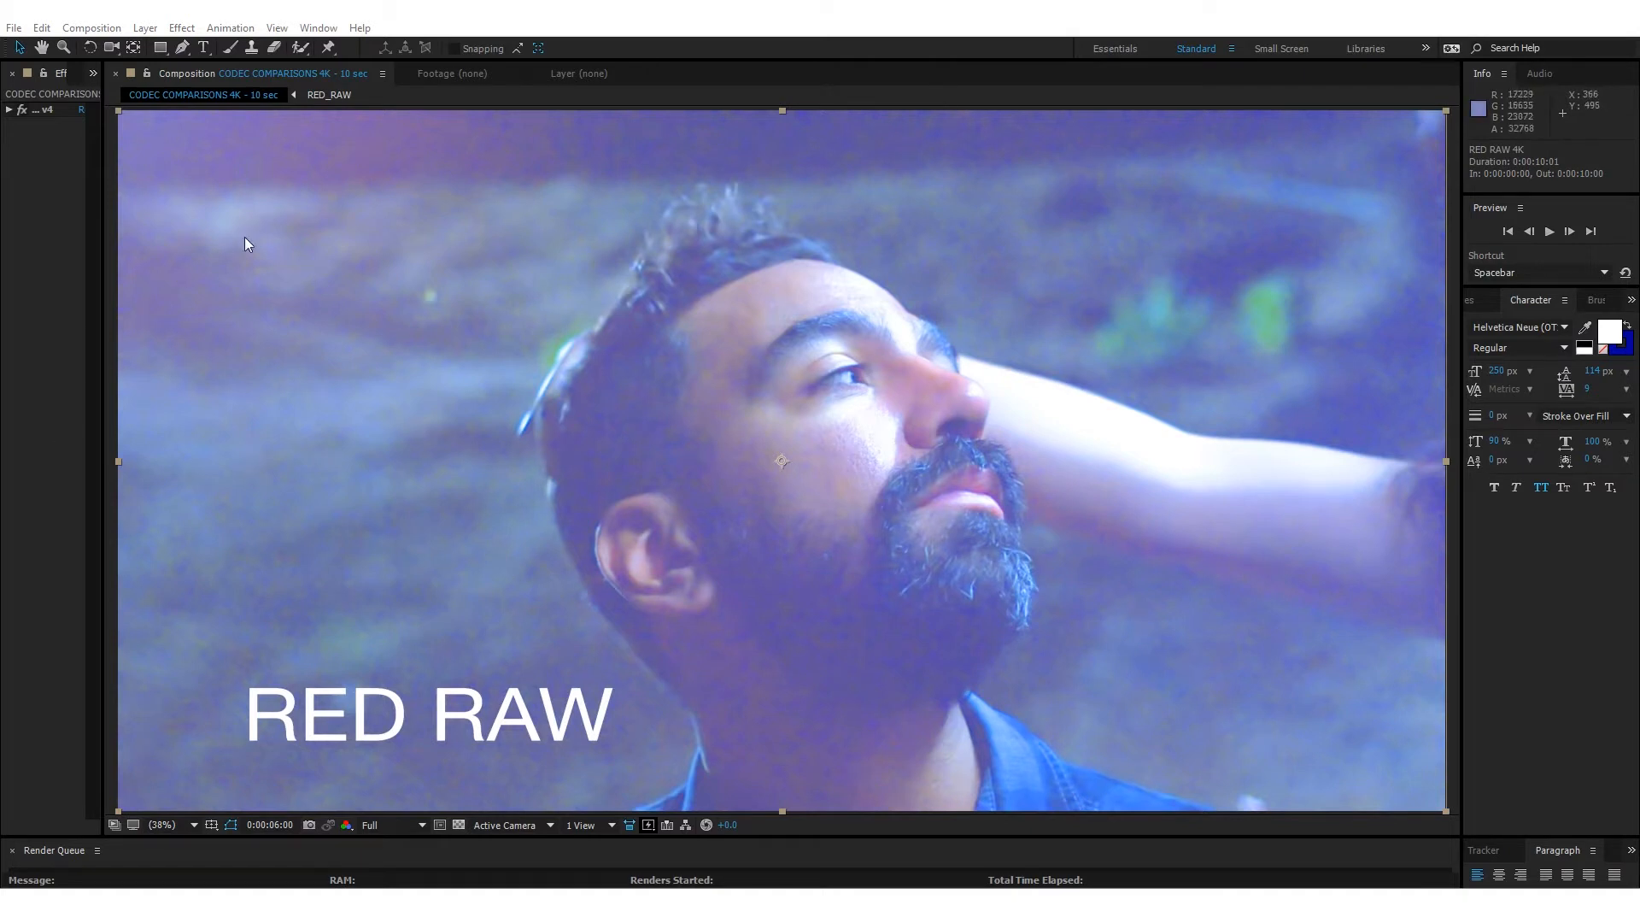
{"action": "mouse_move", "coordinate": [952, 409]}
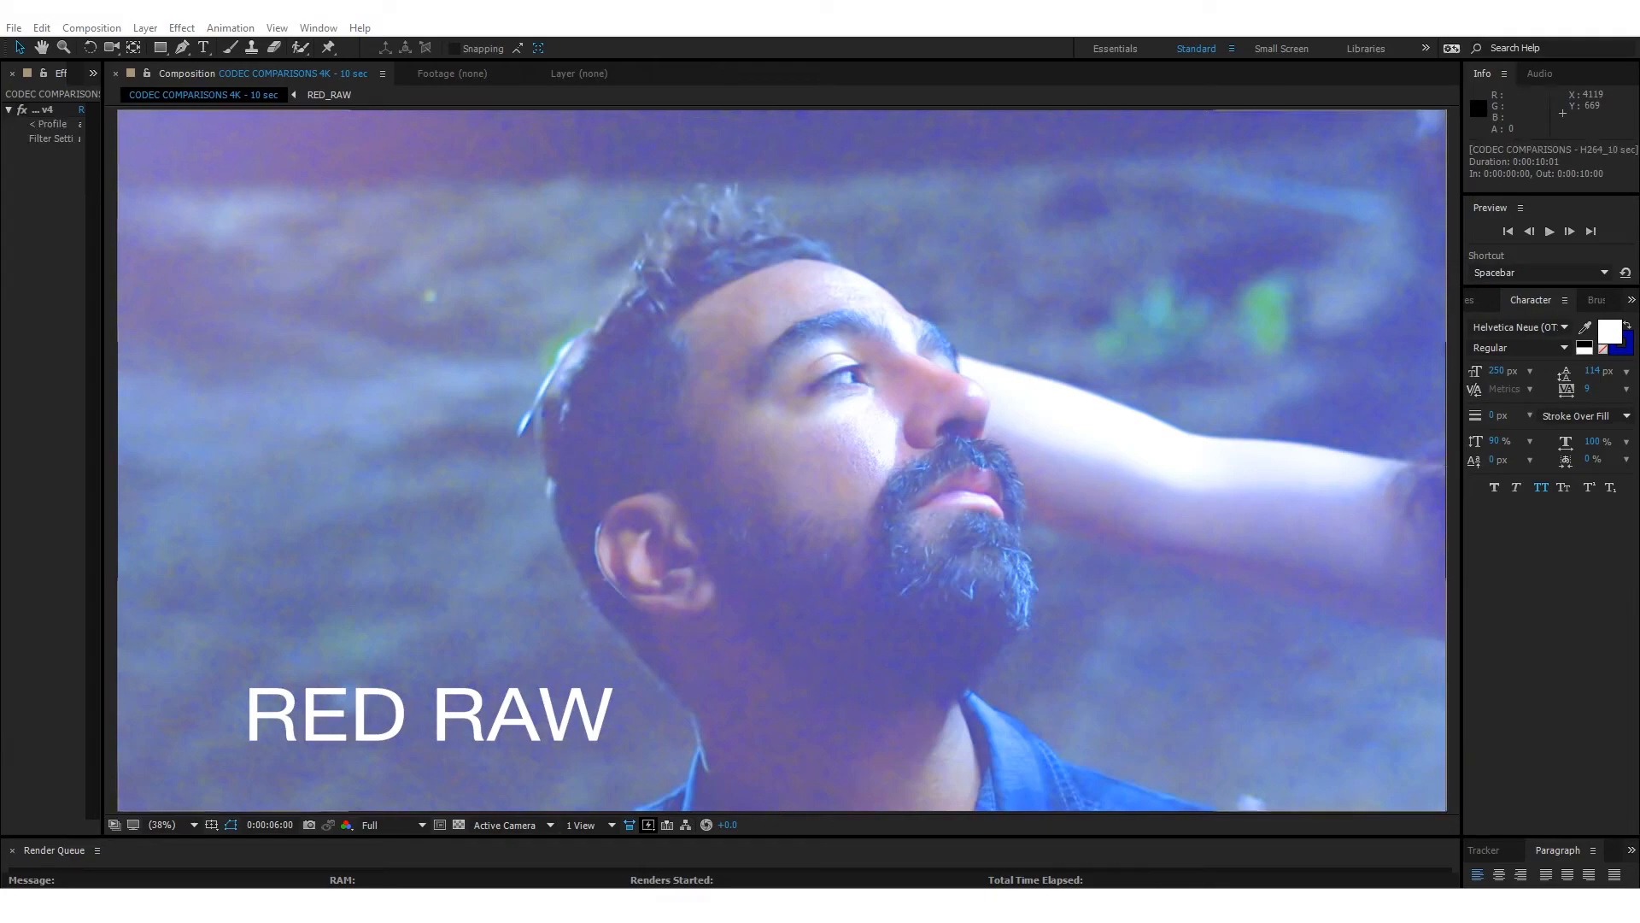
{"action": "mouse_move", "coordinate": [1558, 439]}
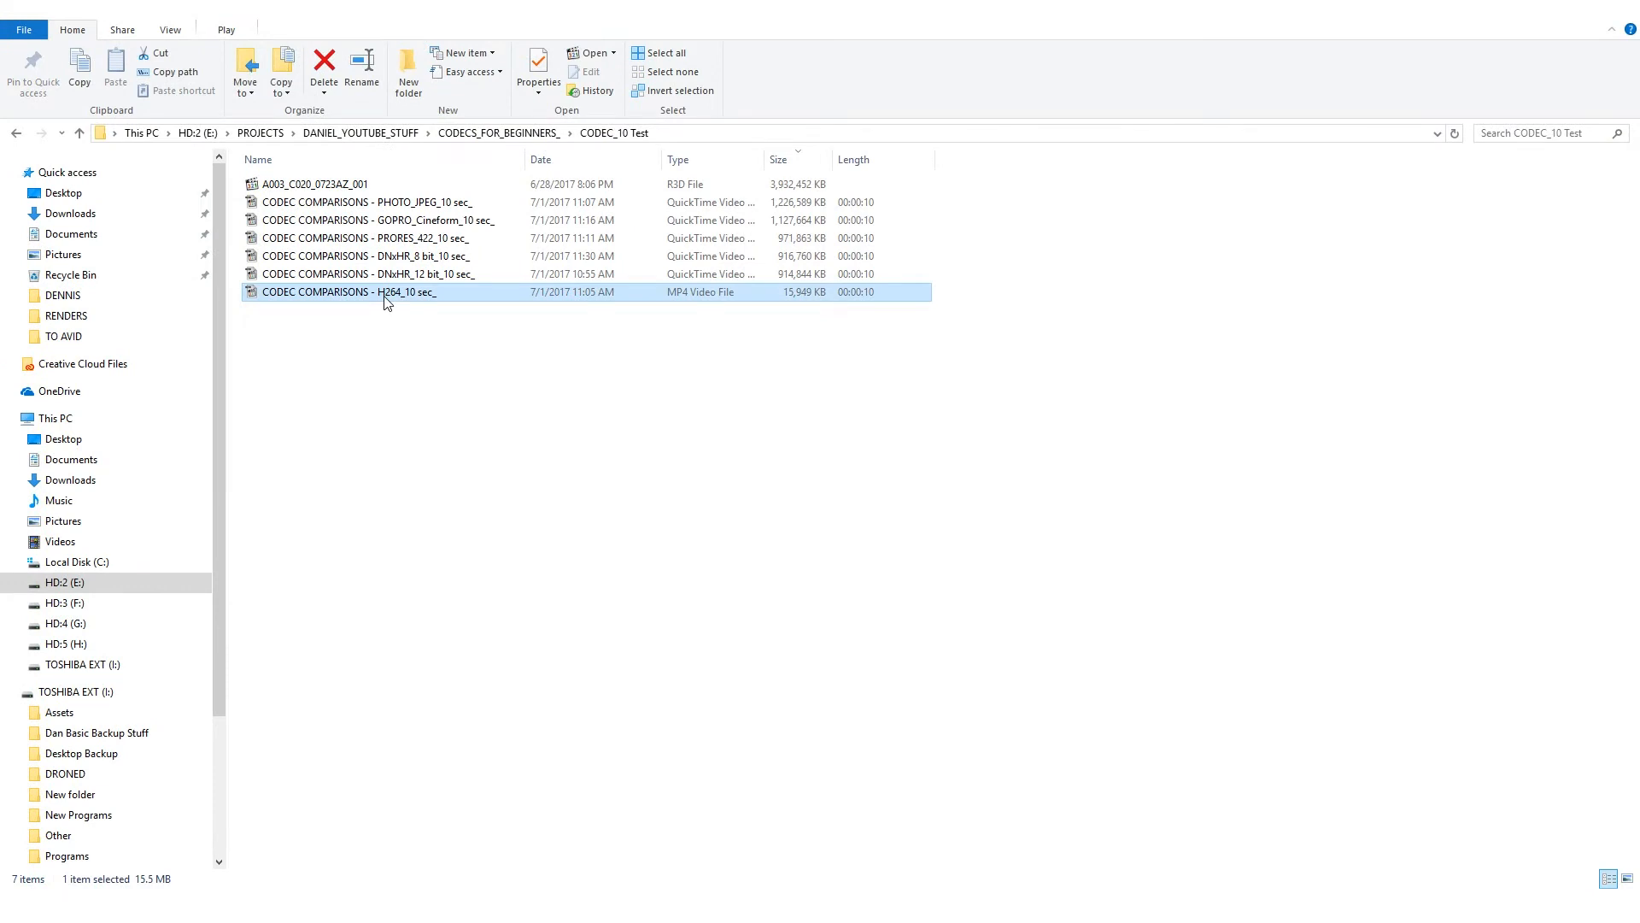
{"action": "mouse_move", "coordinate": [675, 300]}
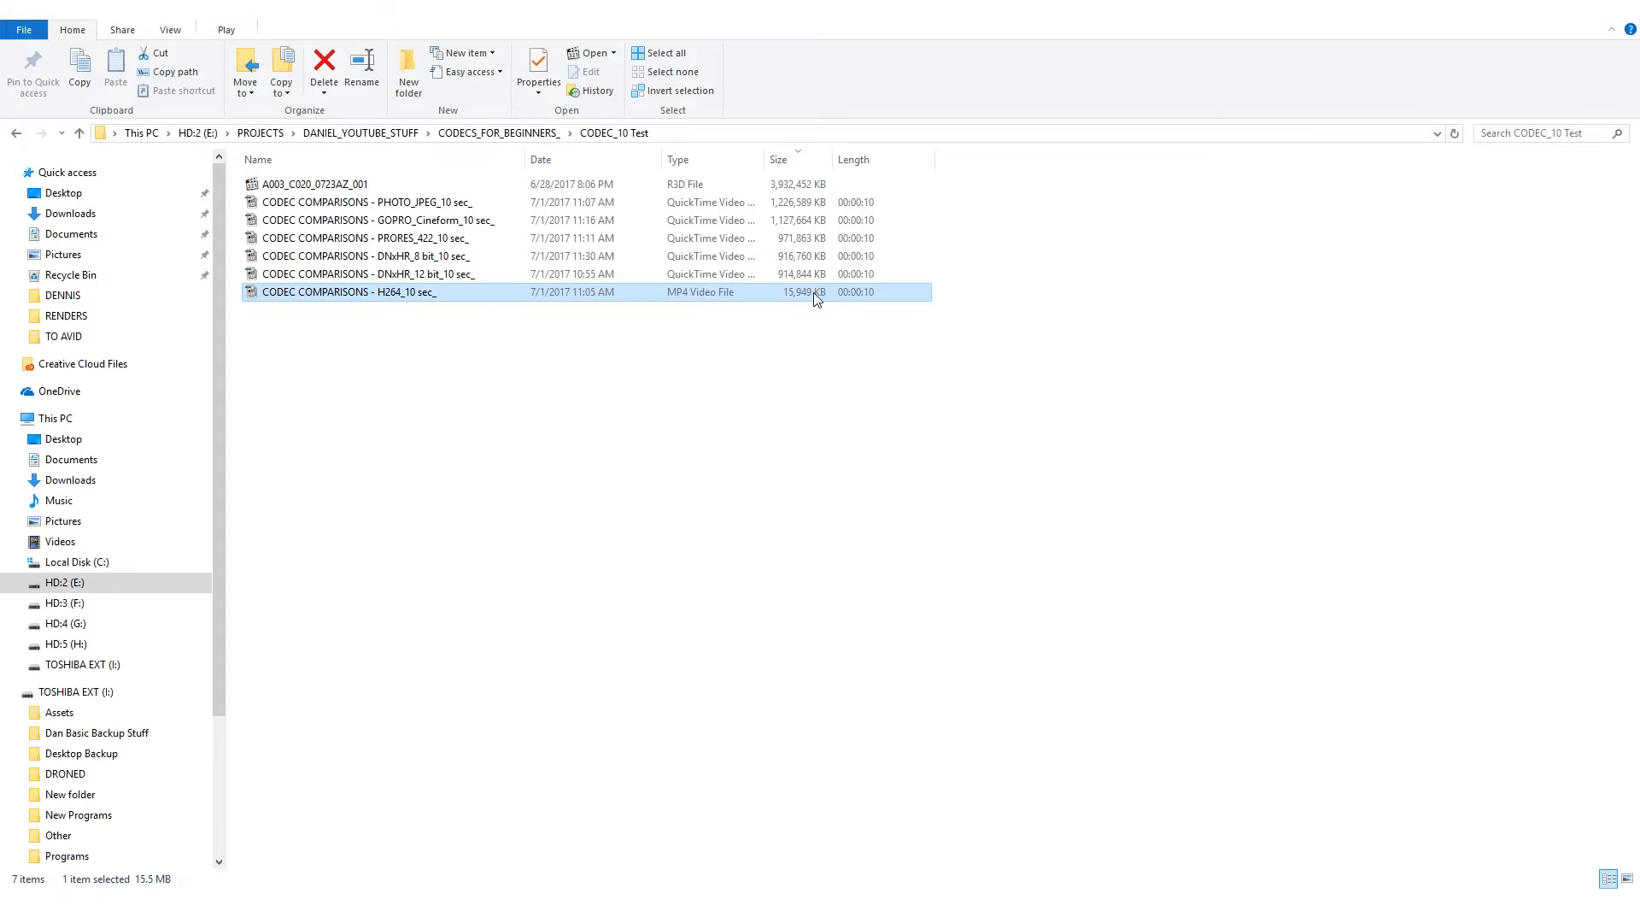
{"action": "mouse_move", "coordinate": [878, 304]}
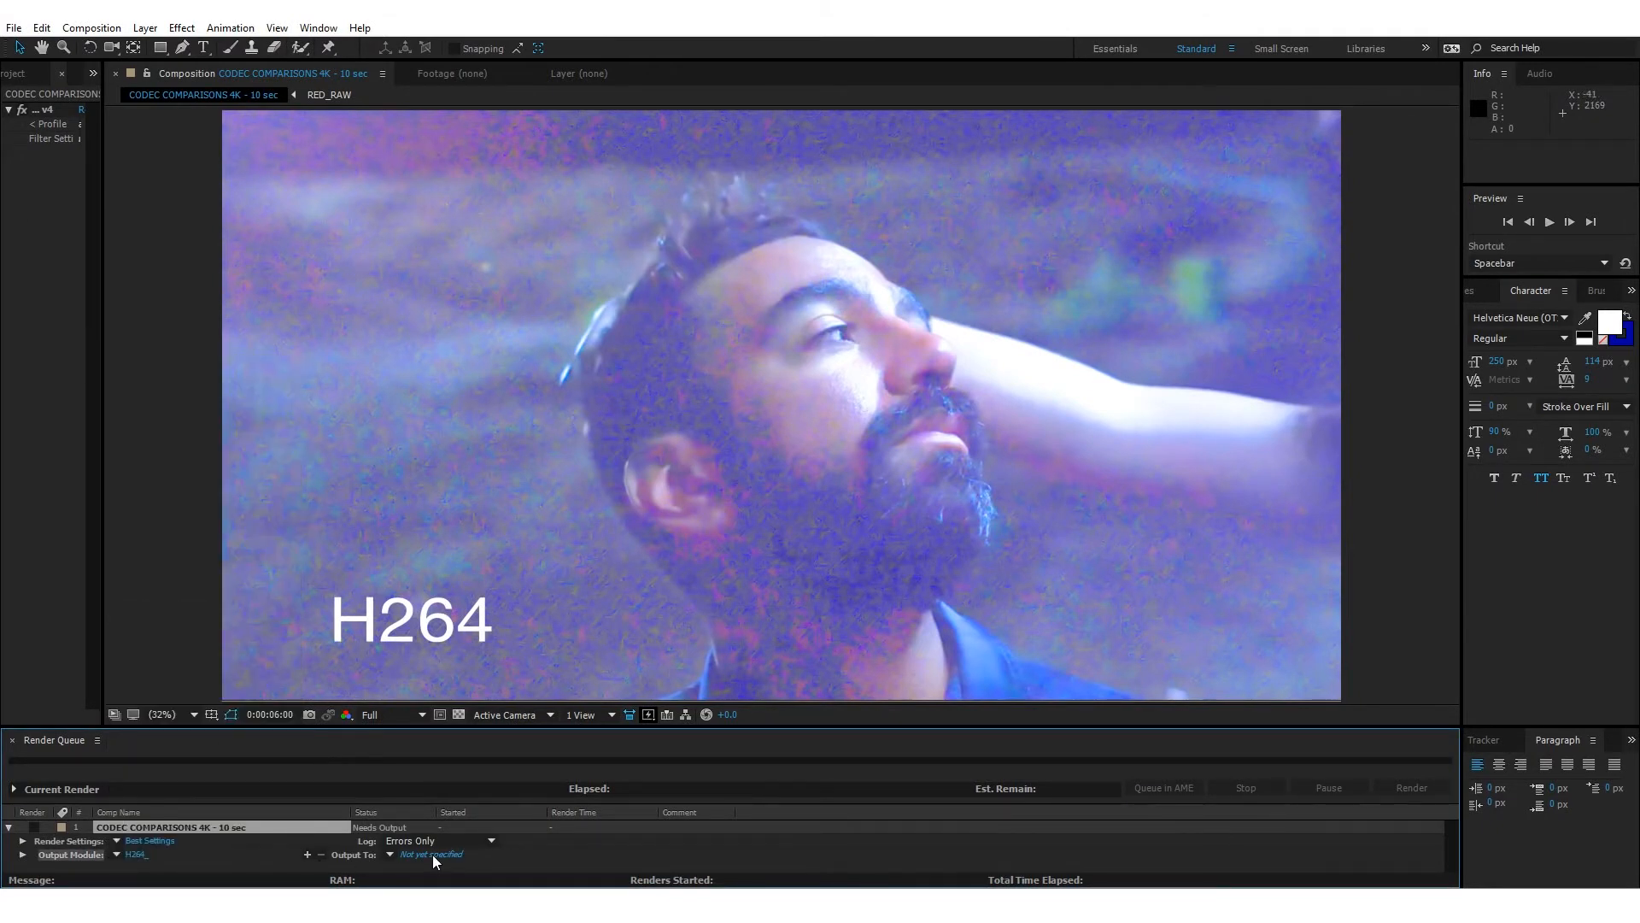
Step: Attempt a QuickTime render of the H264 comparison, which fails with an incompatible video compressor error
{"action": "left_click", "coordinate": [428, 854]}
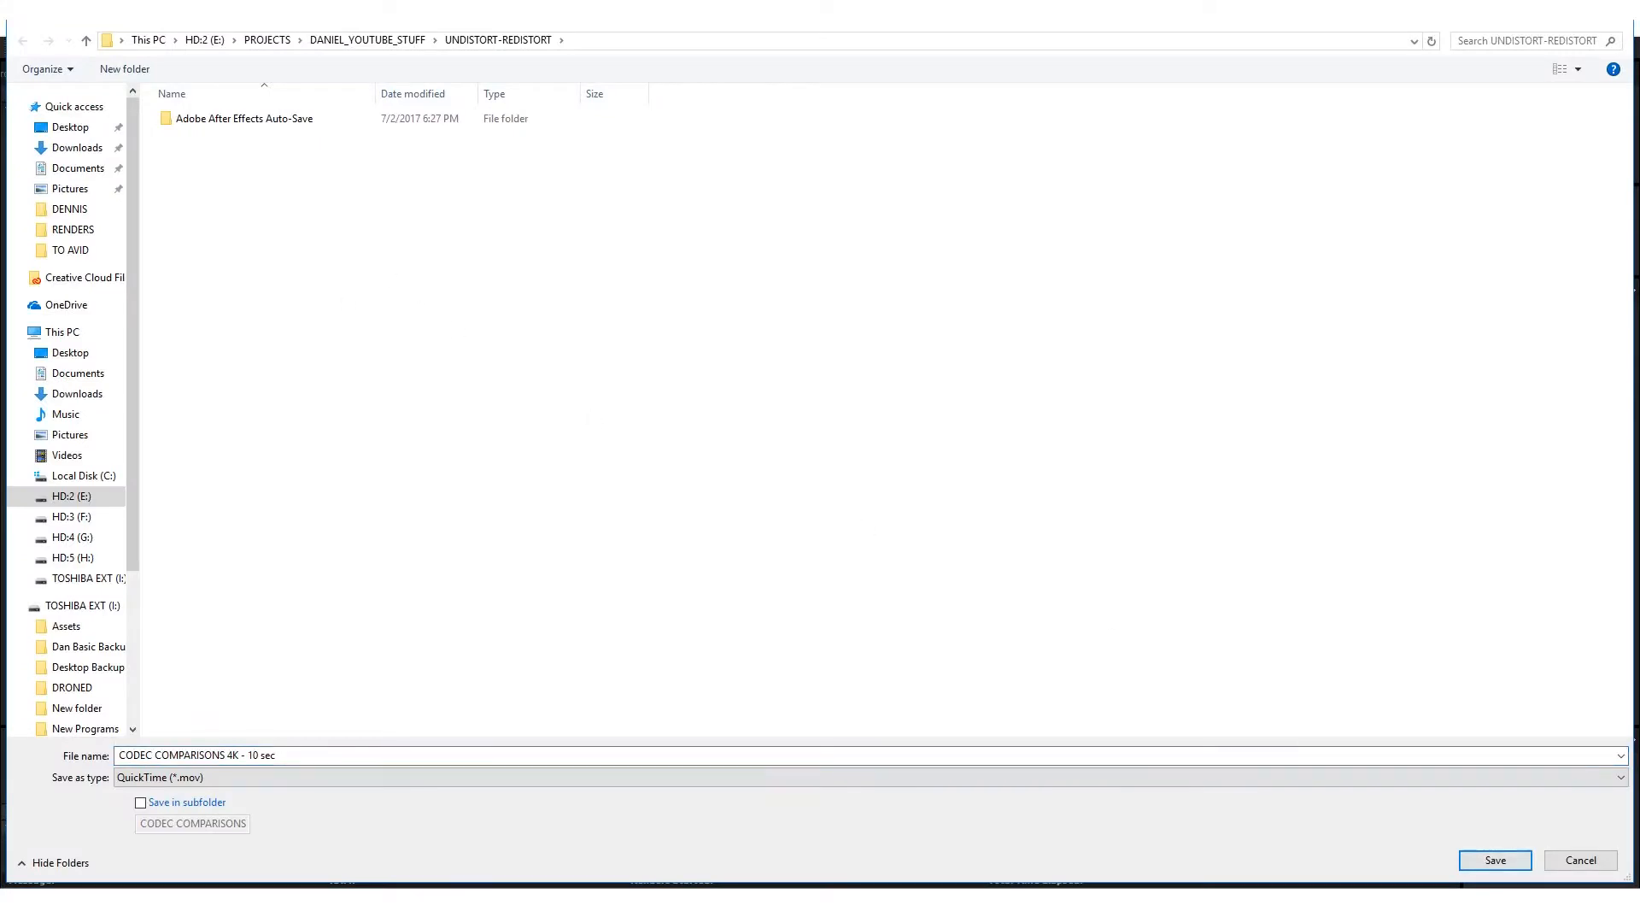
{"action": "left_click", "coordinate": [1493, 859]}
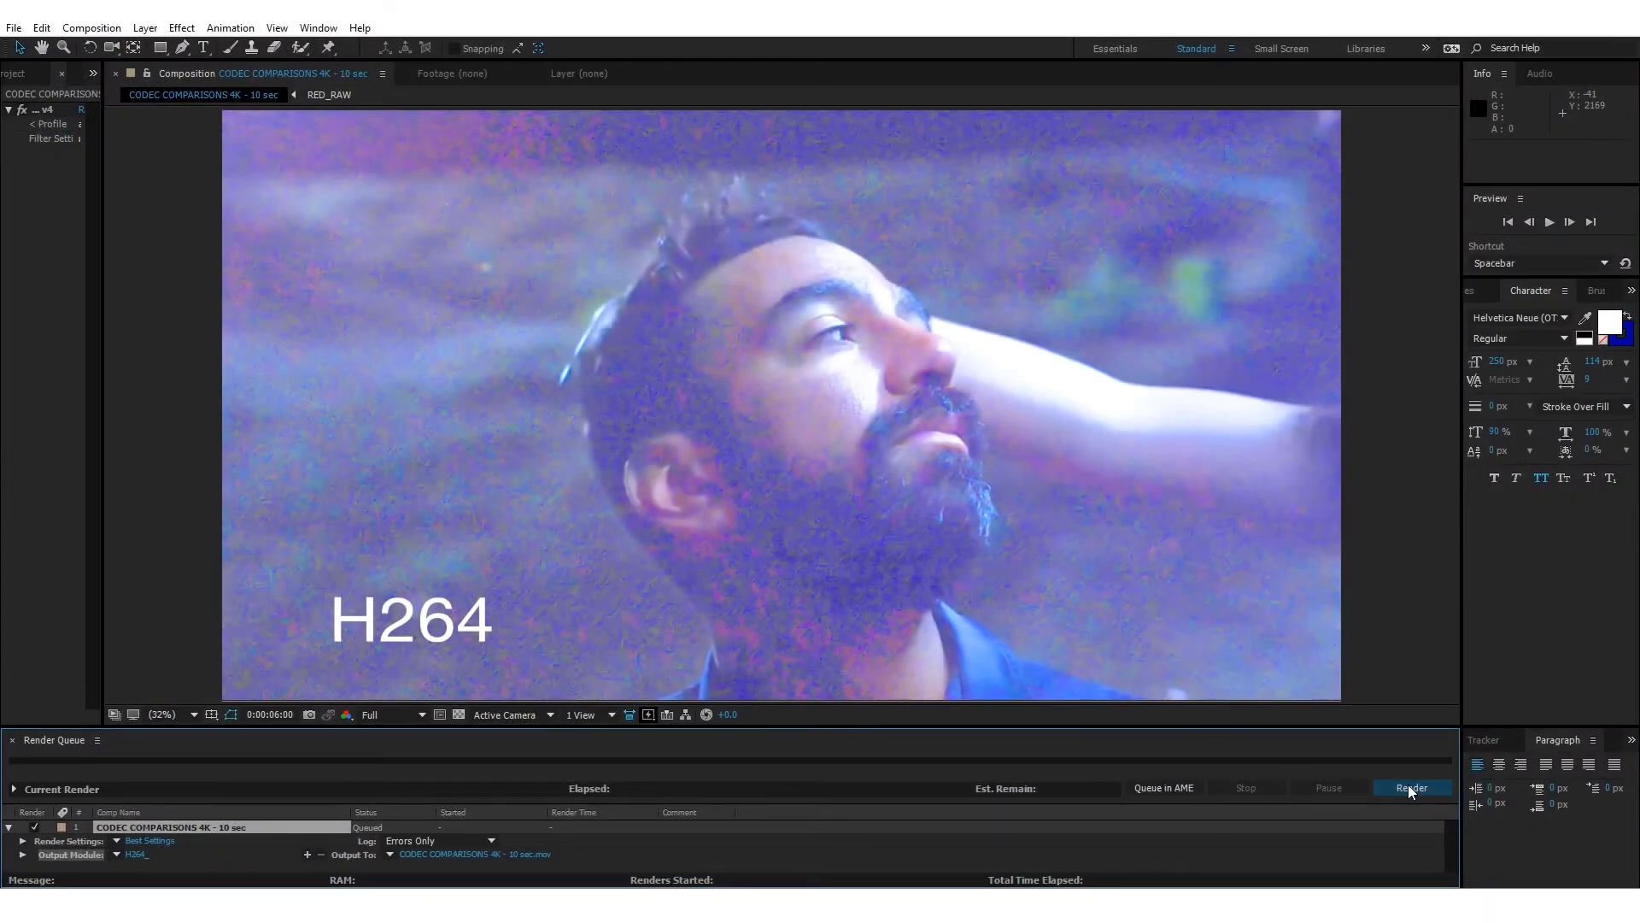
{"action": "left_click", "coordinate": [1409, 787]}
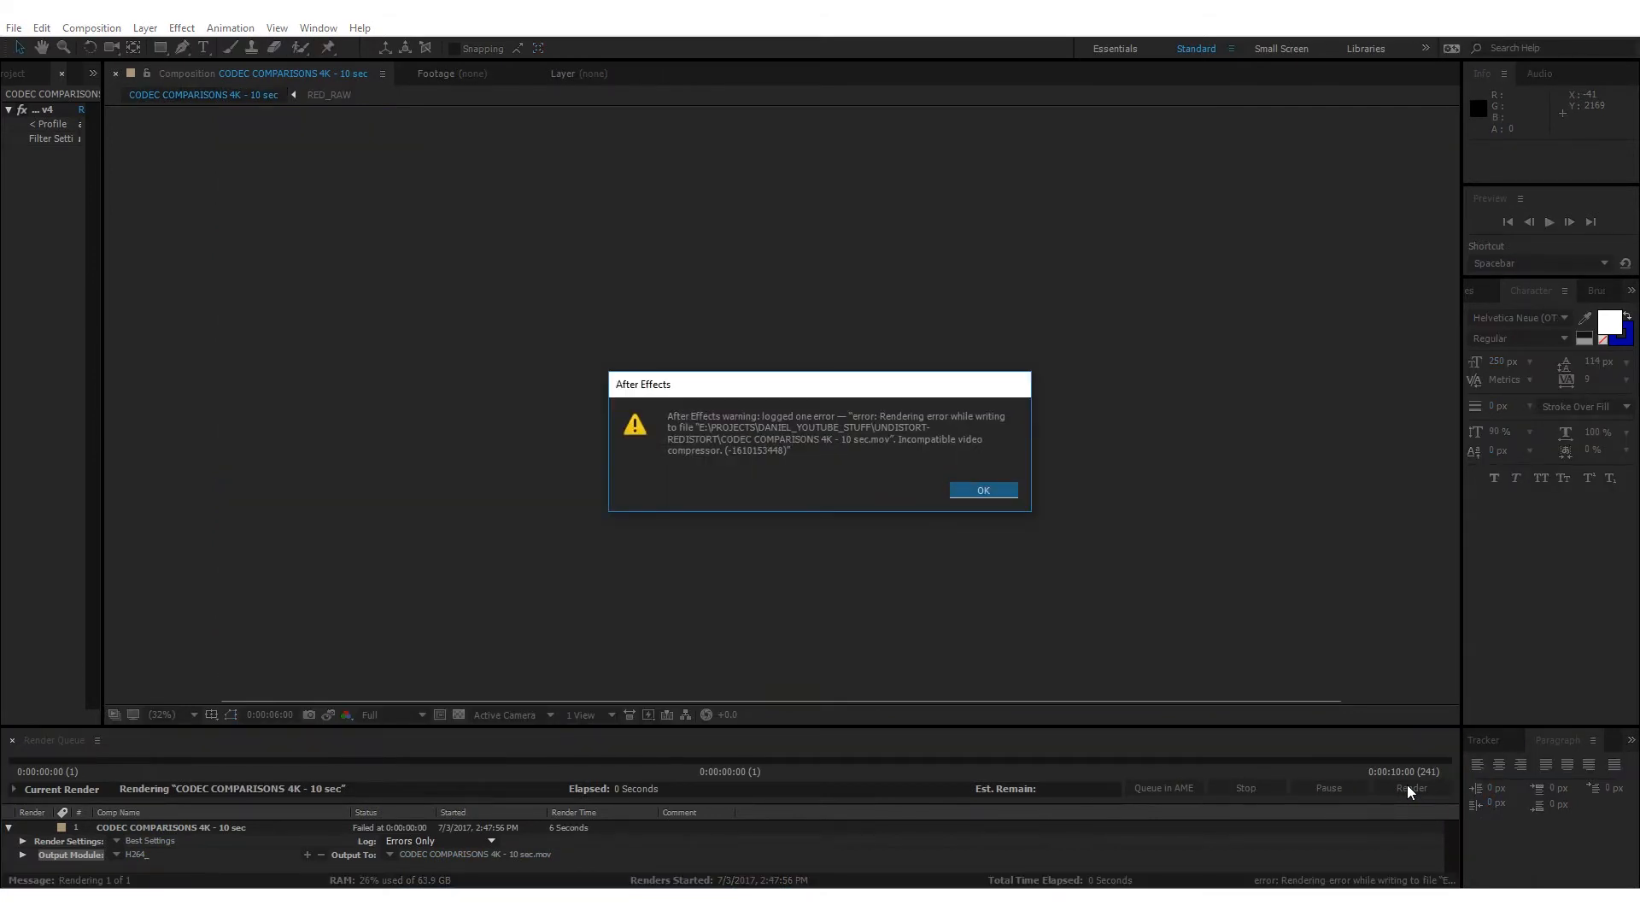
{"action": "left_click", "coordinate": [980, 490]}
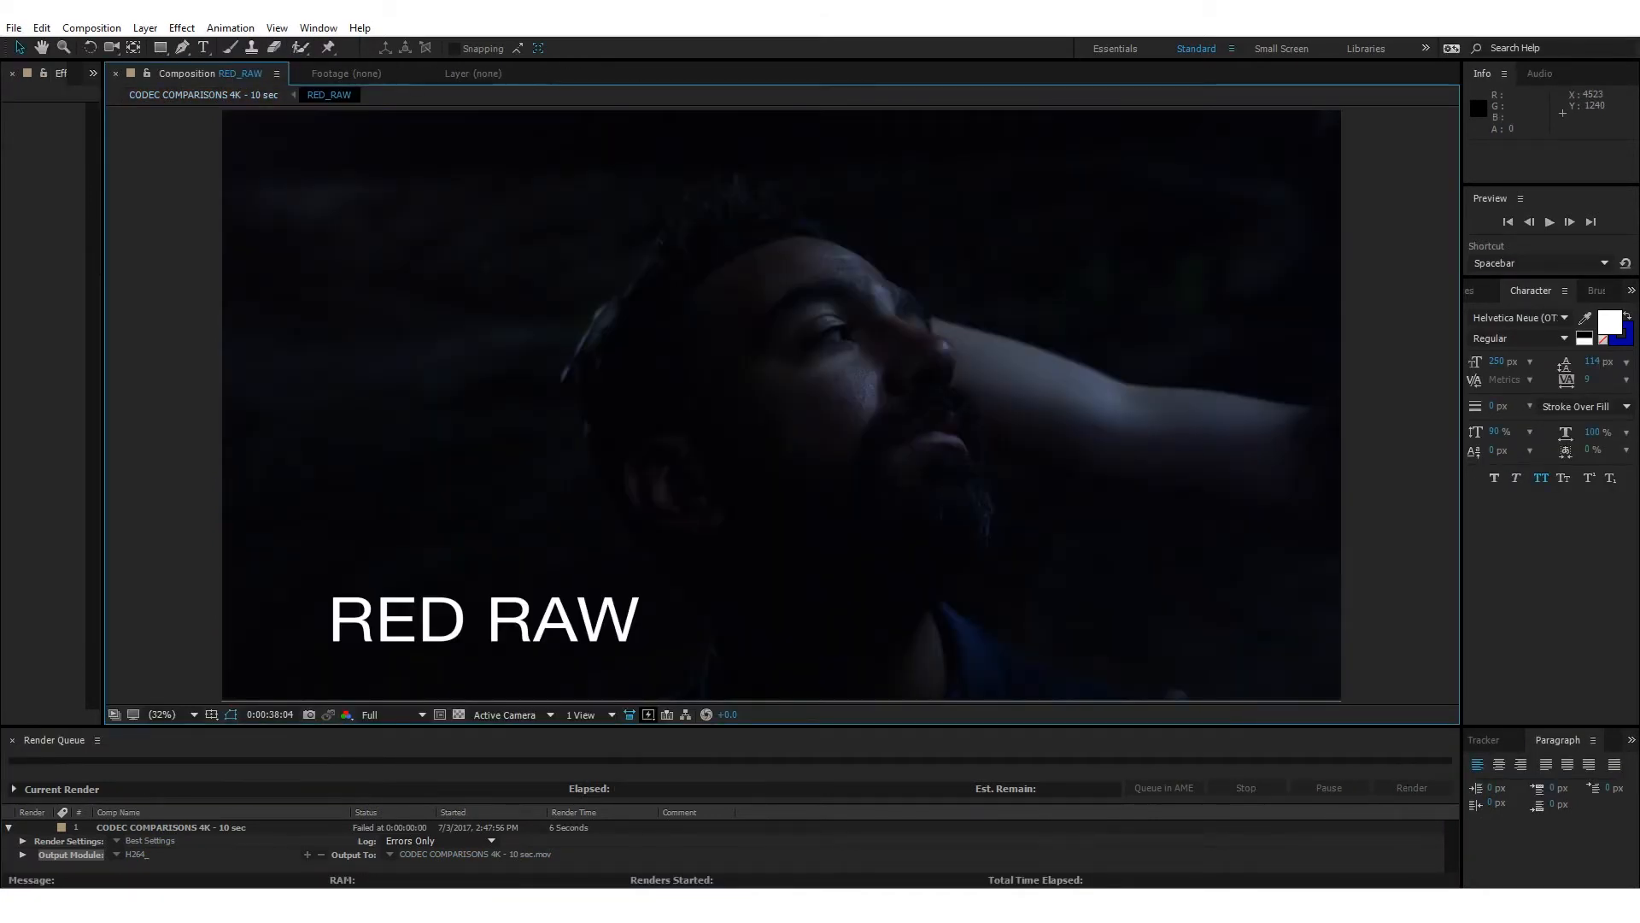
{"action": "left_click", "coordinate": [203, 94]}
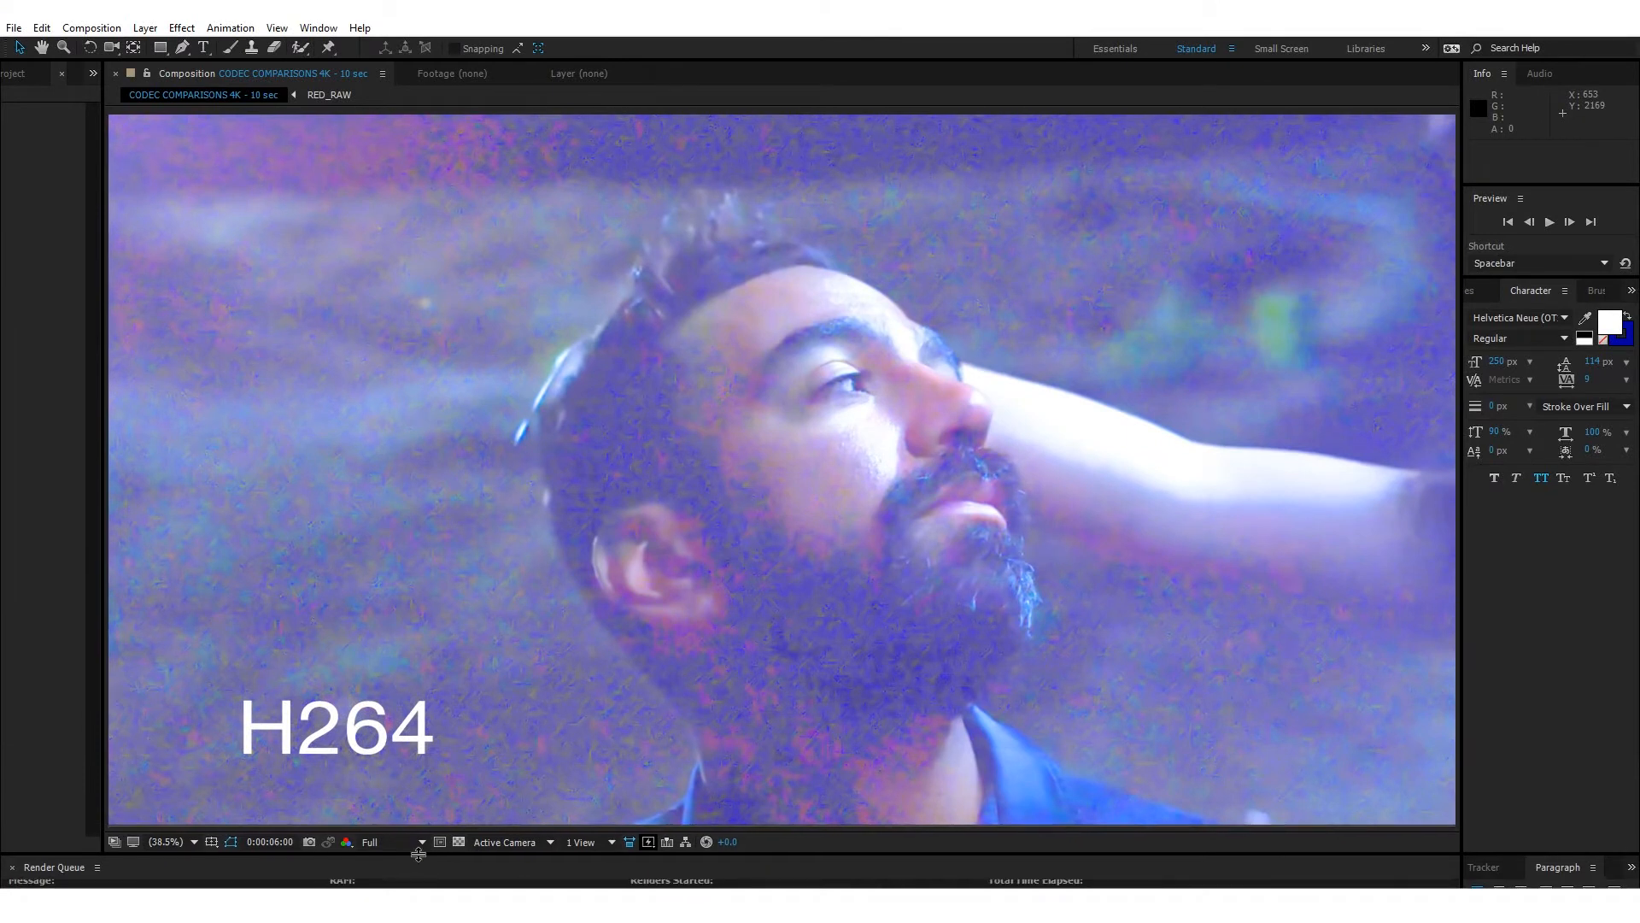
{"action": "mouse_move", "coordinate": [418, 854]}
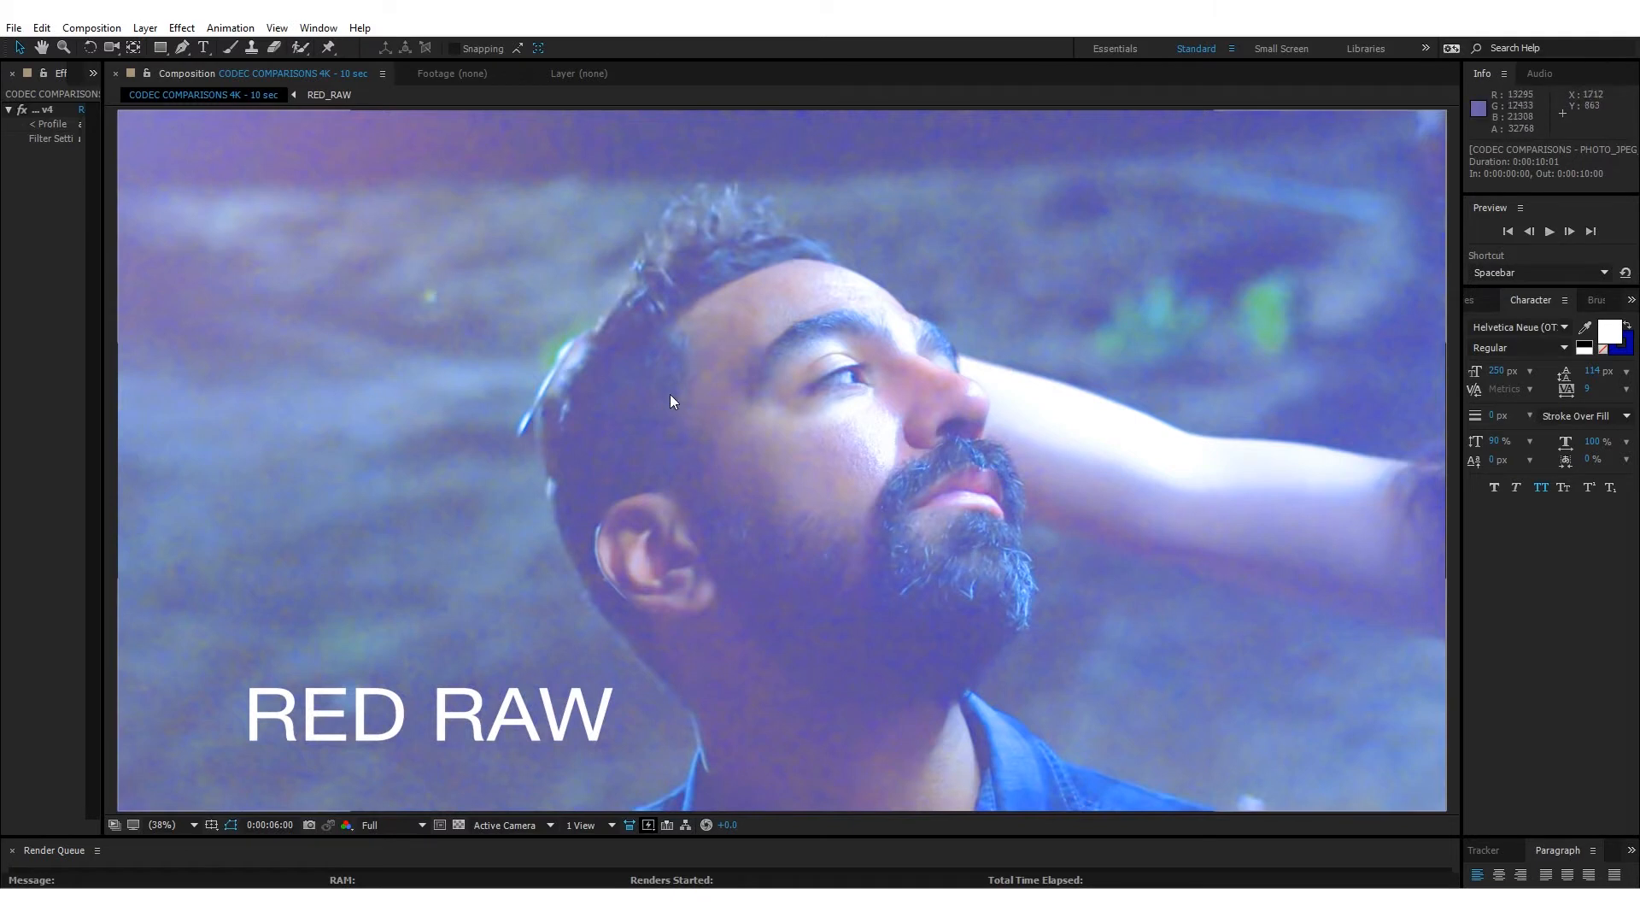
{"action": "mouse_move", "coordinate": [487, 292]}
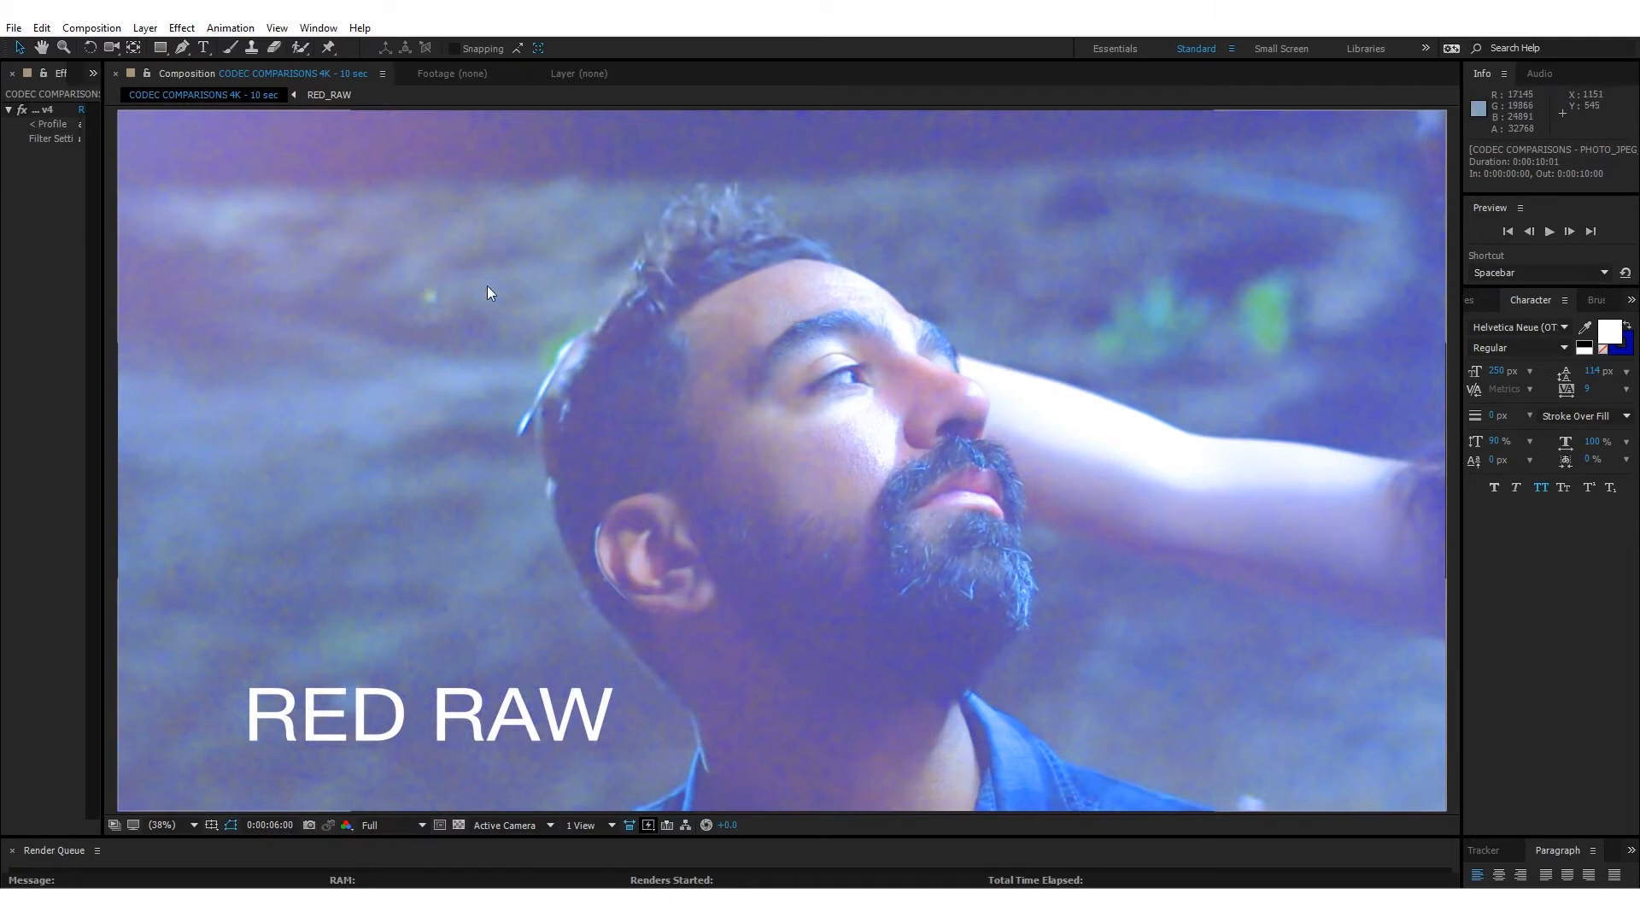
{"action": "mouse_move", "coordinate": [784, 625]}
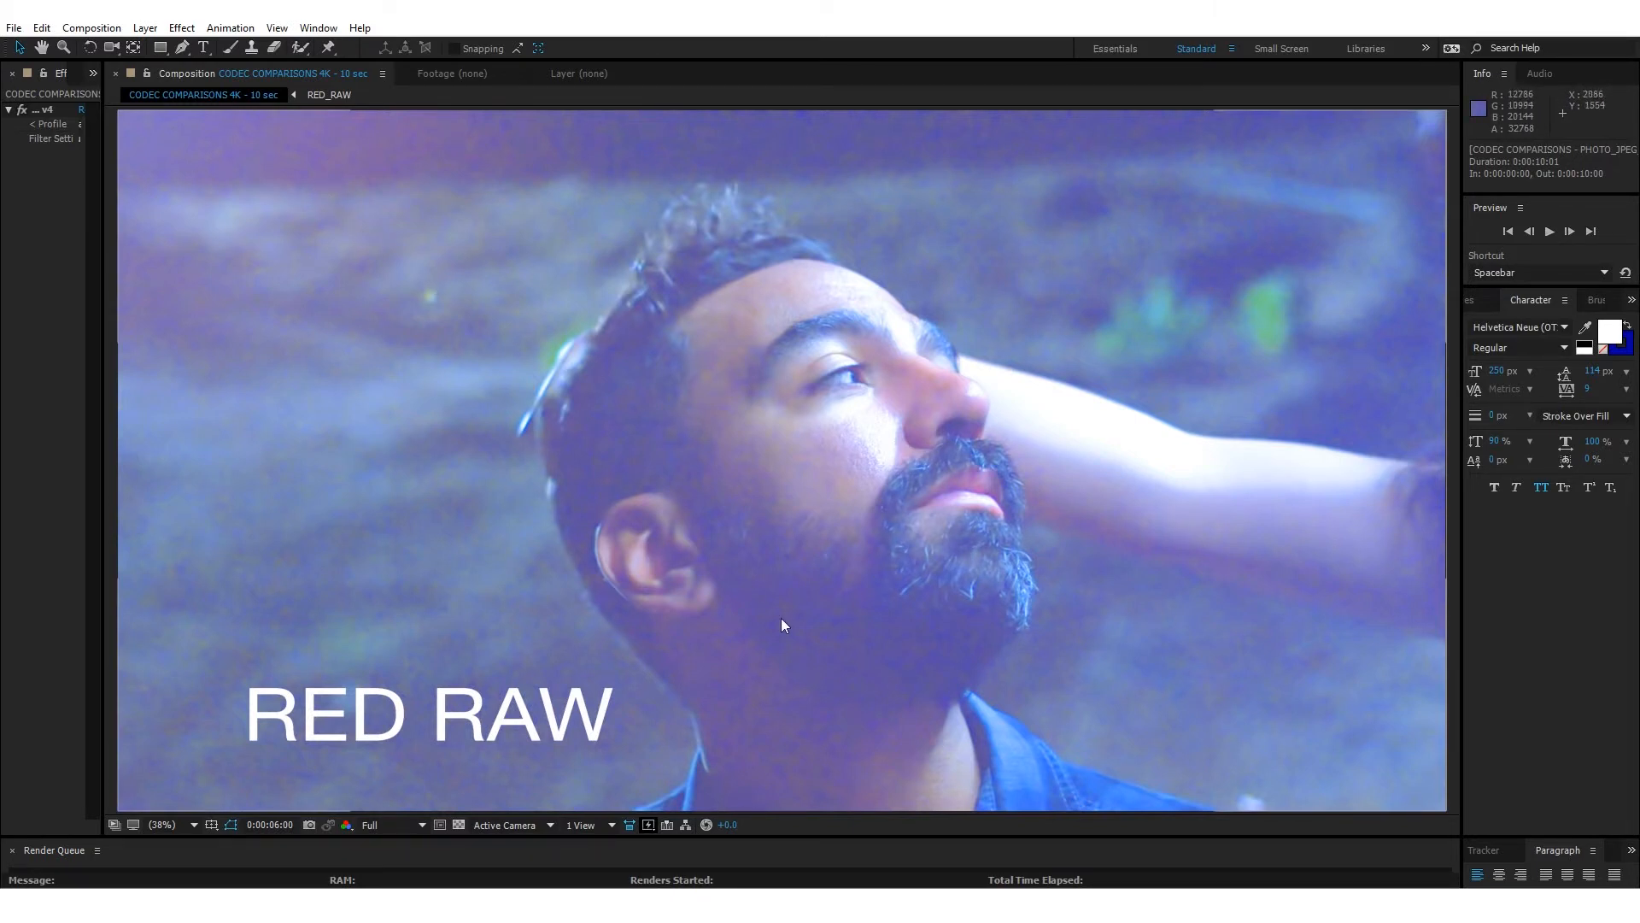
{"action": "mouse_move", "coordinate": [849, 147]}
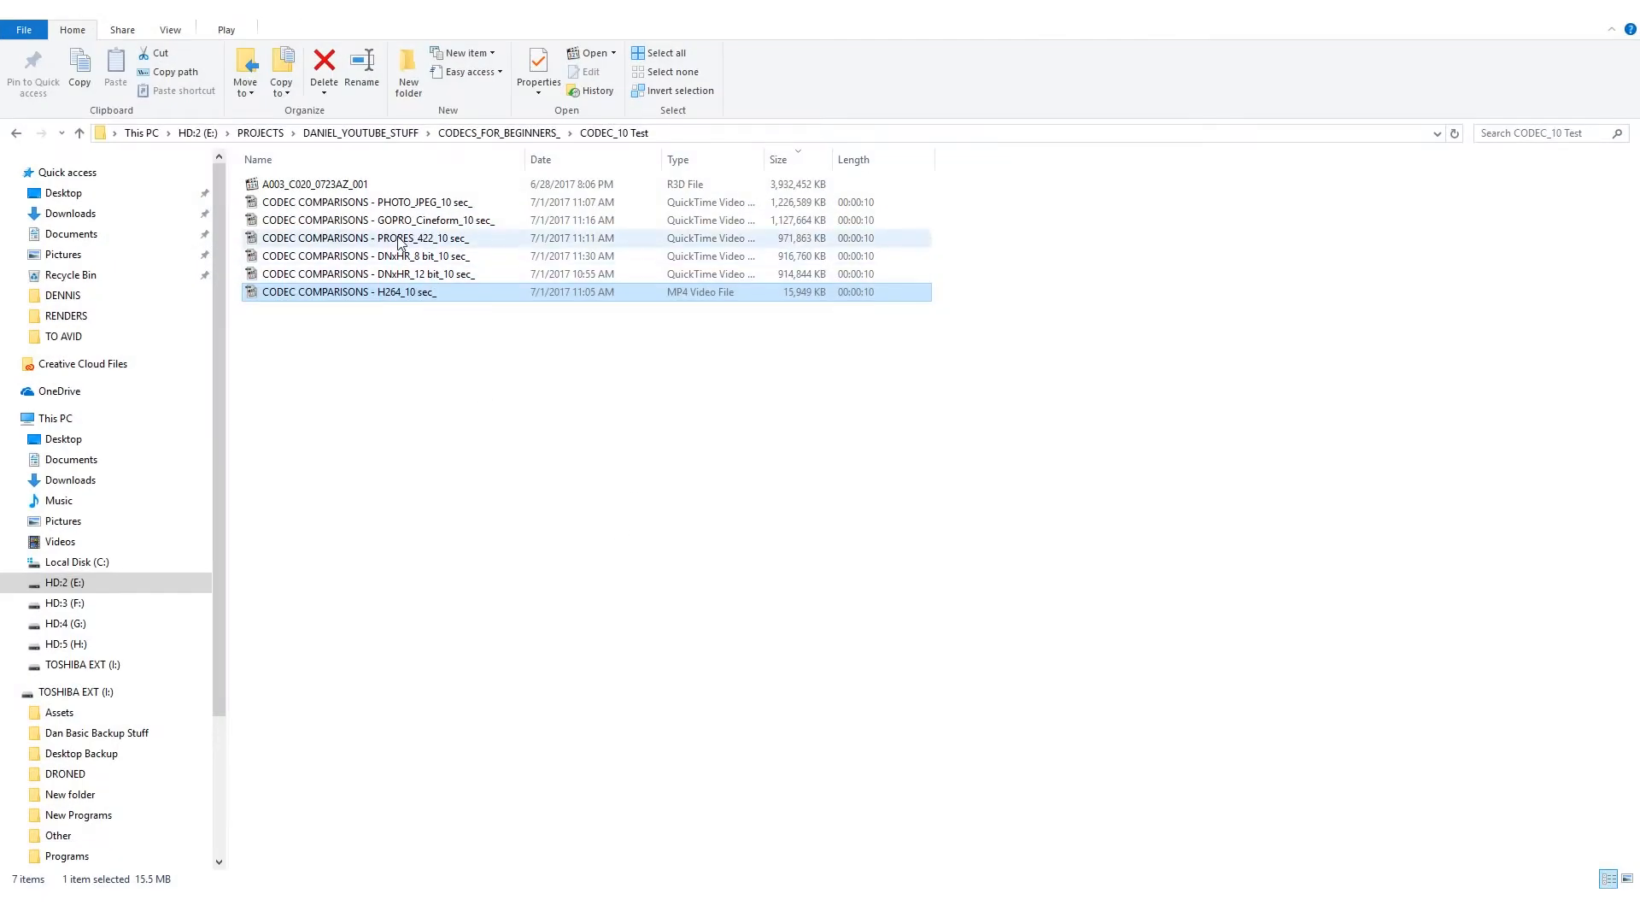
{"action": "left_click", "coordinate": [368, 237]}
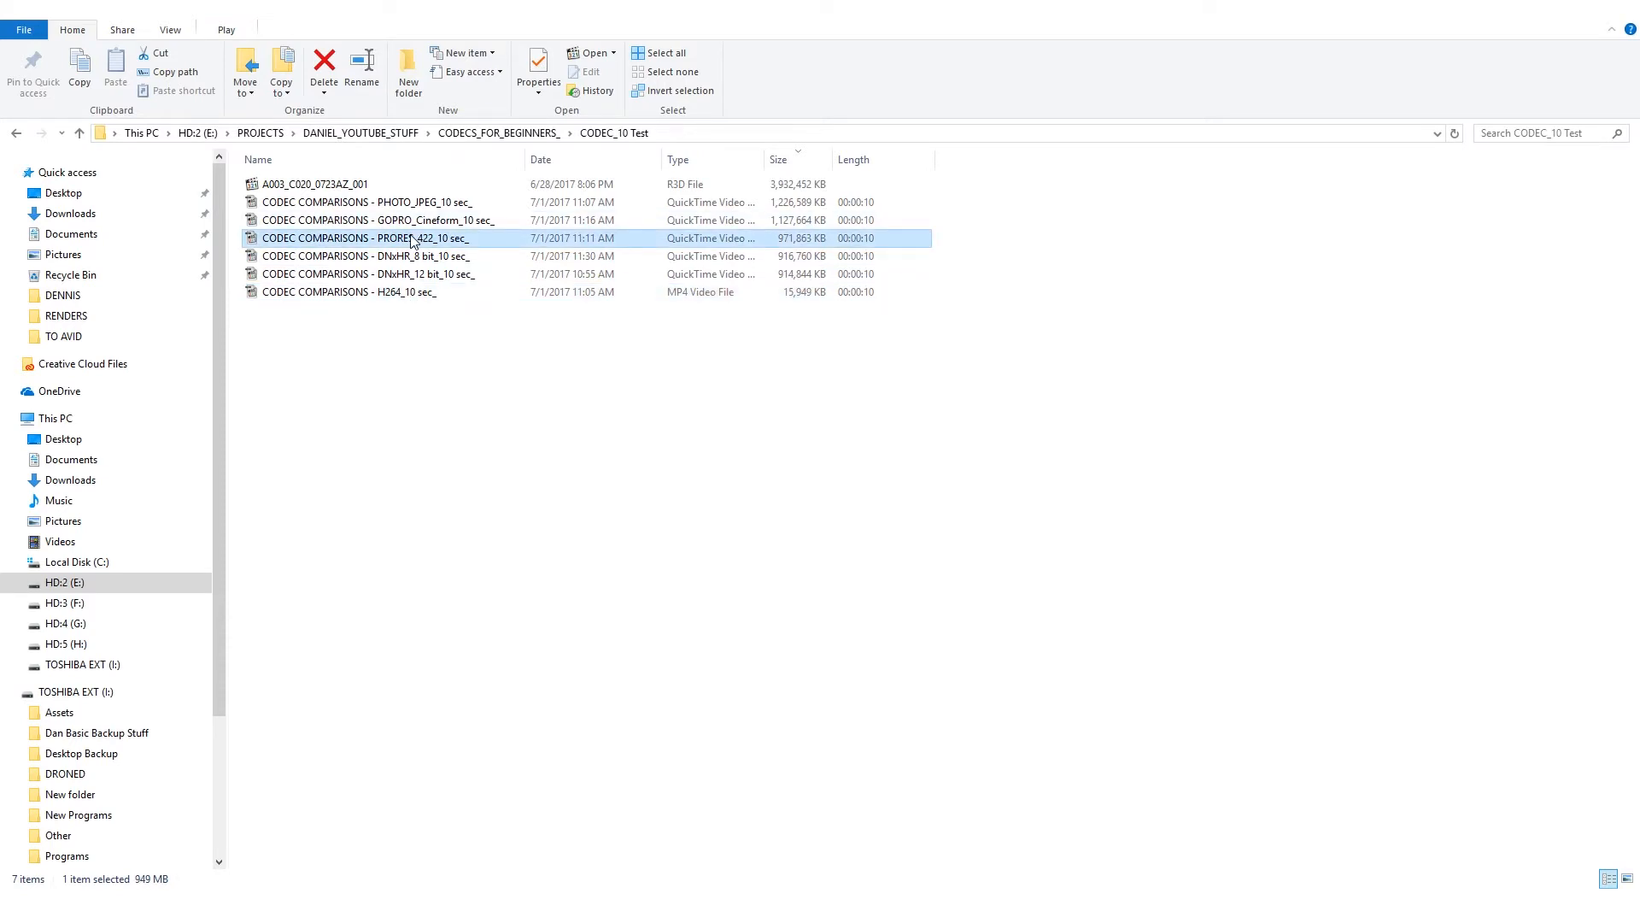
{"action": "mouse_move", "coordinate": [571, 157]}
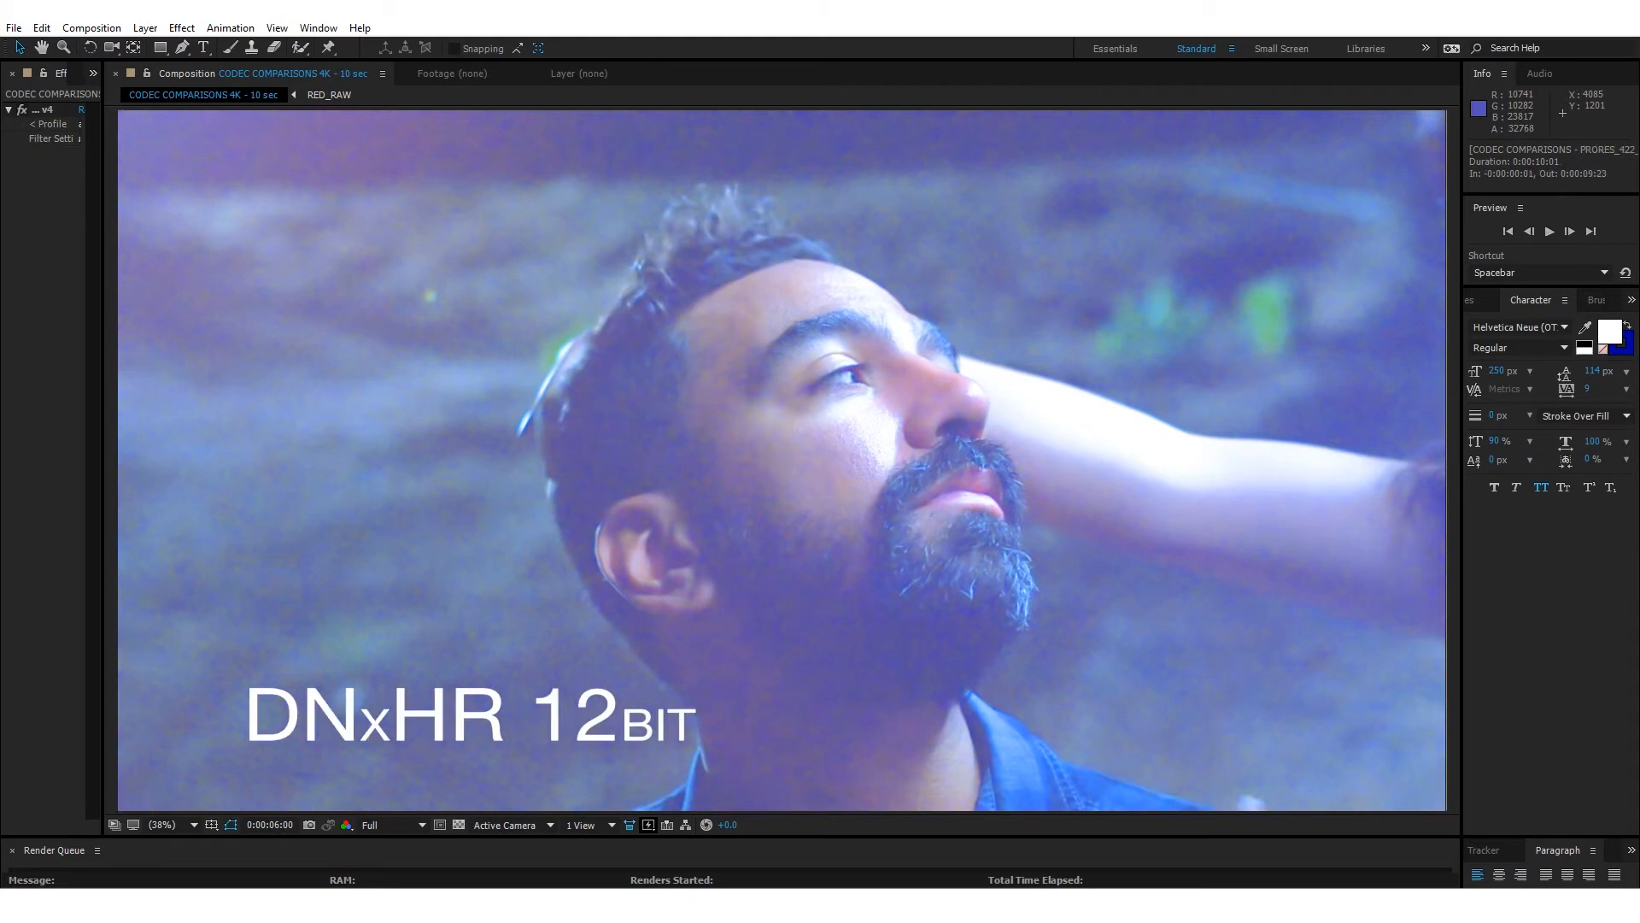
{"action": "left_click", "coordinate": [781, 460]}
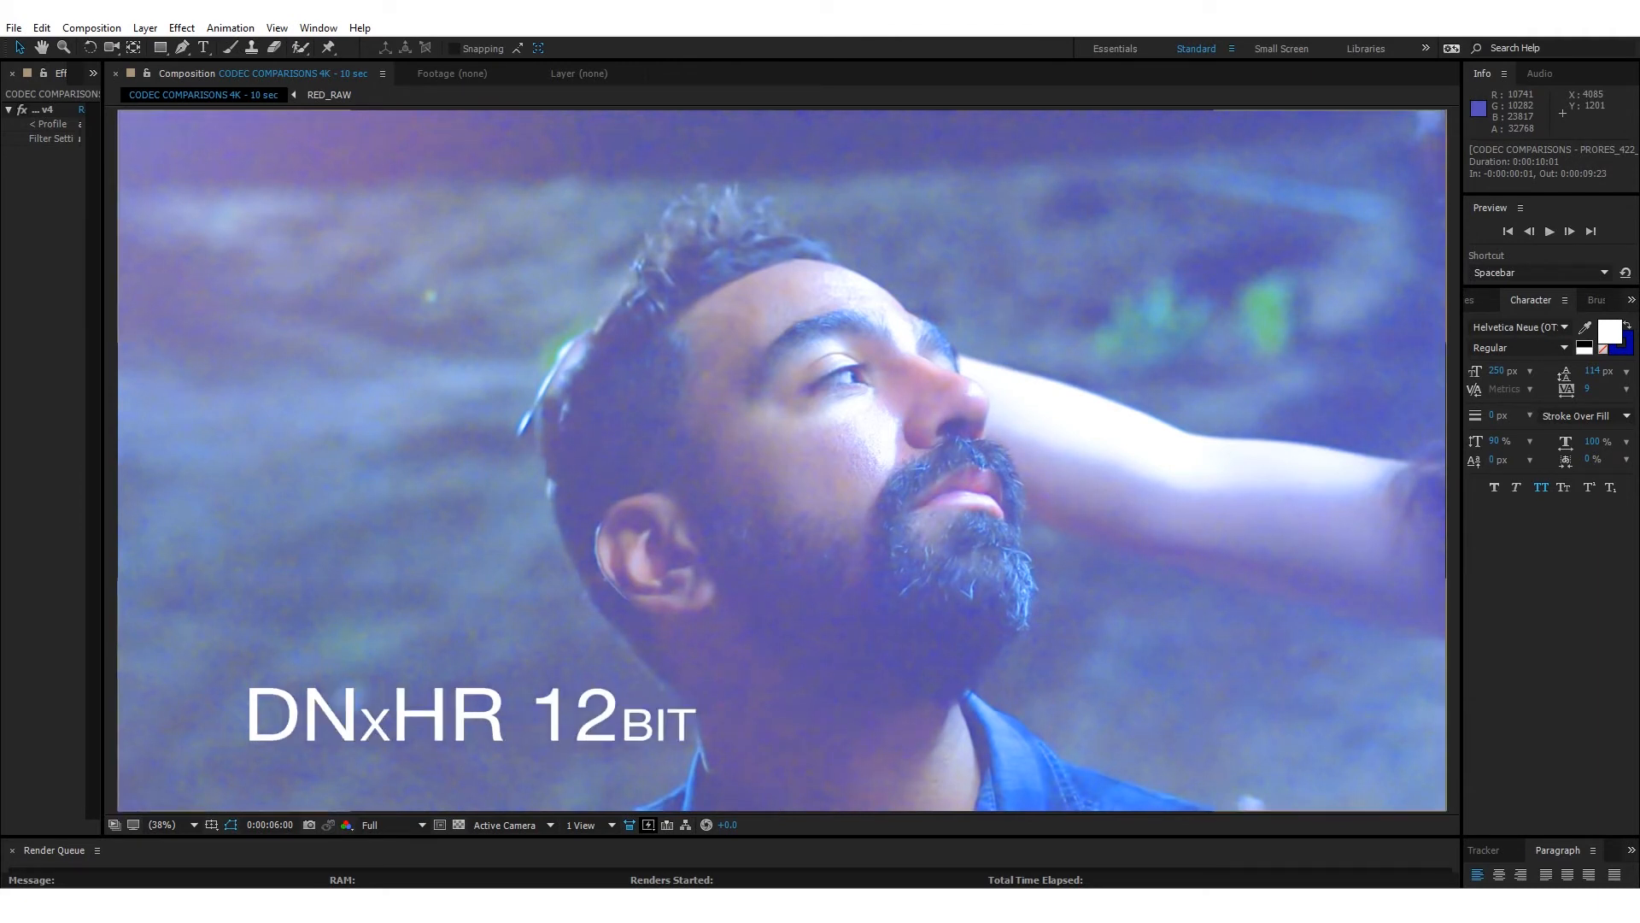
{"action": "left_click", "coordinate": [779, 459]}
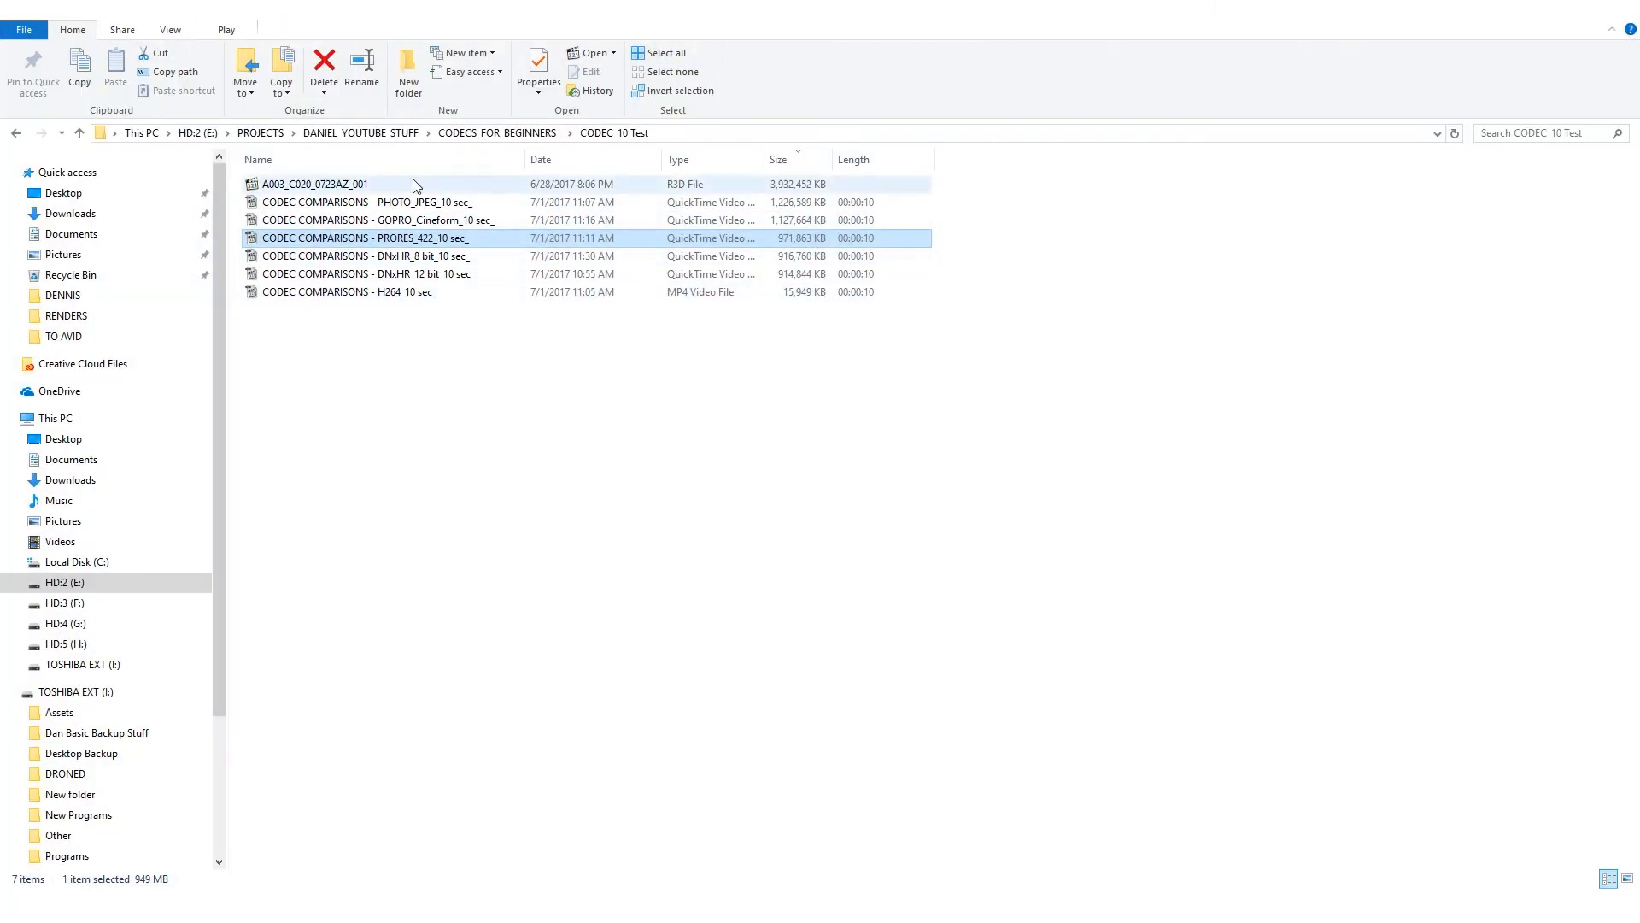
Step: Compare file sizes of the RED RAW original, DNxHR 8-bit (895 MB), DNxHR 12-bit (893 MB) and ProRes 422 exports
{"action": "left_click", "coordinate": [258, 159]}
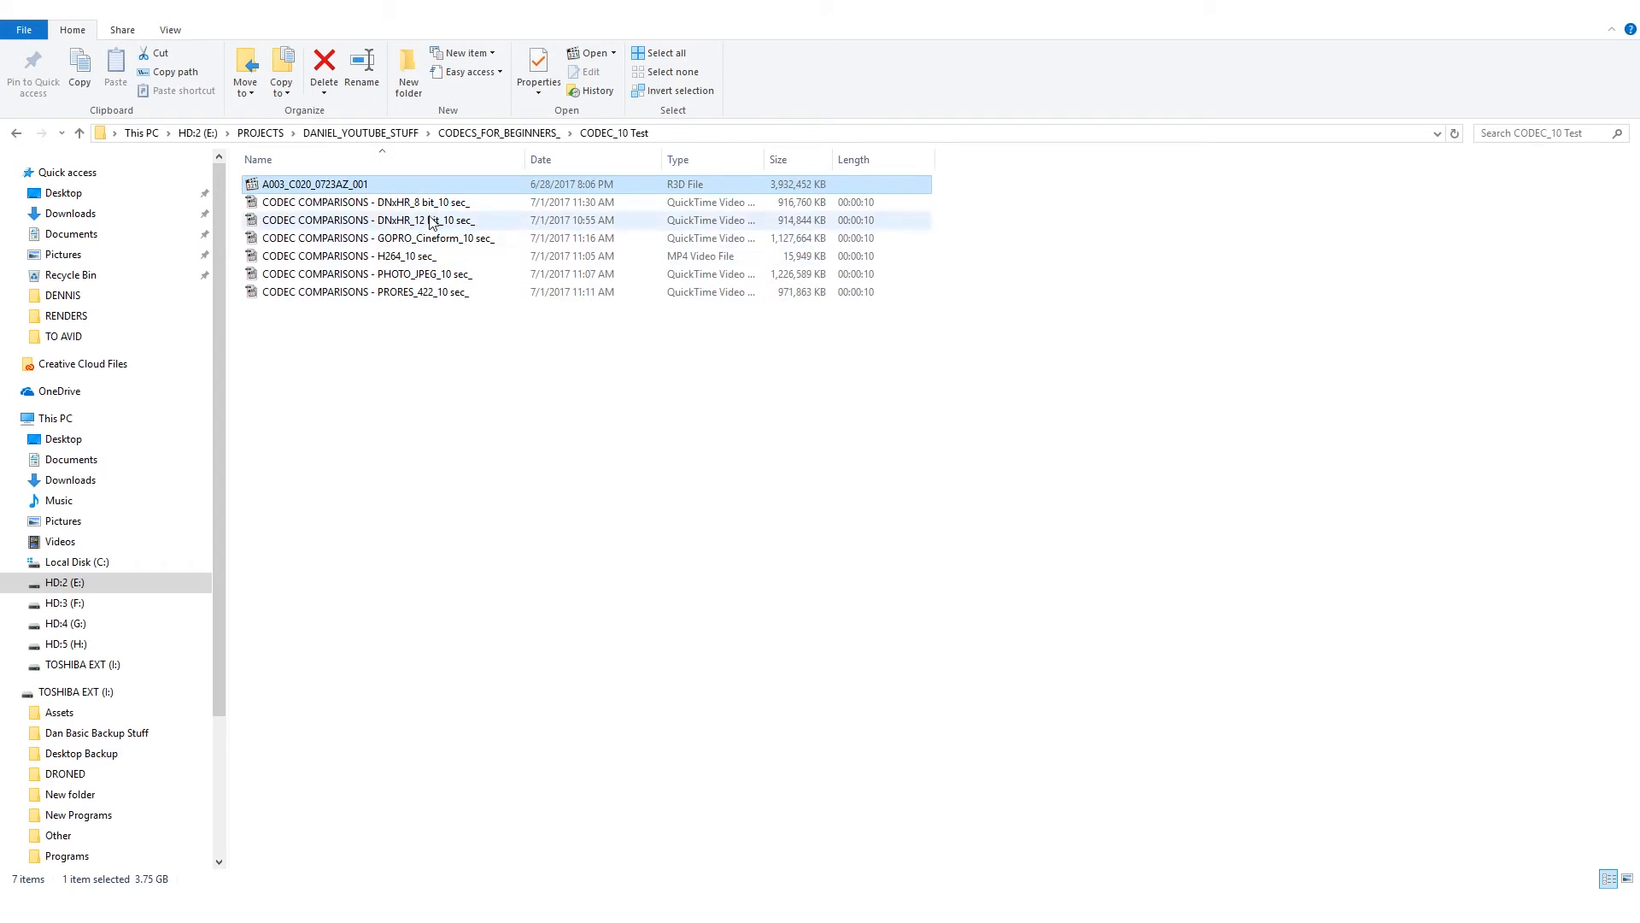
{"action": "left_click", "coordinate": [367, 220]}
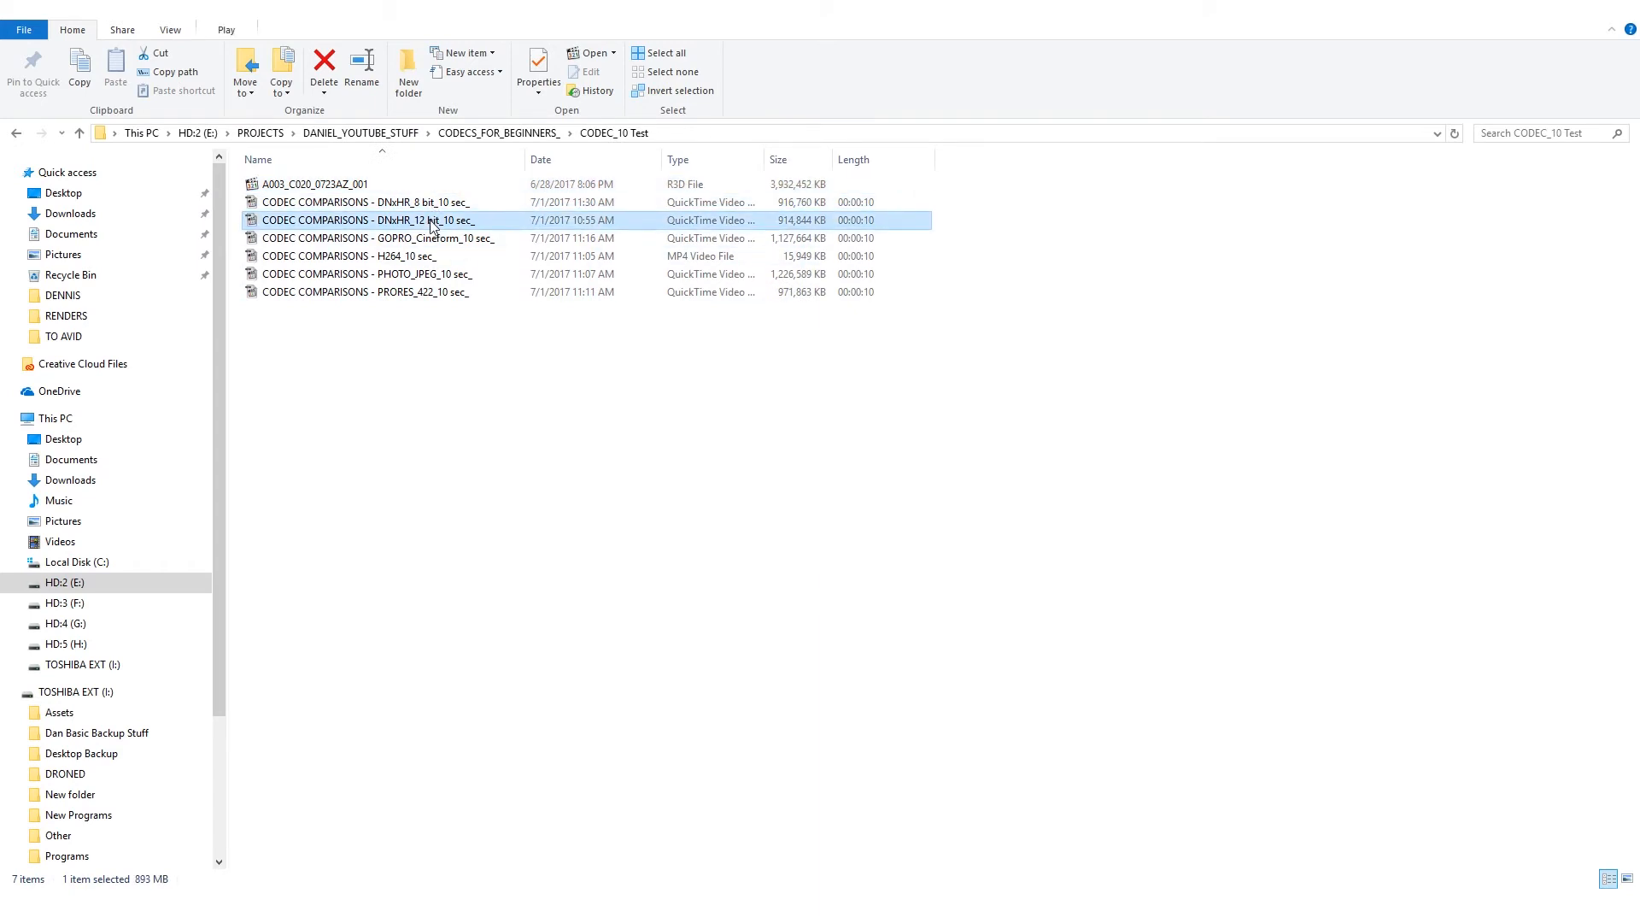
{"action": "left_click", "coordinate": [369, 202]}
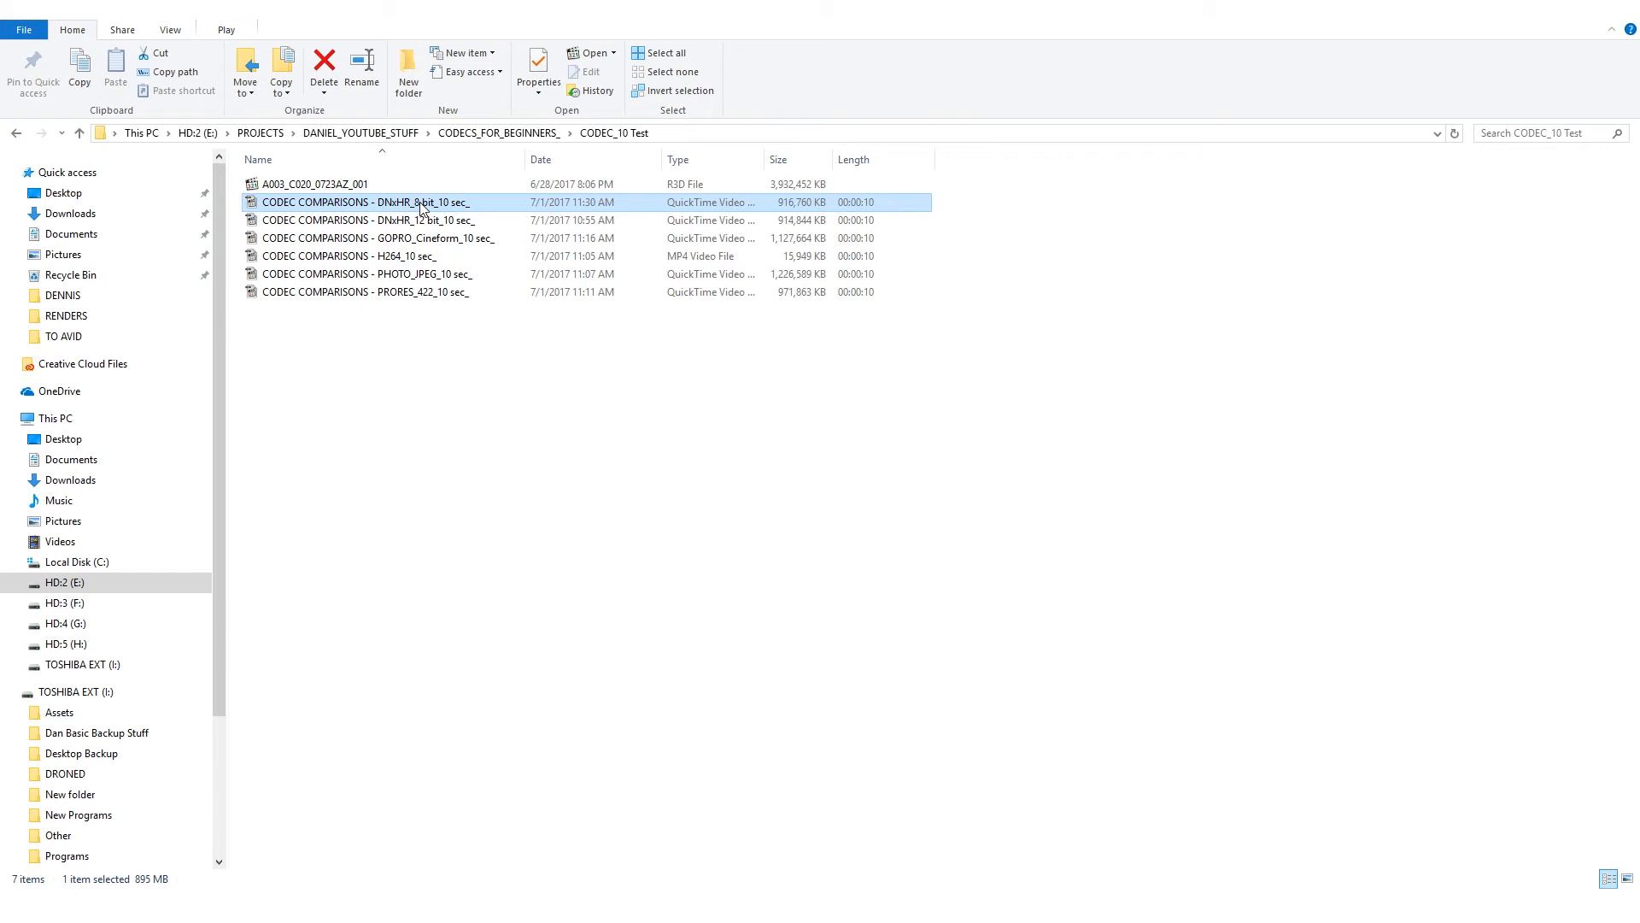
{"action": "mouse_move", "coordinate": [1389, 338]}
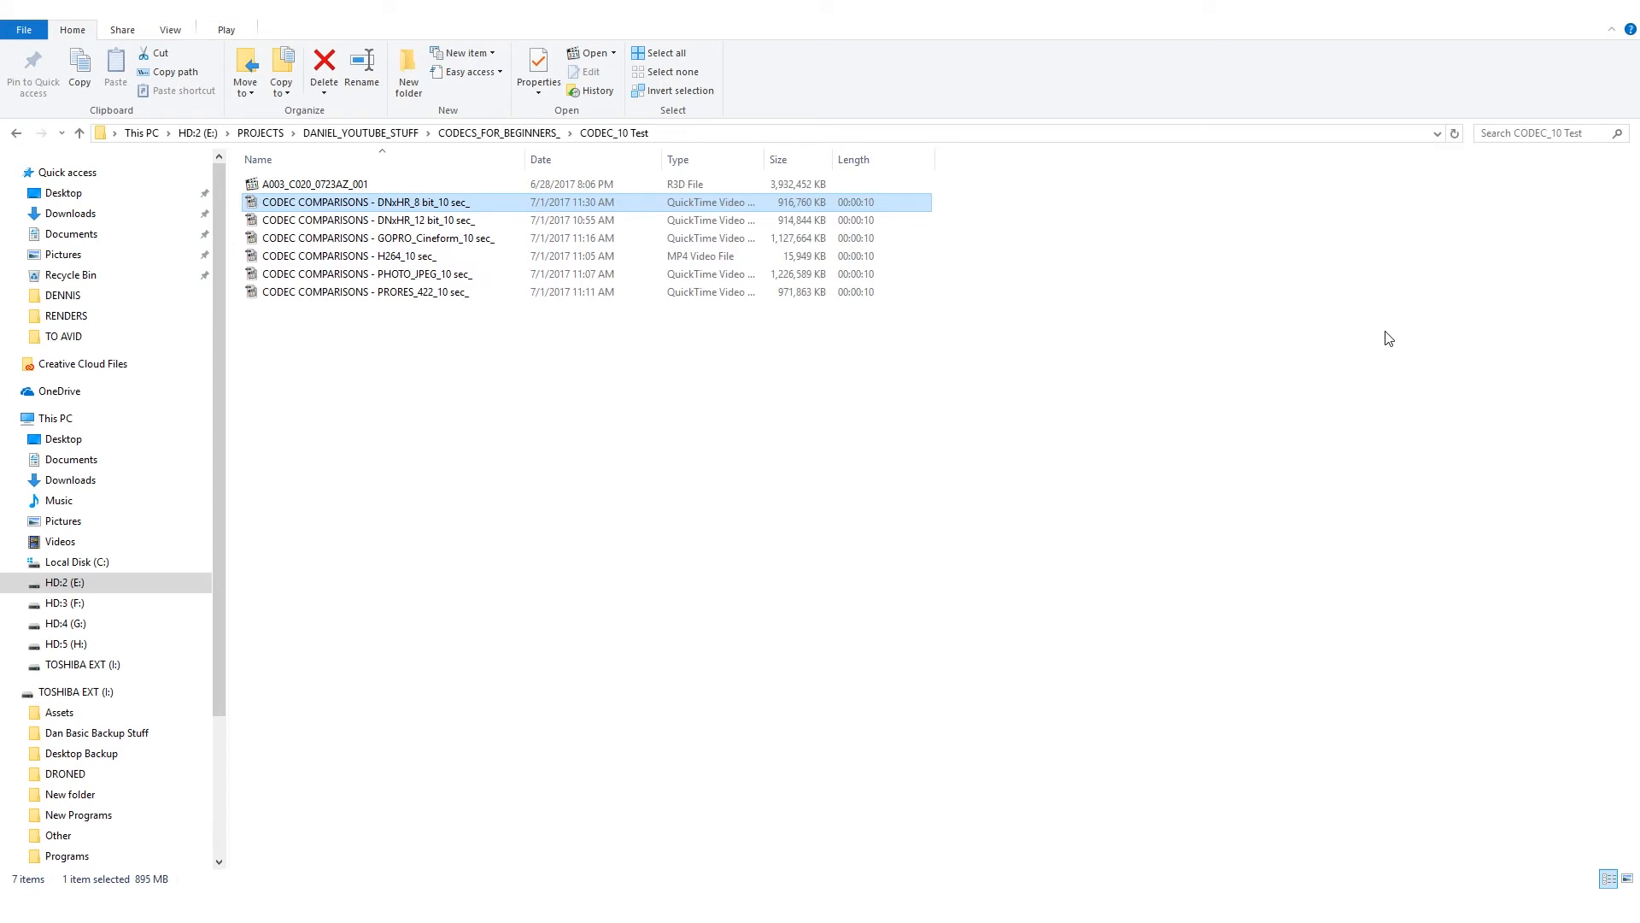
{"action": "left_click", "coordinate": [369, 220]}
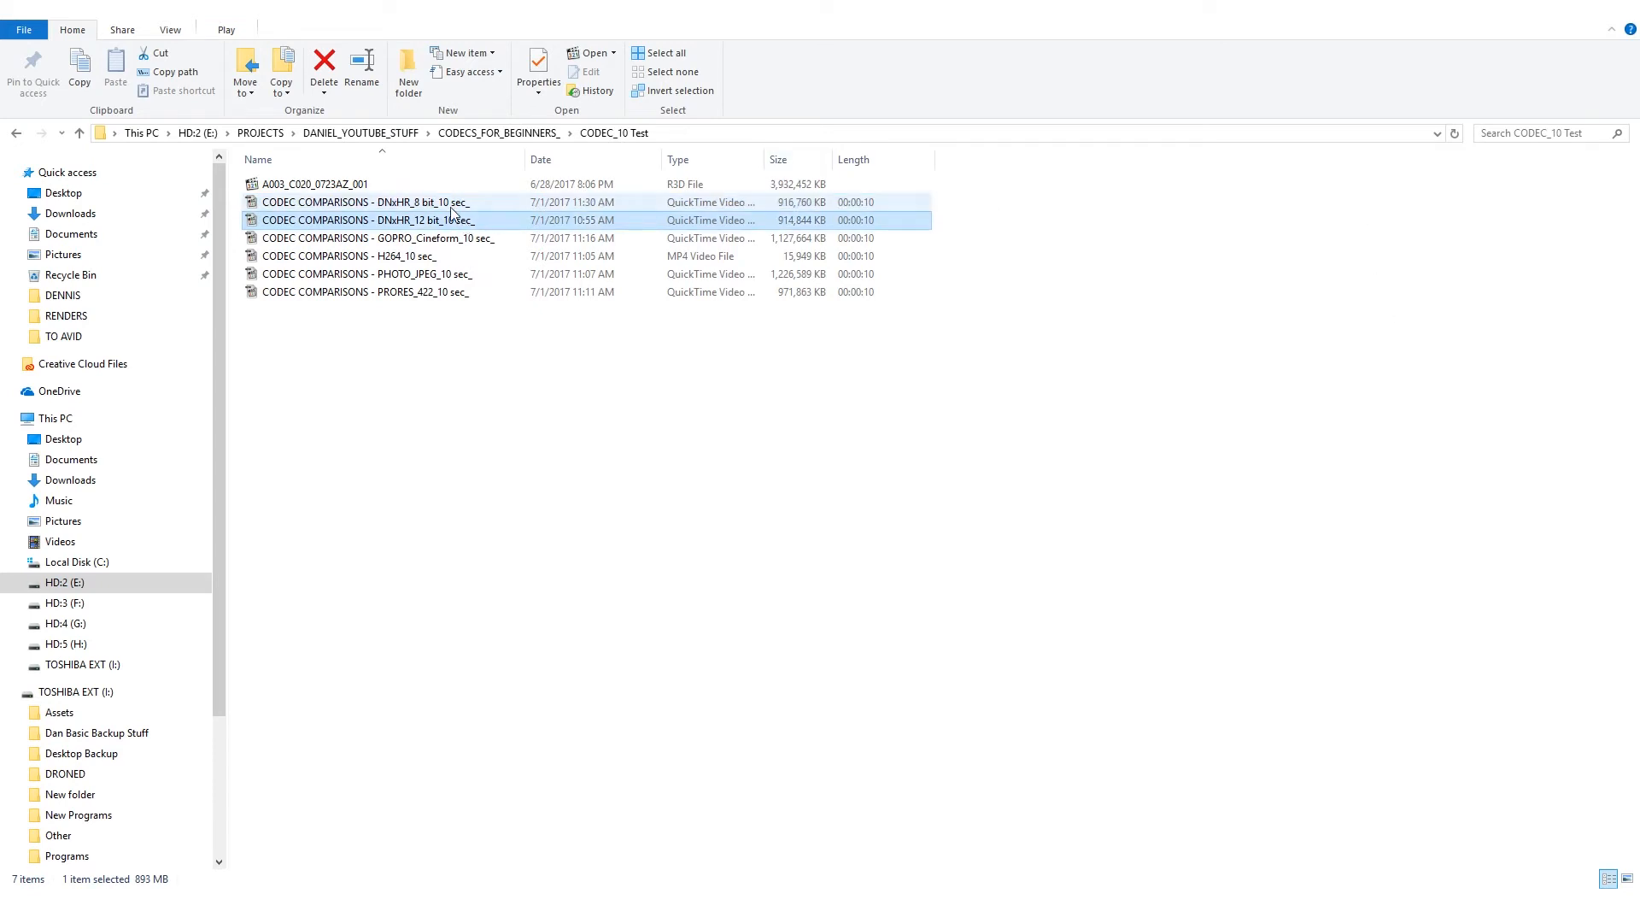
{"action": "left_click", "coordinate": [366, 201]}
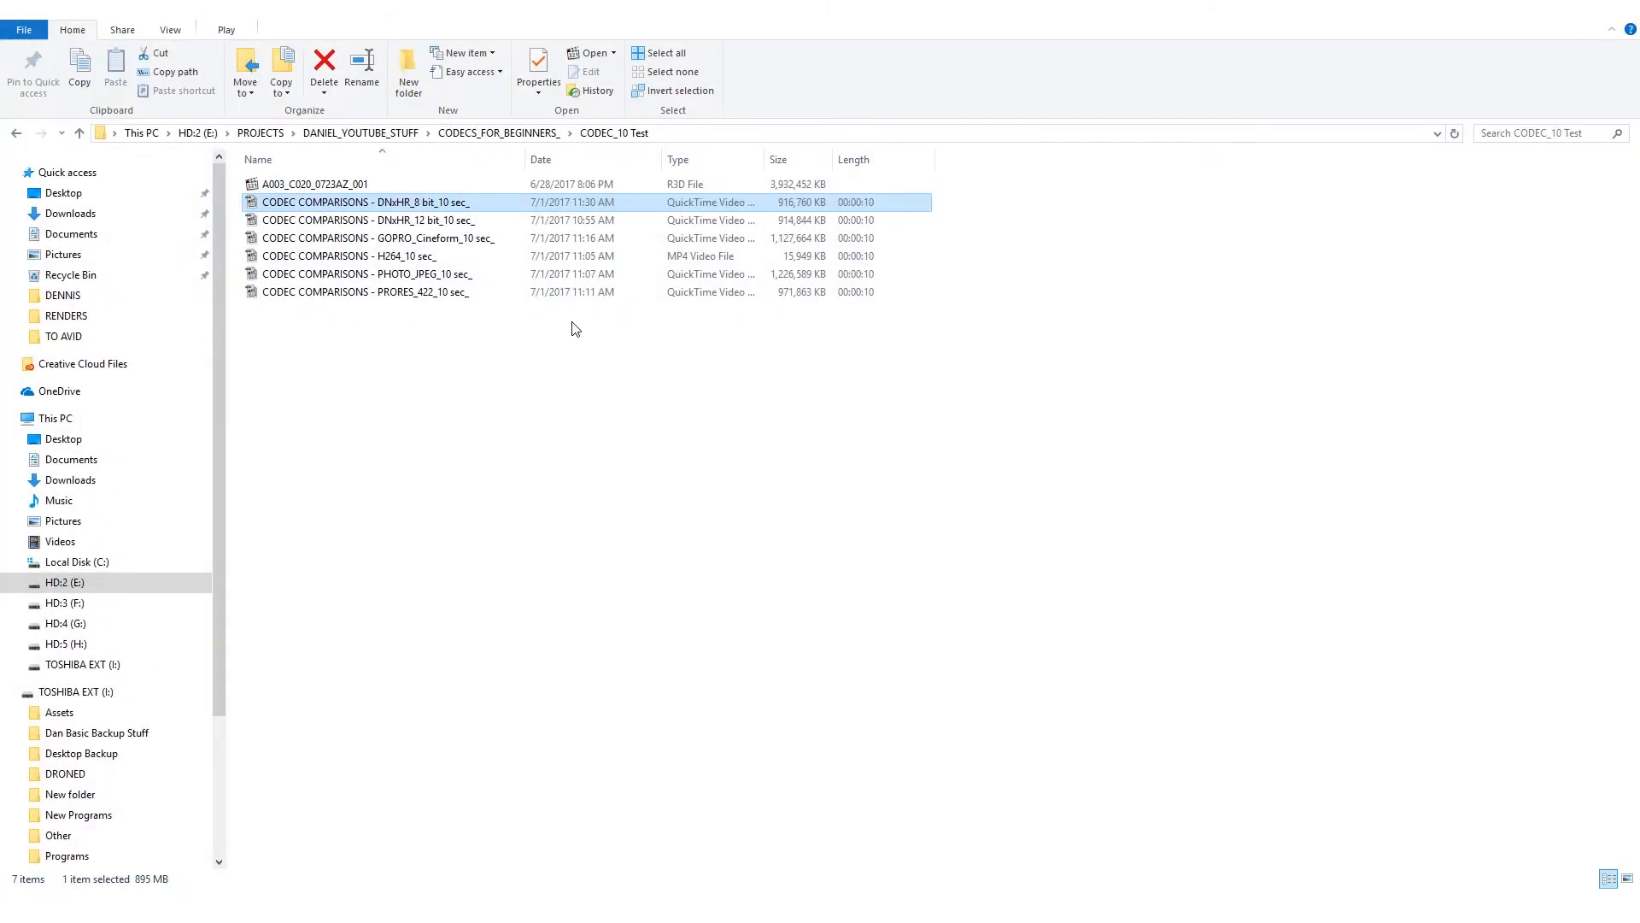
{"action": "left_click", "coordinate": [366, 292]}
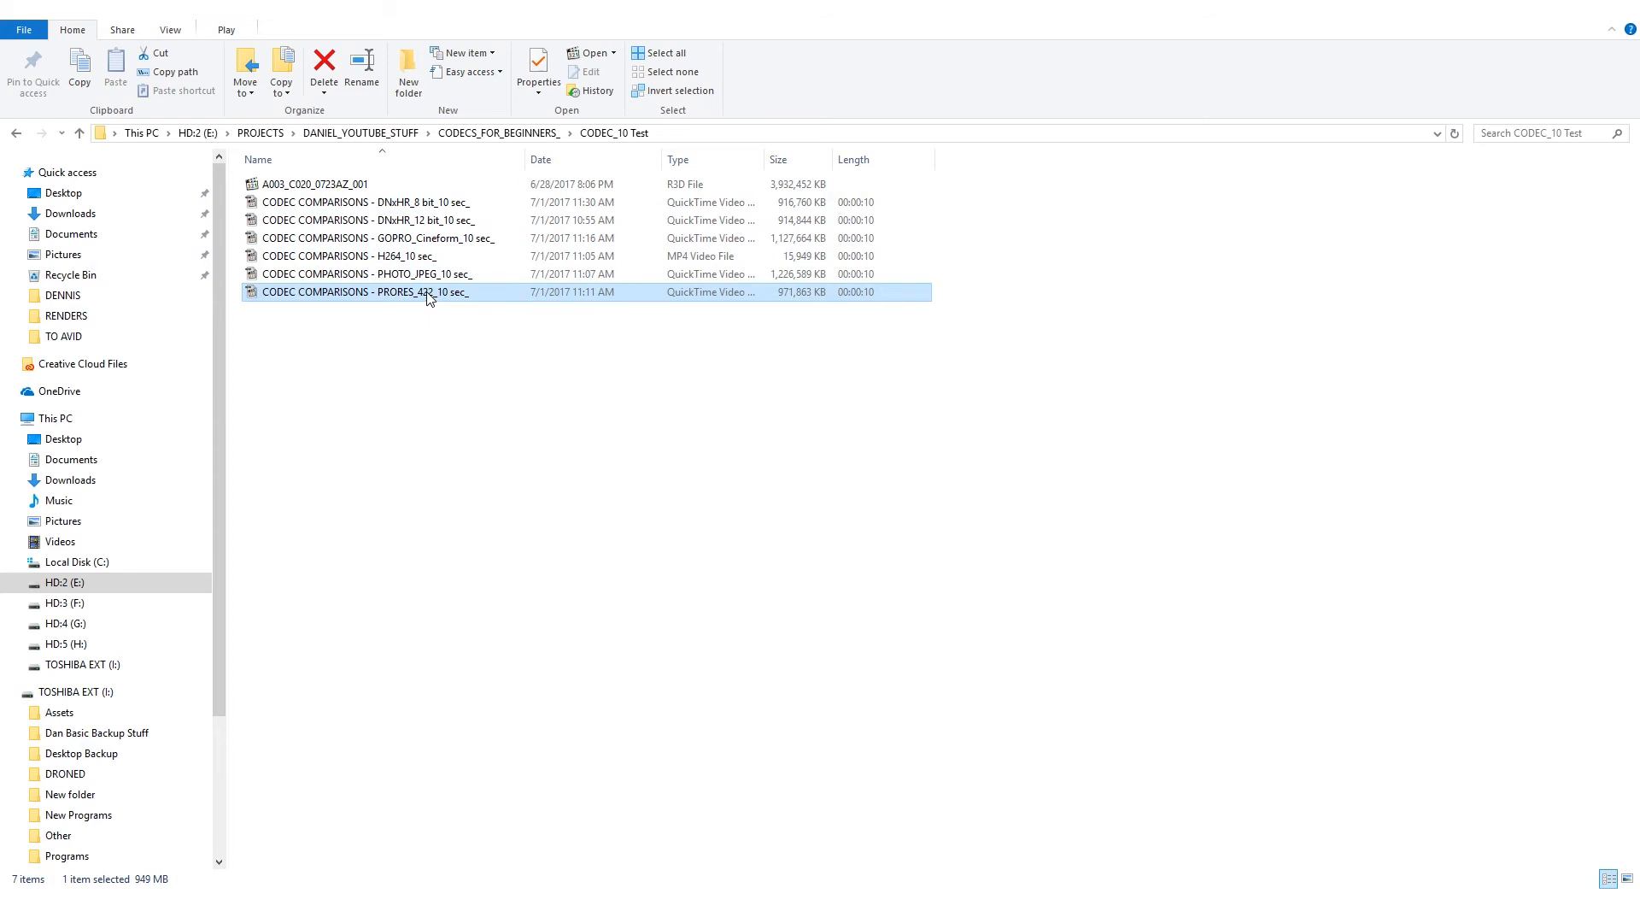
{"action": "mouse_move", "coordinate": [789, 297]}
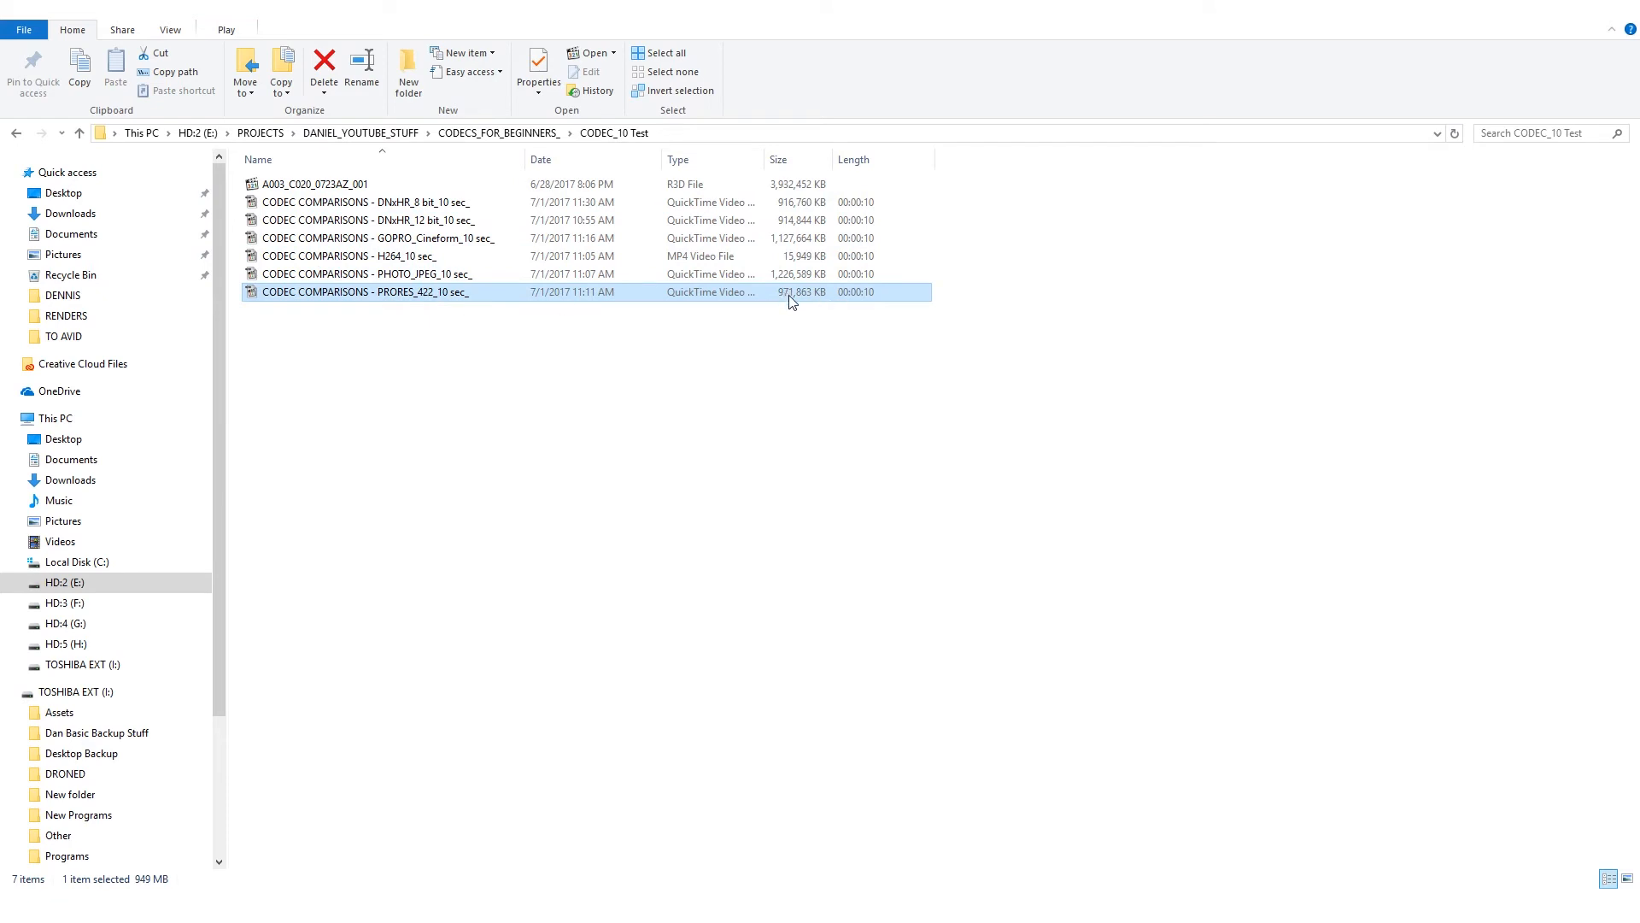
{"action": "mouse_move", "coordinate": [827, 290]}
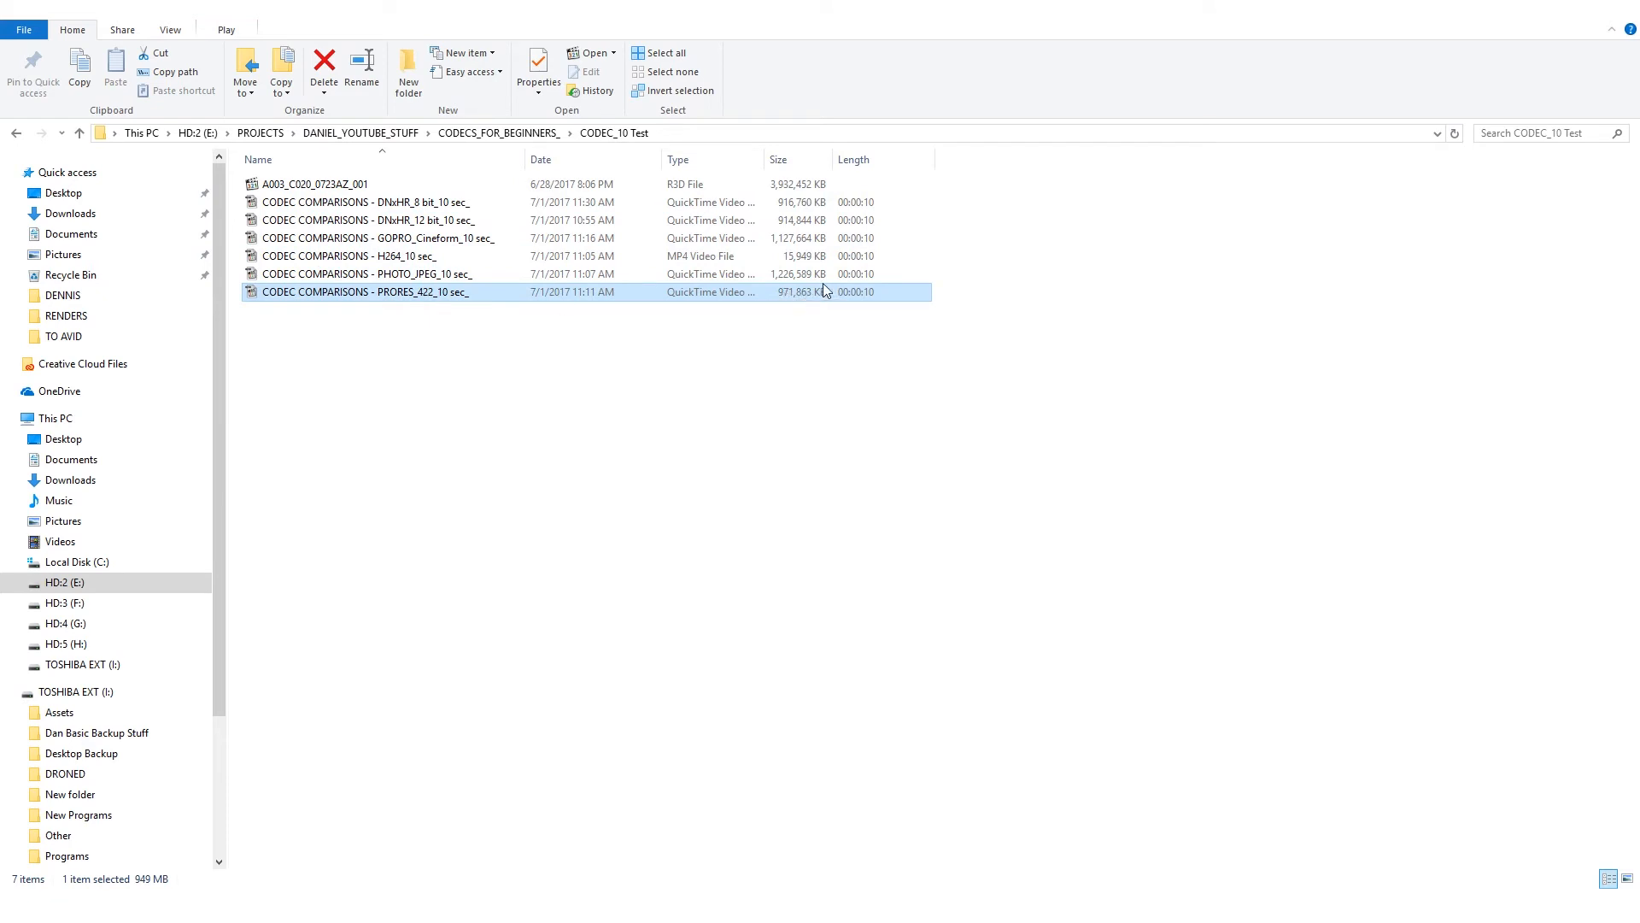
{"action": "left_click", "coordinate": [369, 221]}
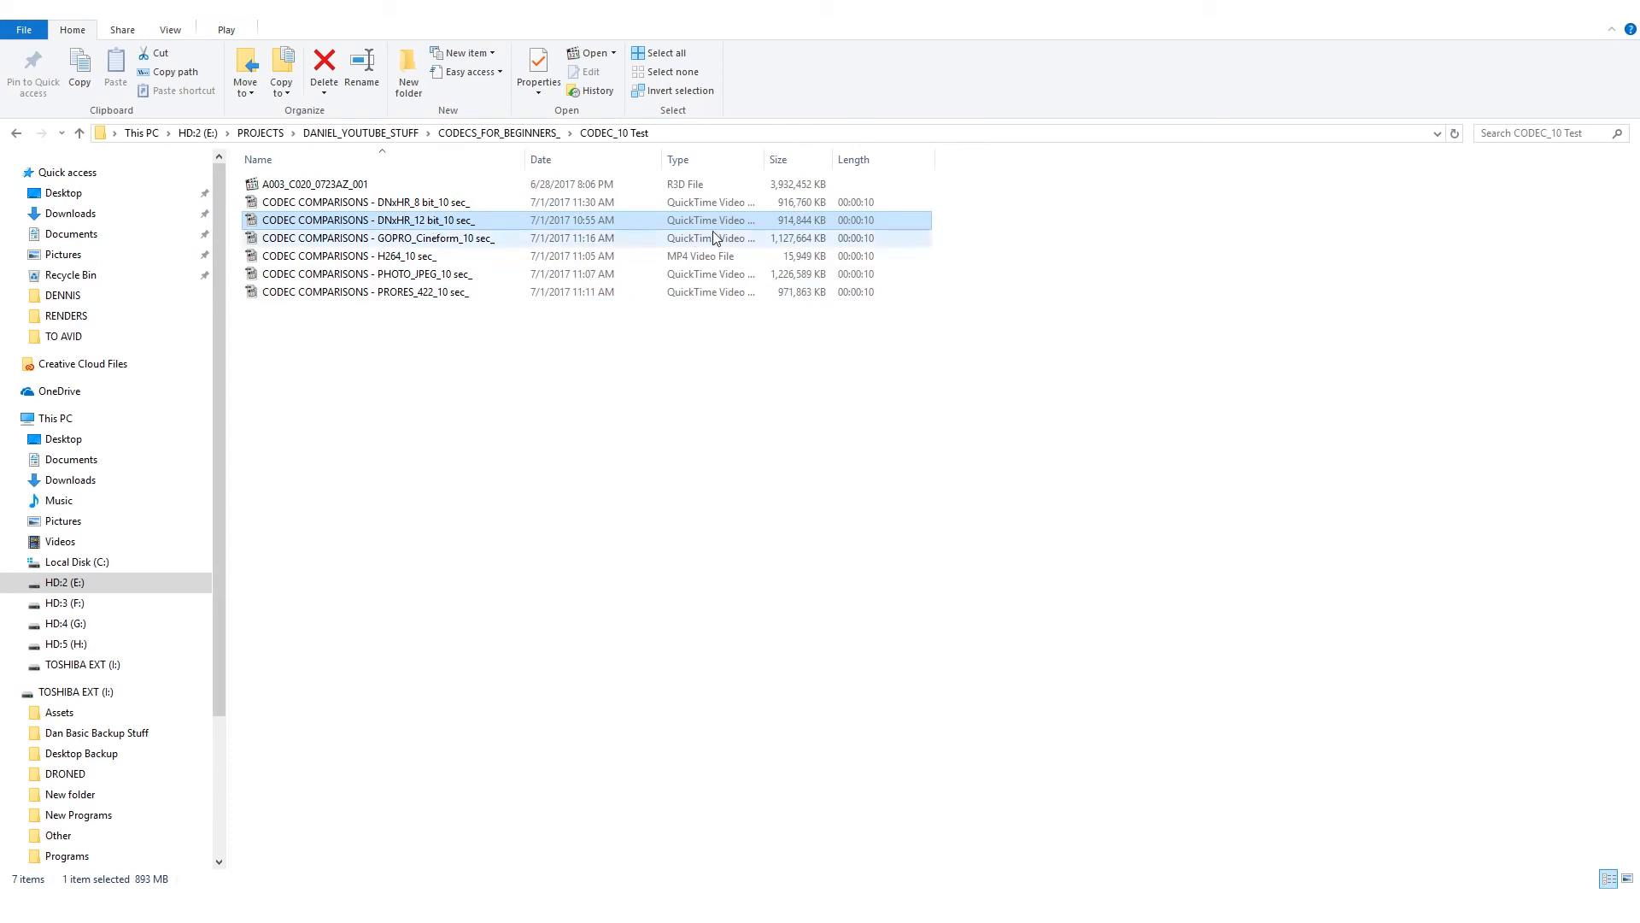
{"action": "mouse_move", "coordinate": [1056, 258]}
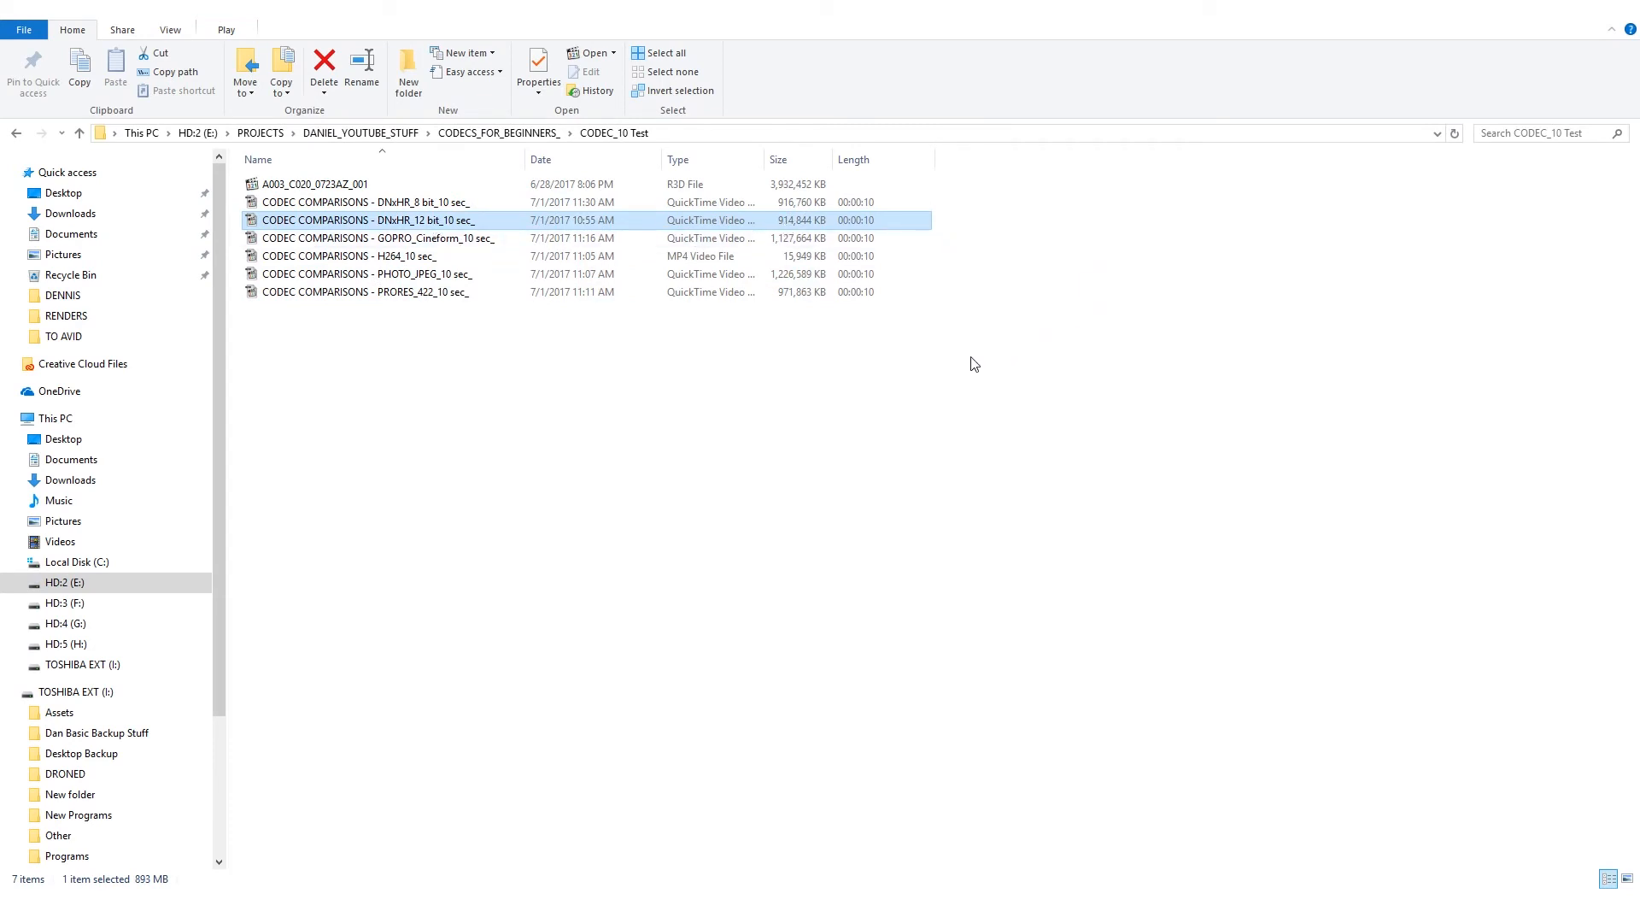
{"action": "mouse_move", "coordinate": [1066, 332]}
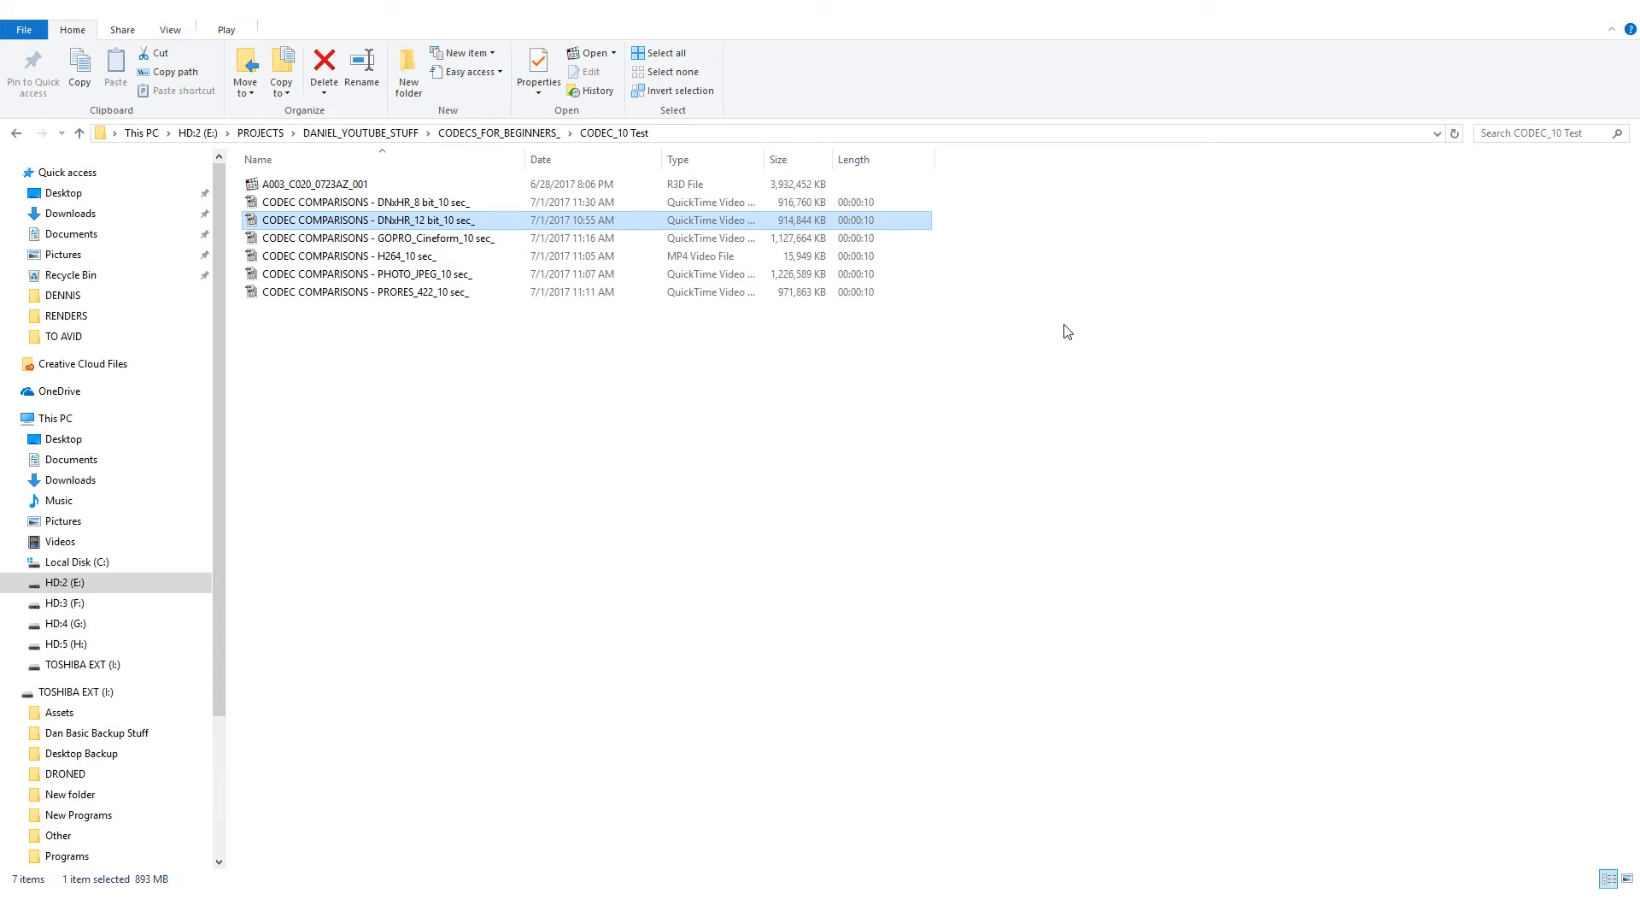
{"action": "mouse_move", "coordinate": [1083, 379]}
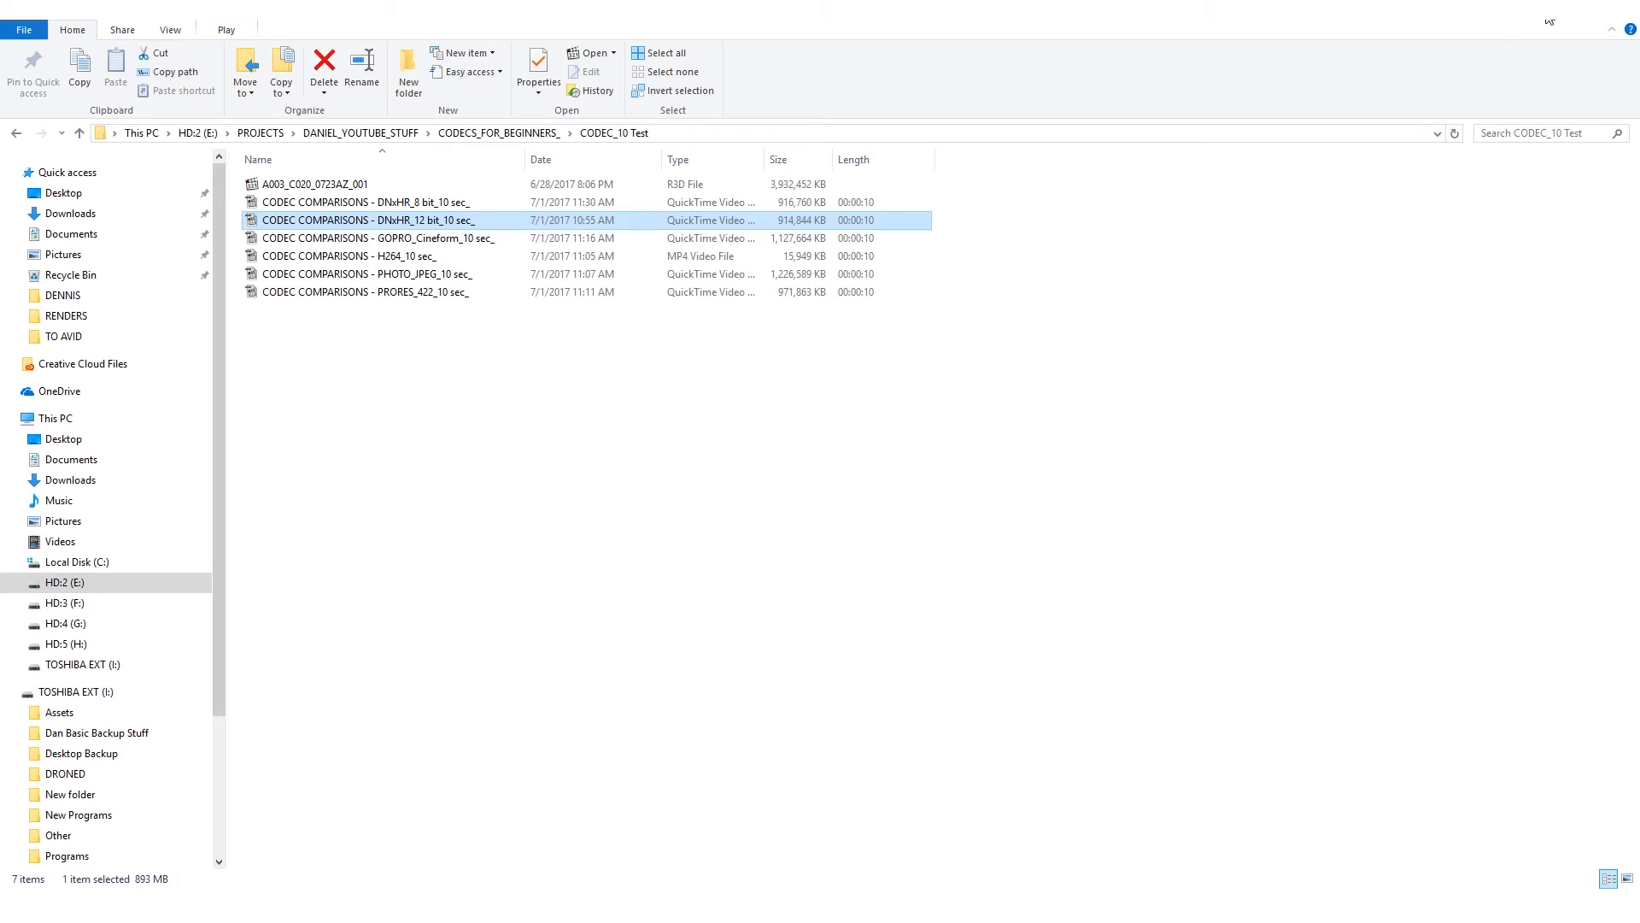
{"action": "mouse_move", "coordinate": [1611, 29]}
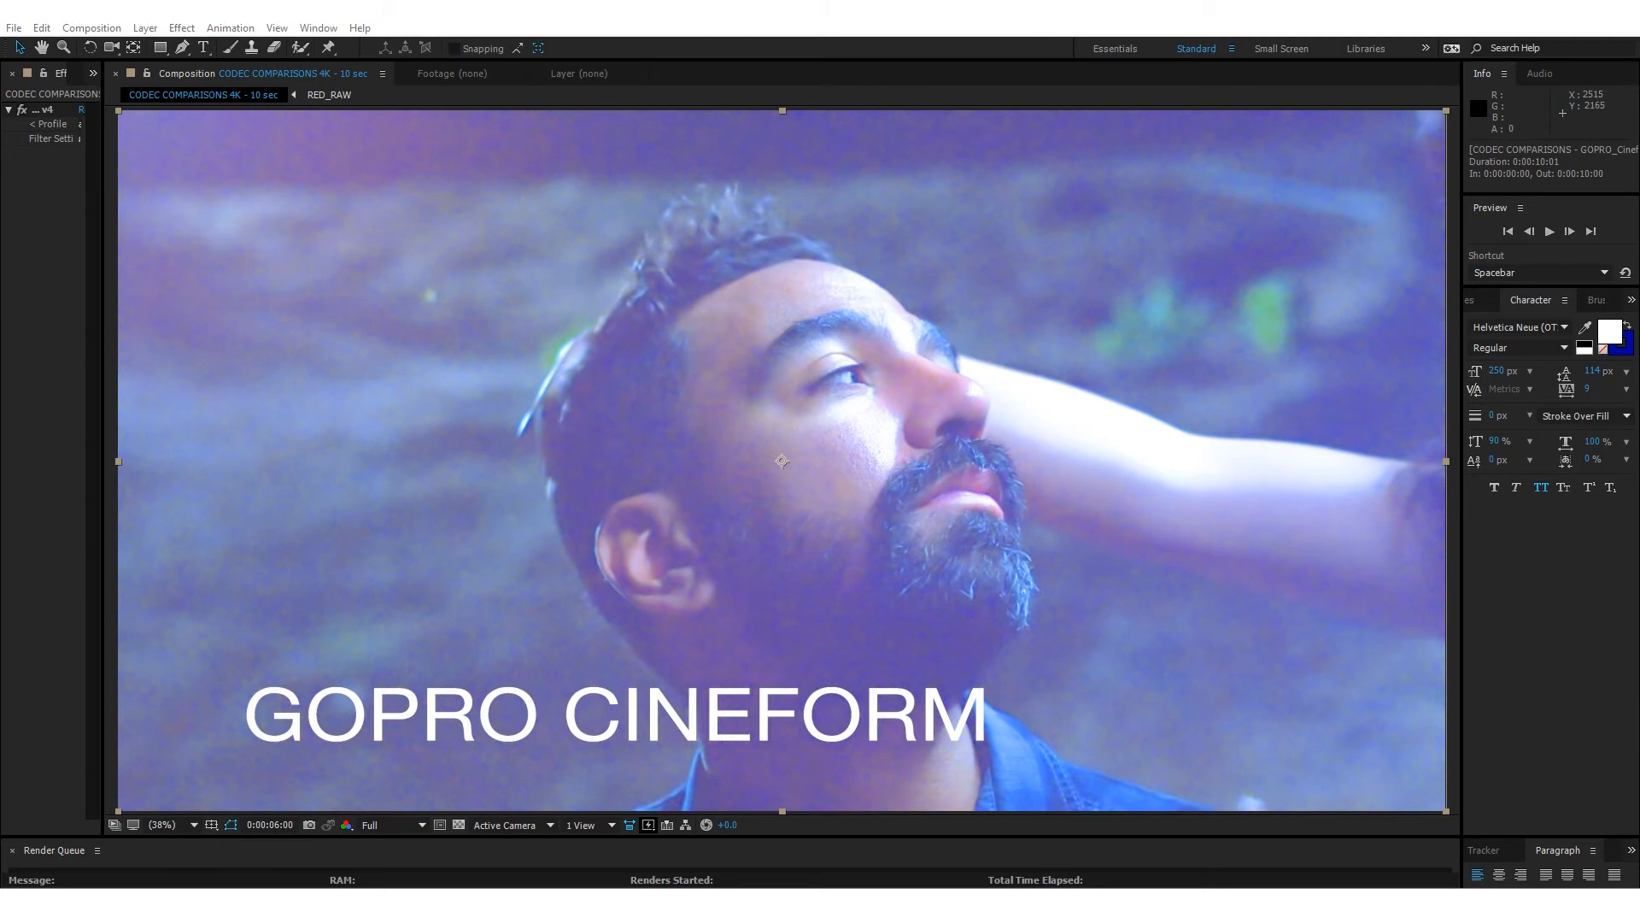
{"action": "mouse_move", "coordinate": [1390, 242]}
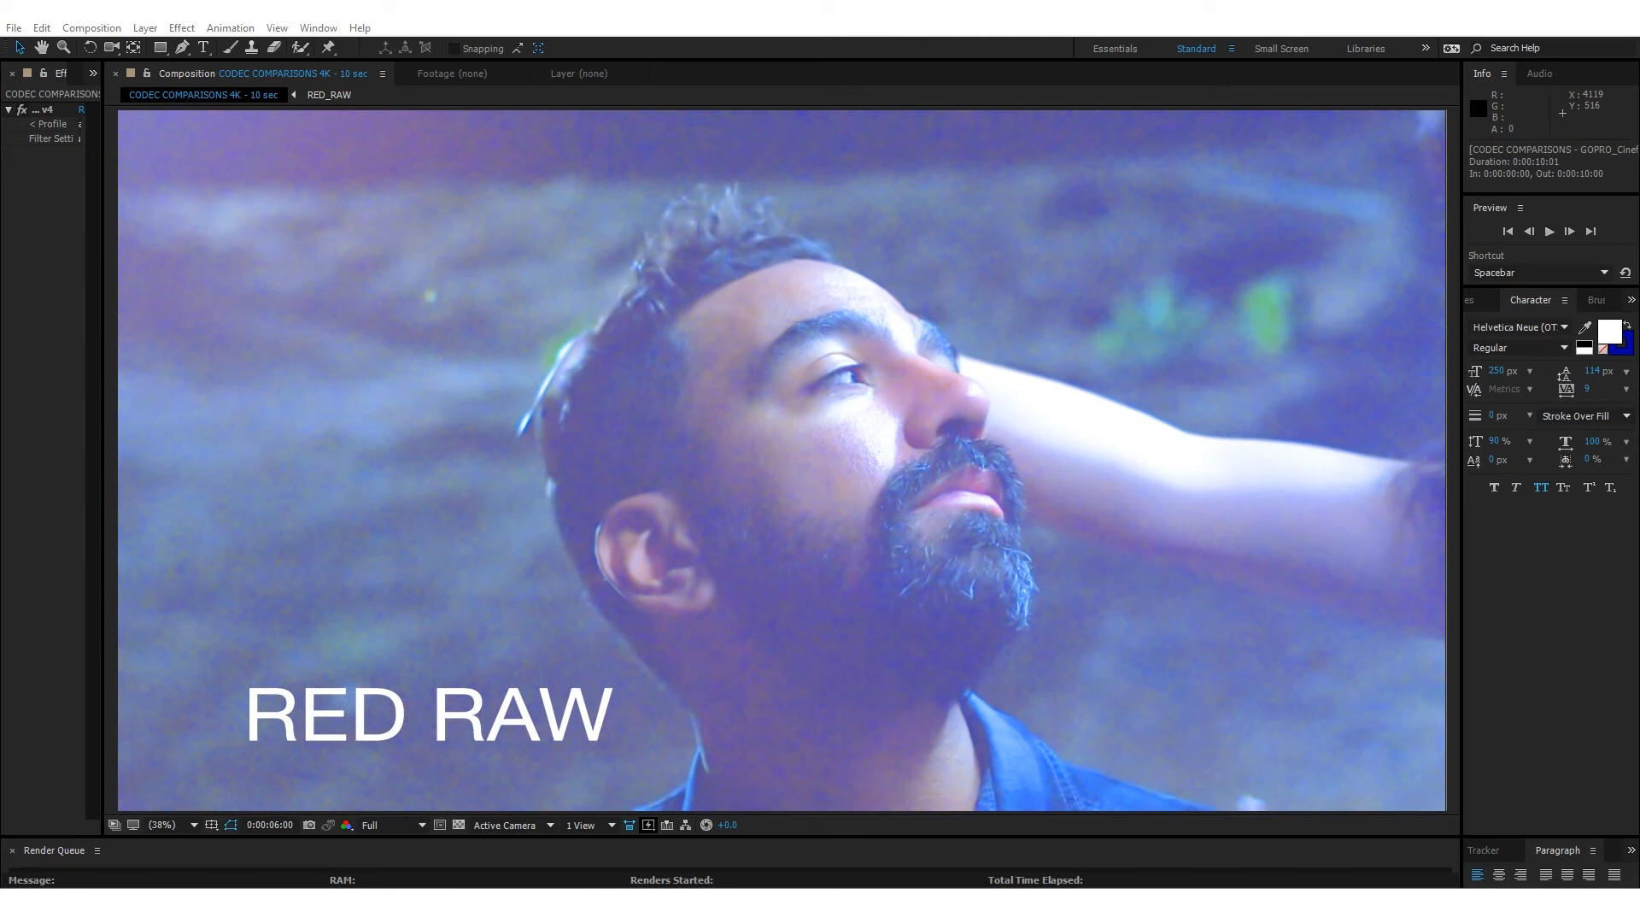
Step: Label the comparison layer with the text 'GOPRO CINEFORM'
{"action": "type", "text": "GOPRO CINEFORM"}
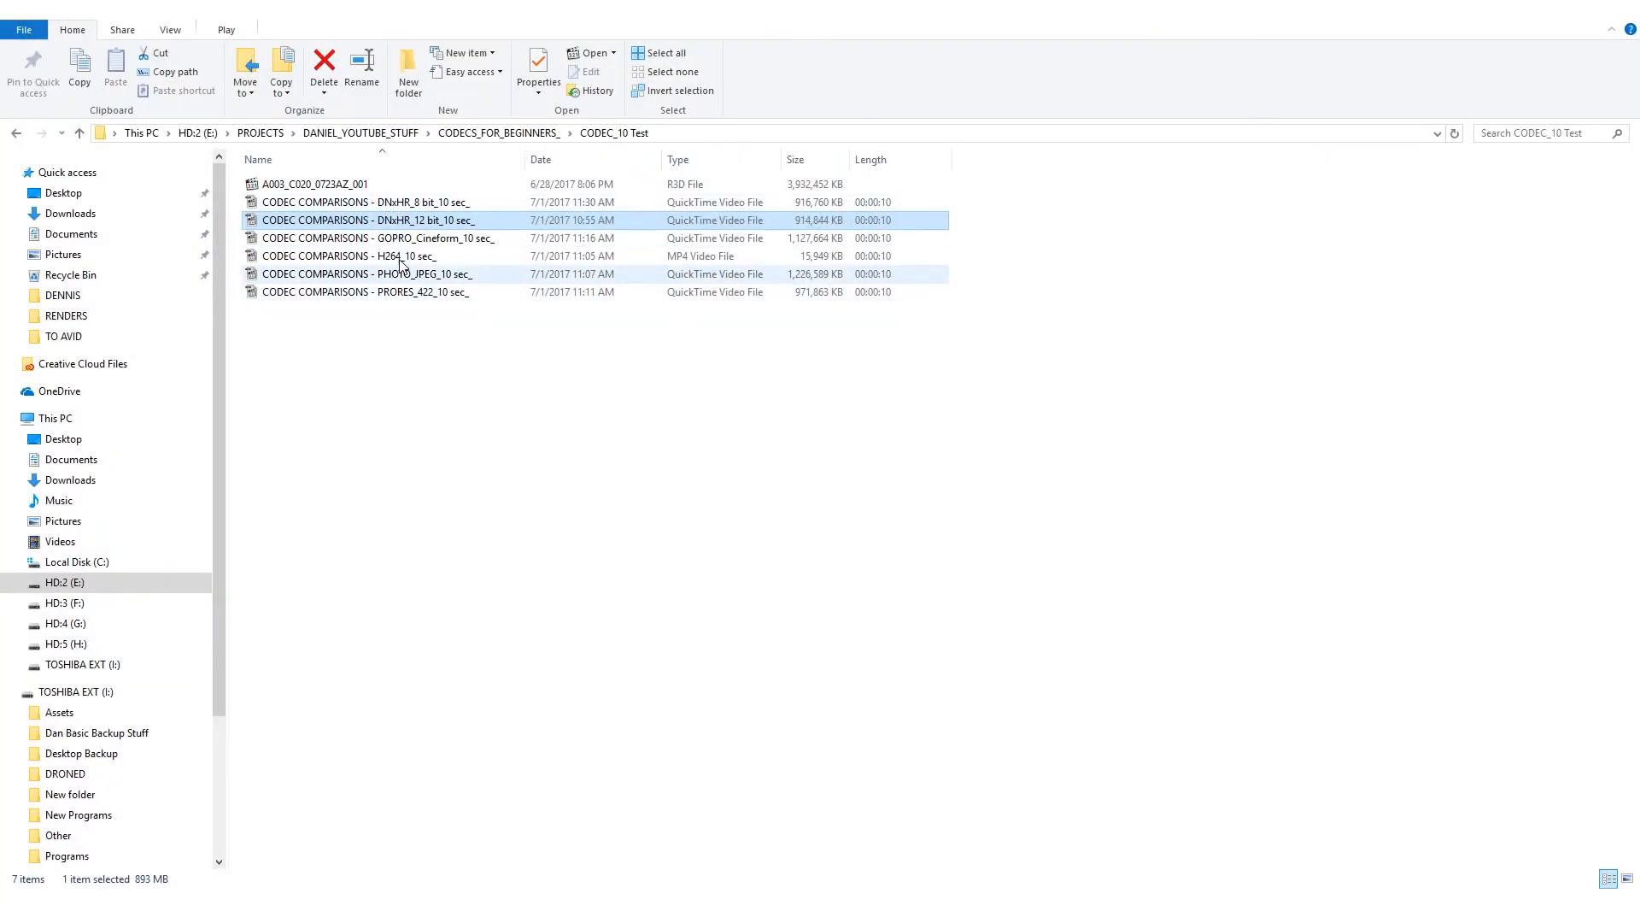
Step: Read the GoPro Cineform export at 1.07 GB against the 893 MB DNxHR 12-bit file
{"action": "left_click", "coordinate": [379, 237]}
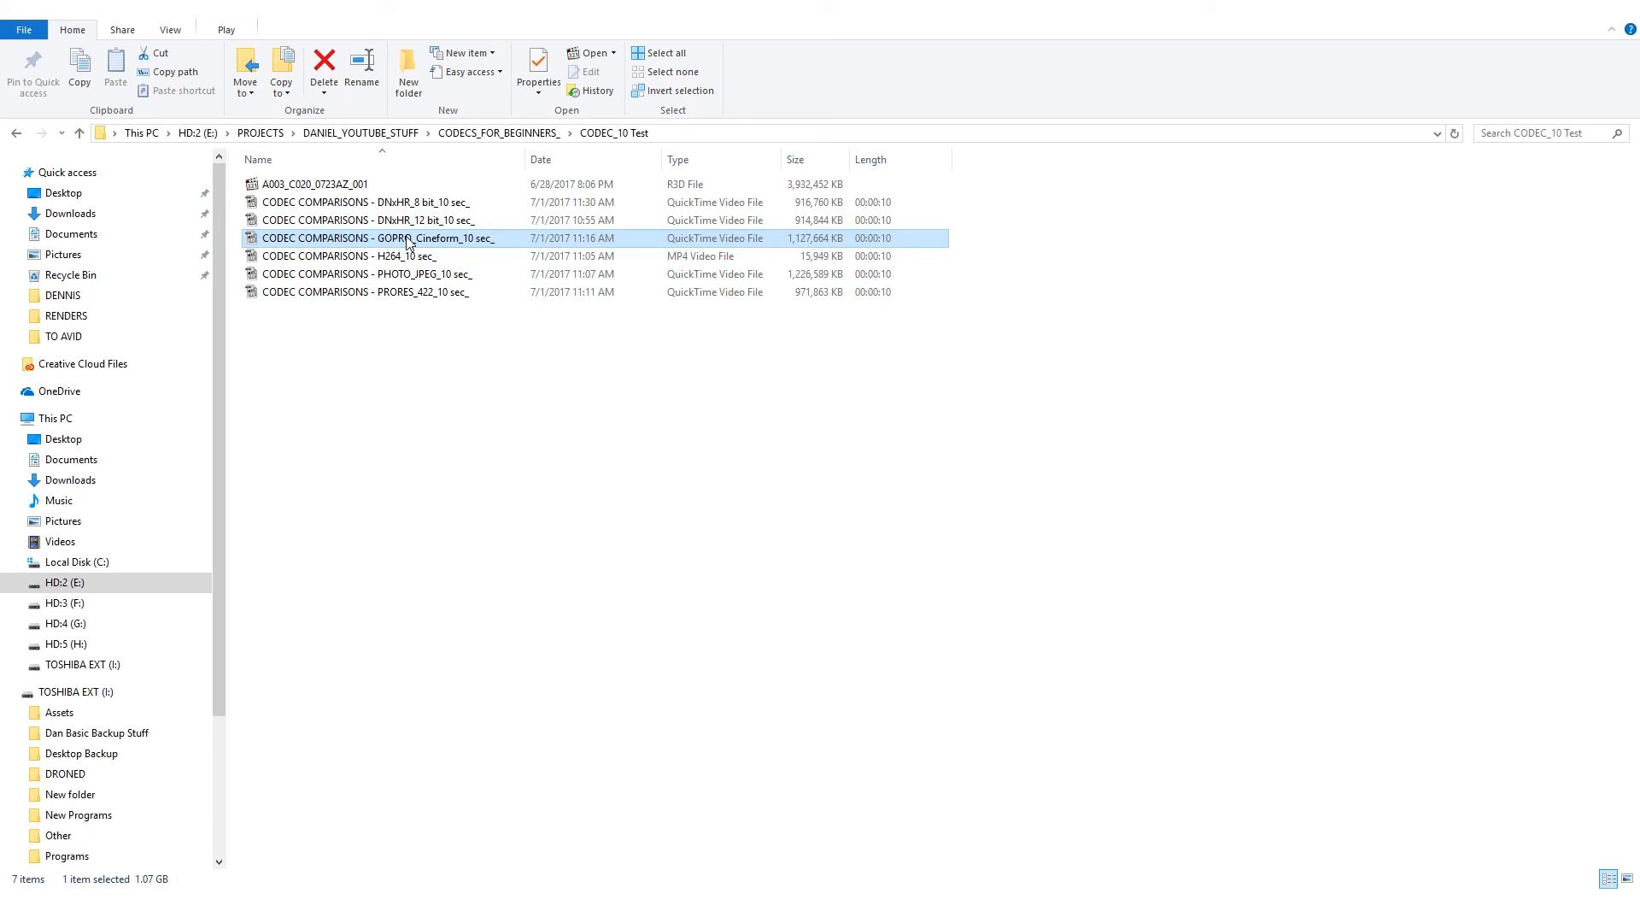
{"action": "left_click", "coordinate": [366, 273]}
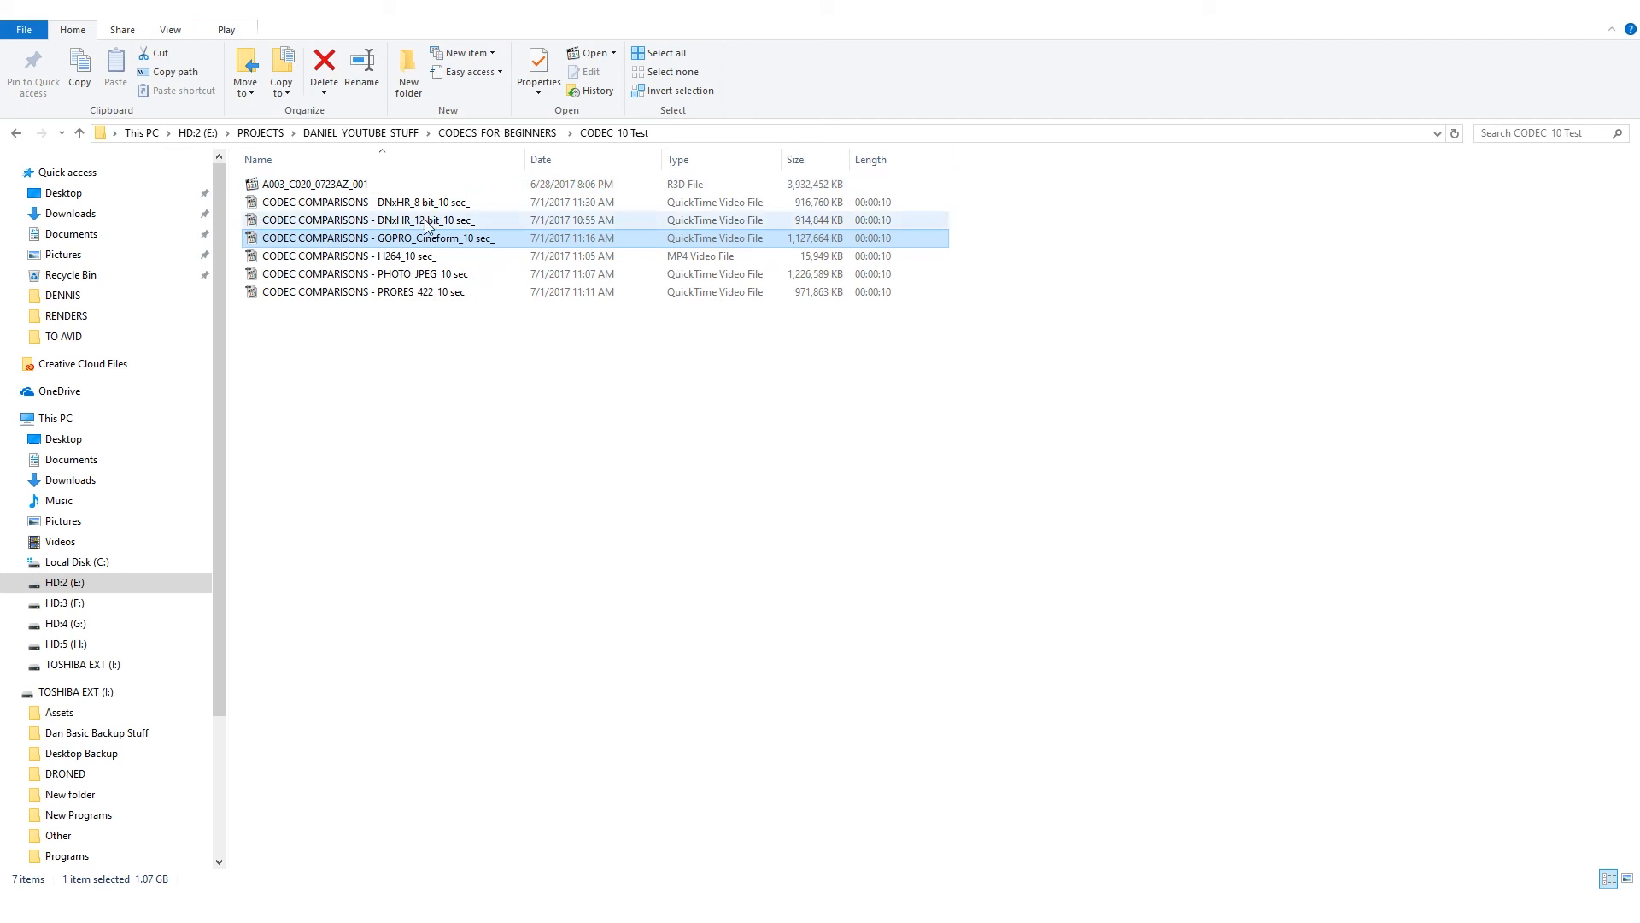
{"action": "left_click", "coordinate": [371, 220]}
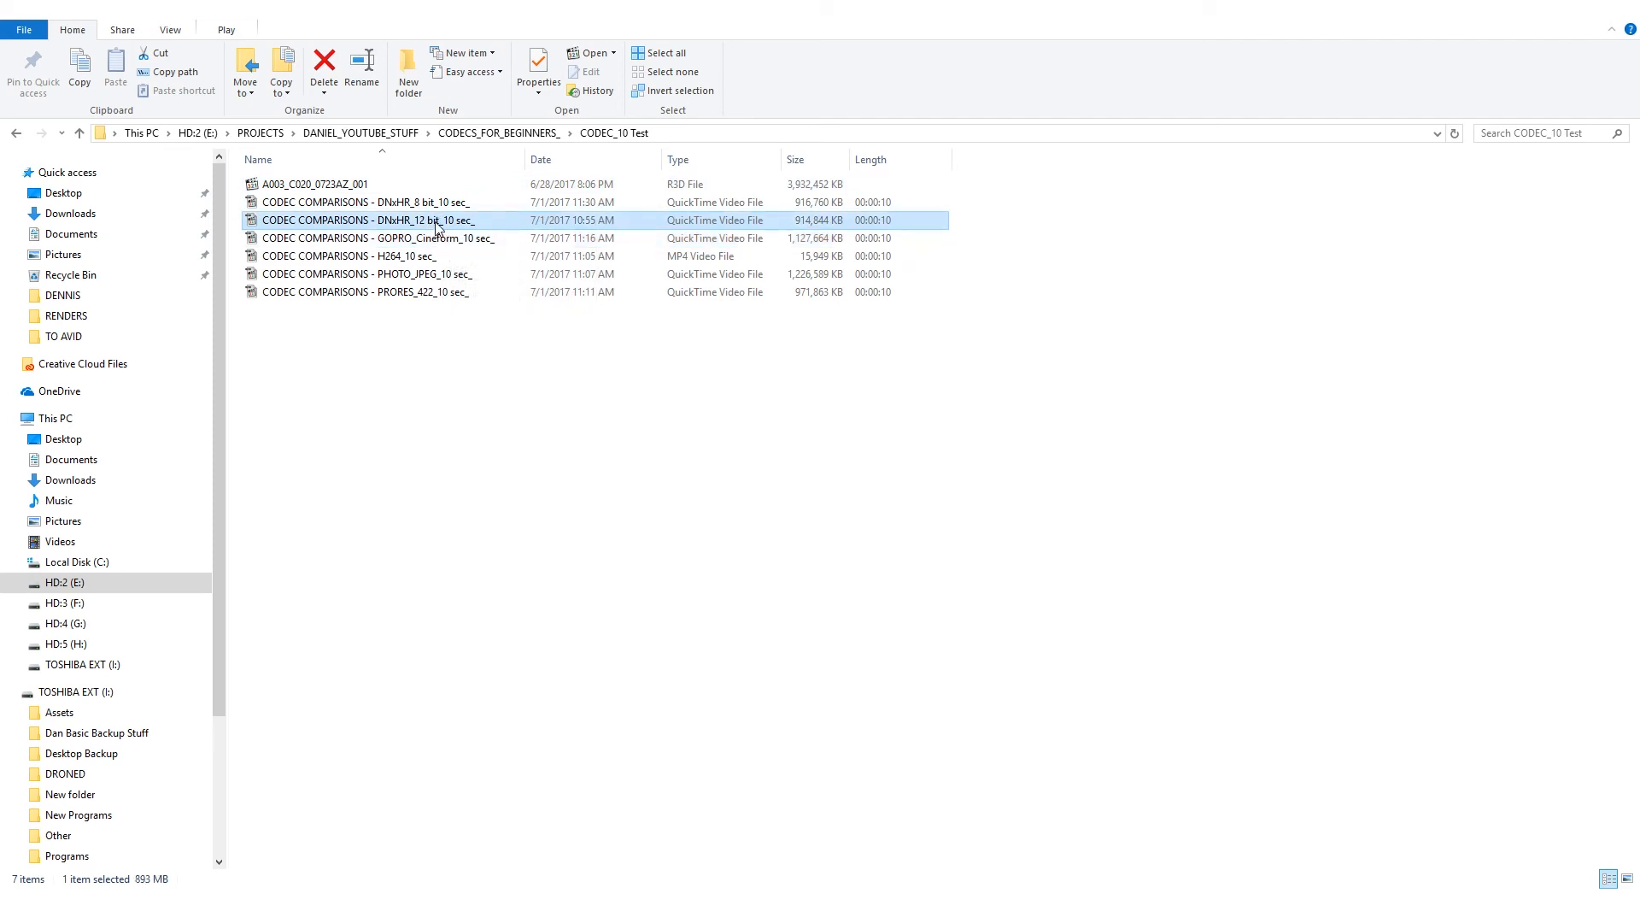
{"action": "mouse_move", "coordinate": [436, 220]}
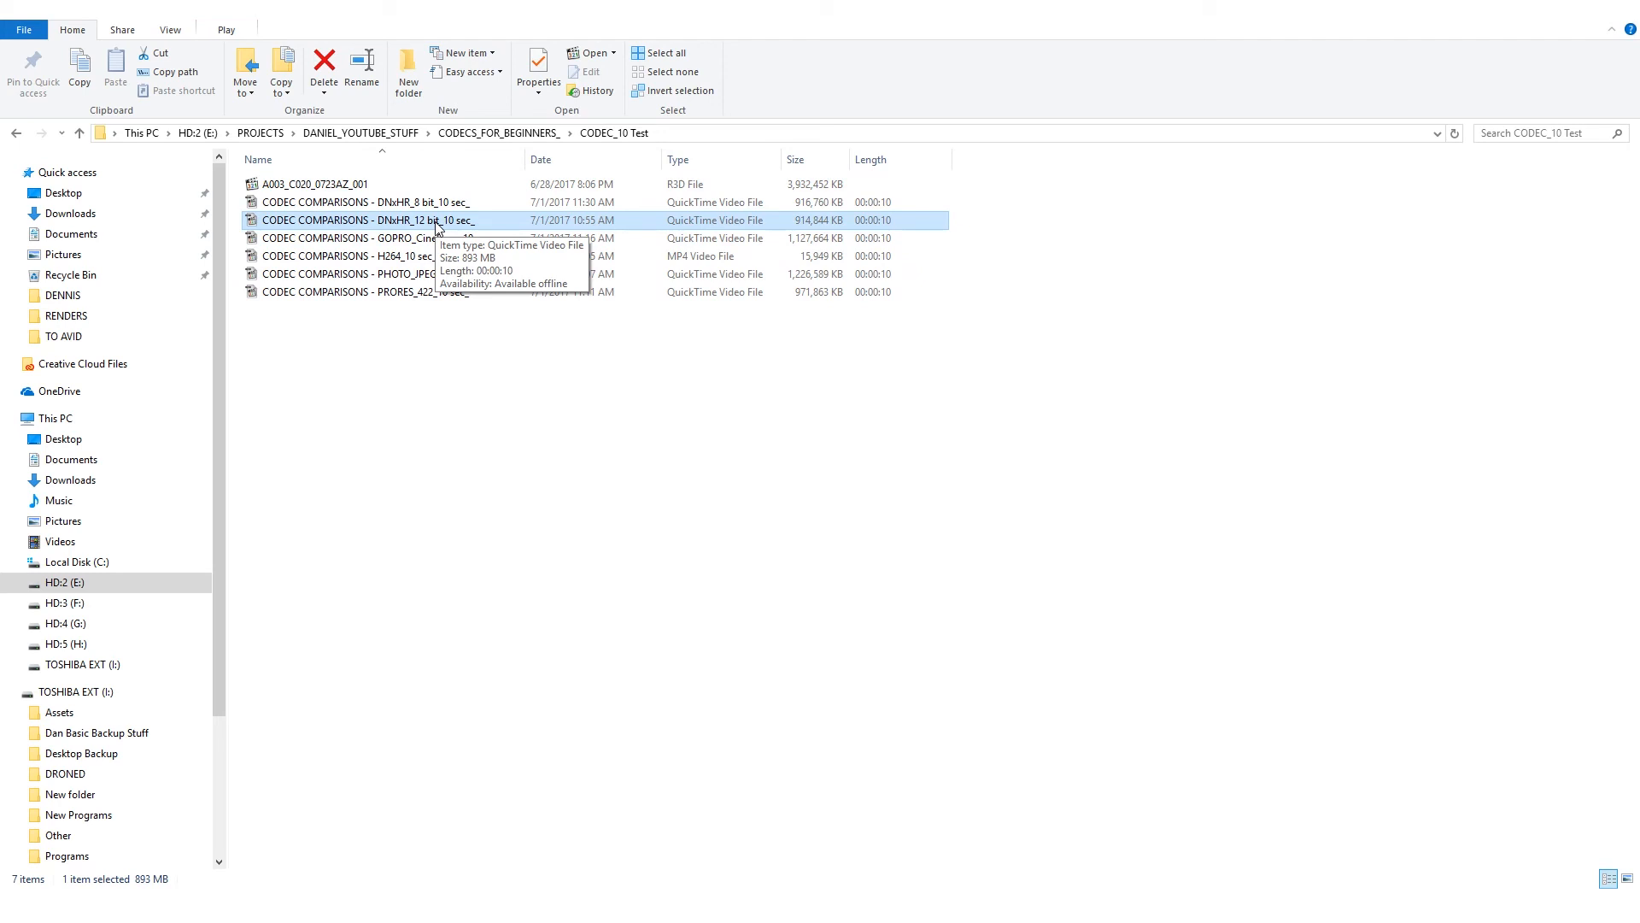
{"action": "left_click", "coordinate": [377, 238]}
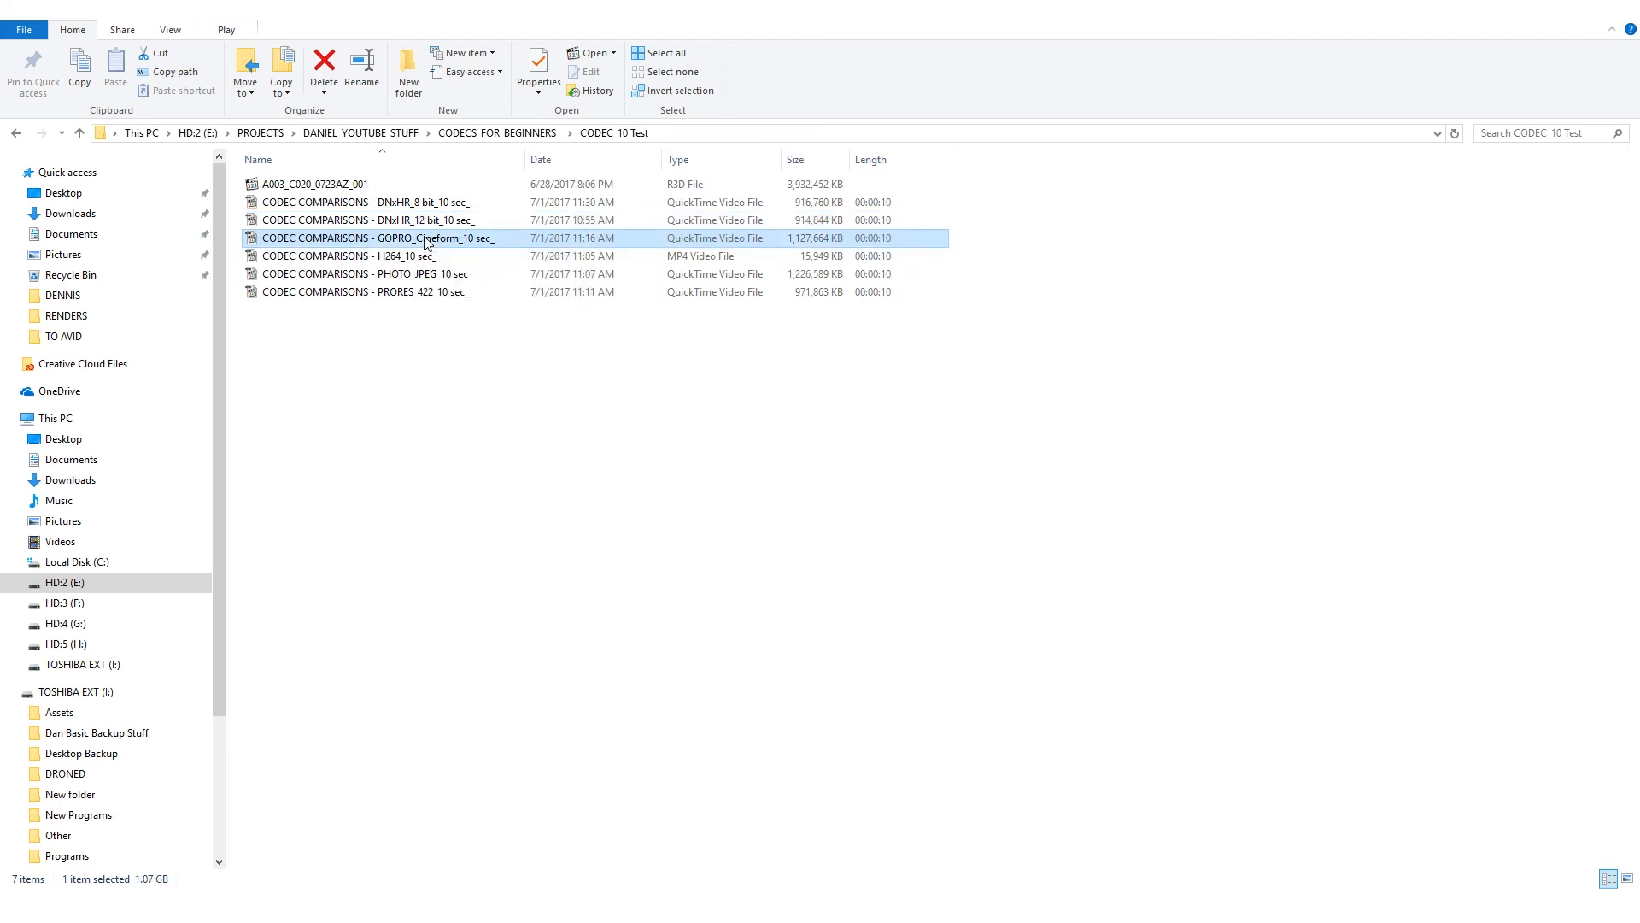
{"action": "mouse_move", "coordinate": [1538, 23]}
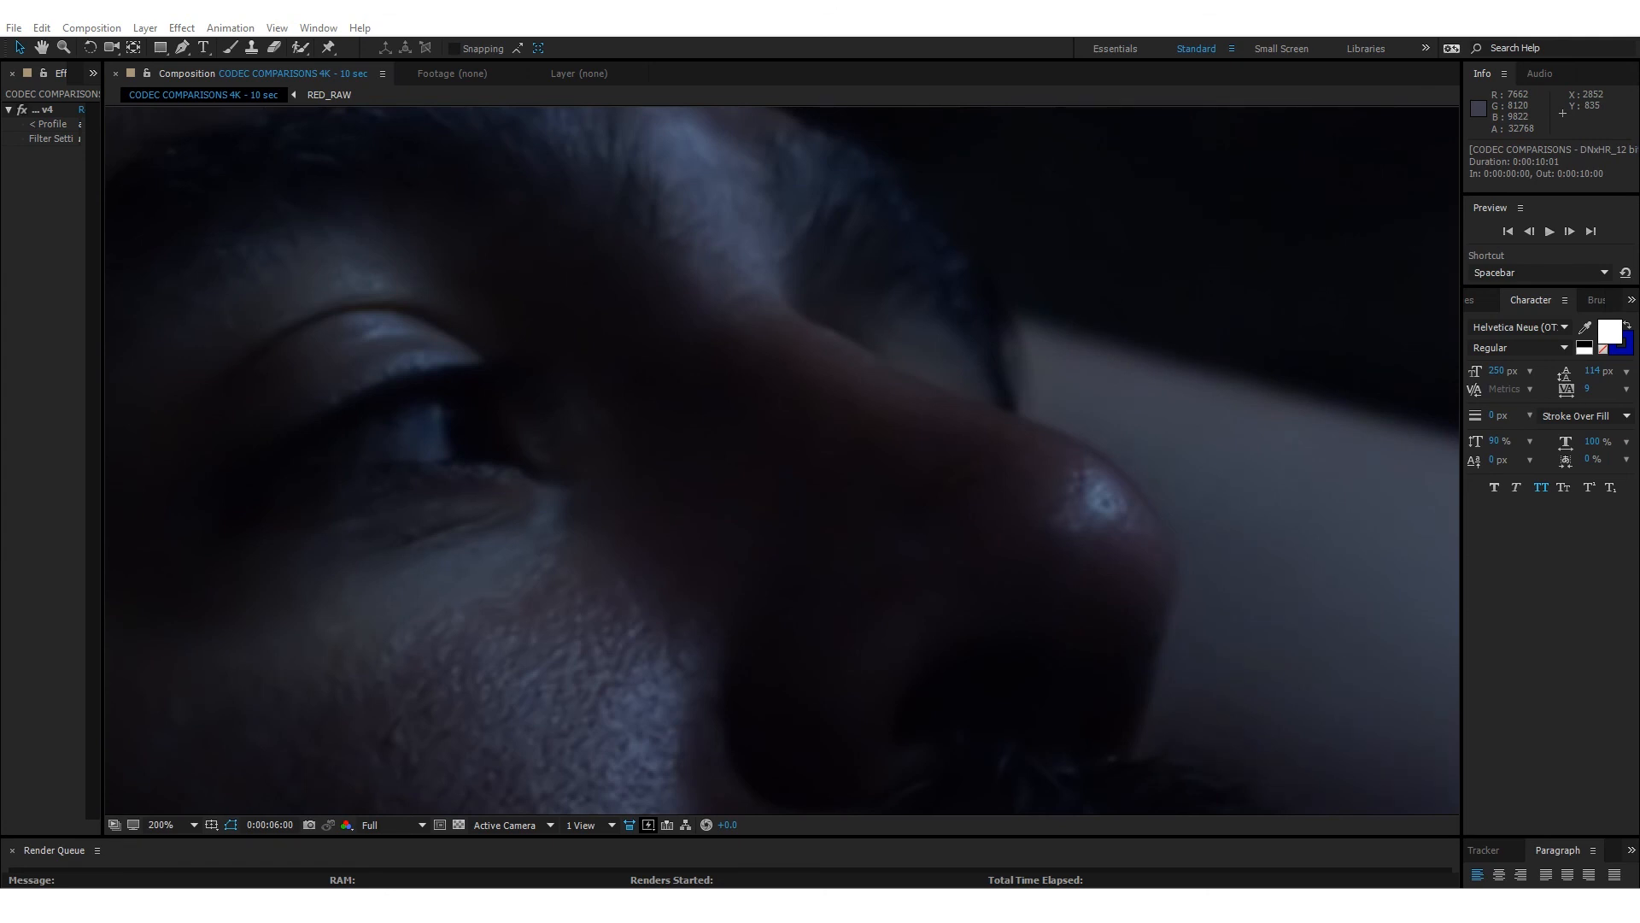
Step: Zoom the viewer back out from 200% to show the whole DNxHR 12-bit shot
{"action": "left_click", "coordinate": [157, 824]}
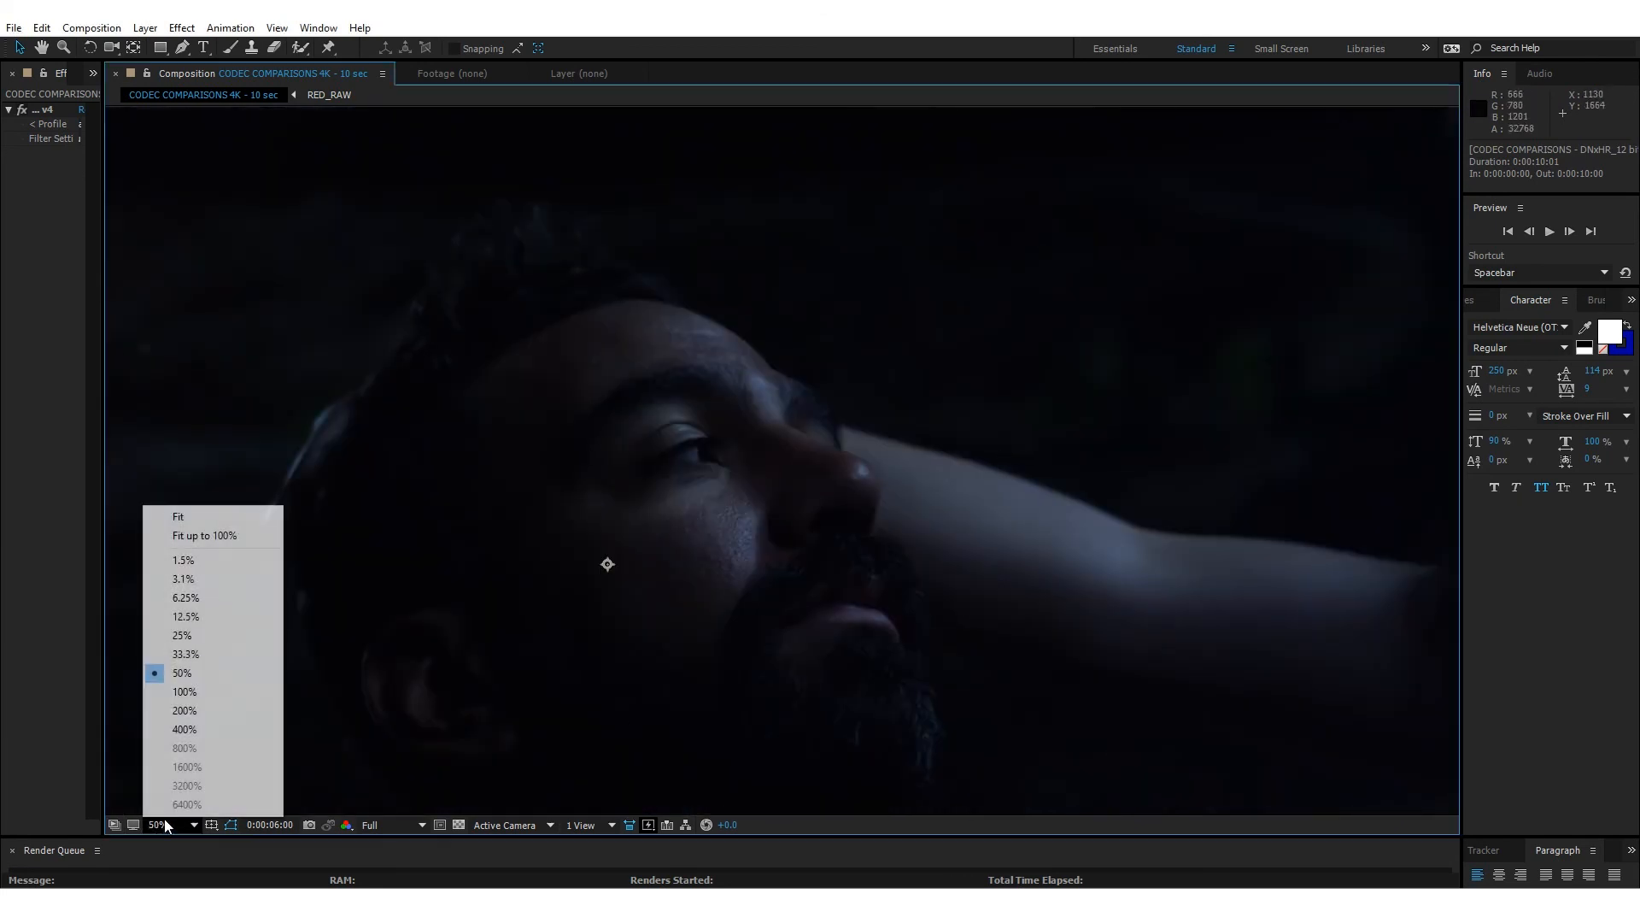